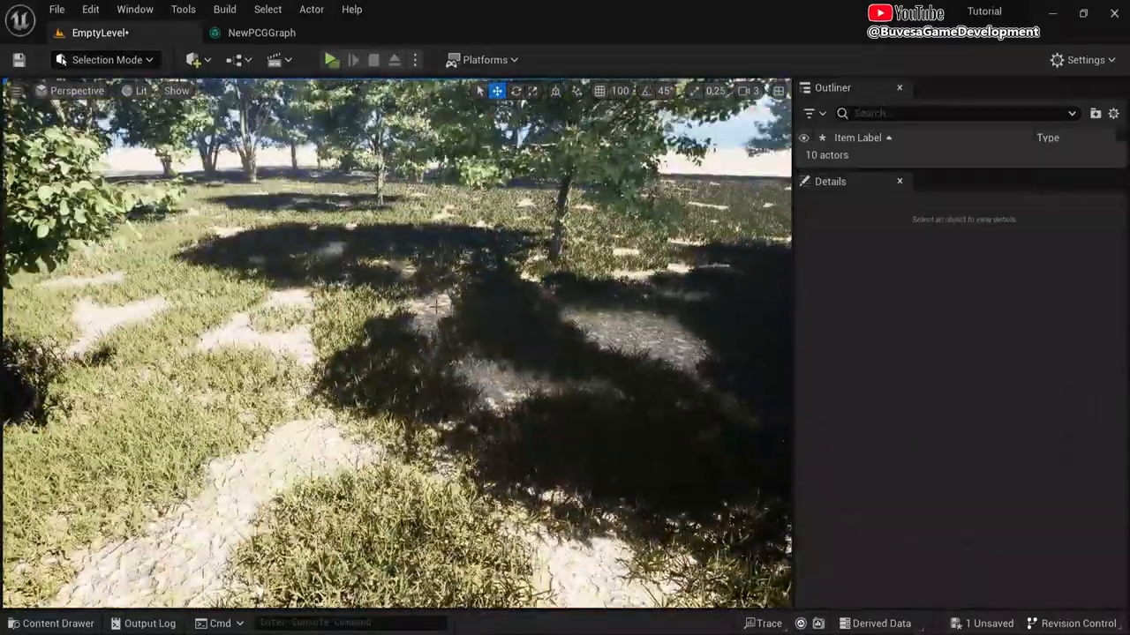
Step: Launch Unreal Engine 5.2 from the Launcher Library and open the empty-level project
click(330, 59)
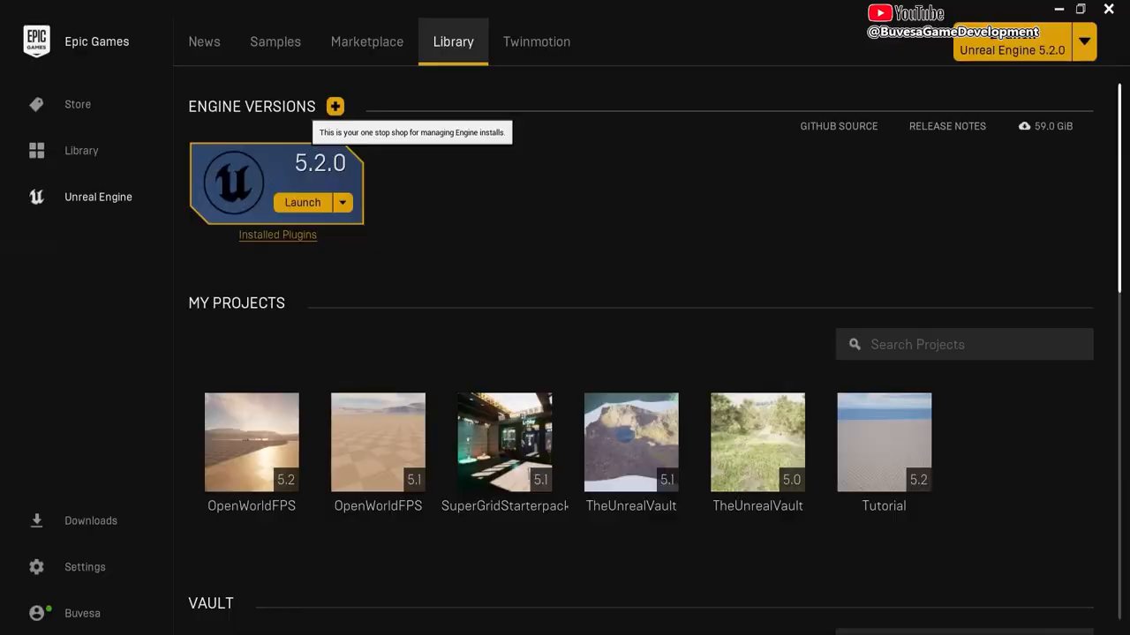
mouse_move(229, 125)
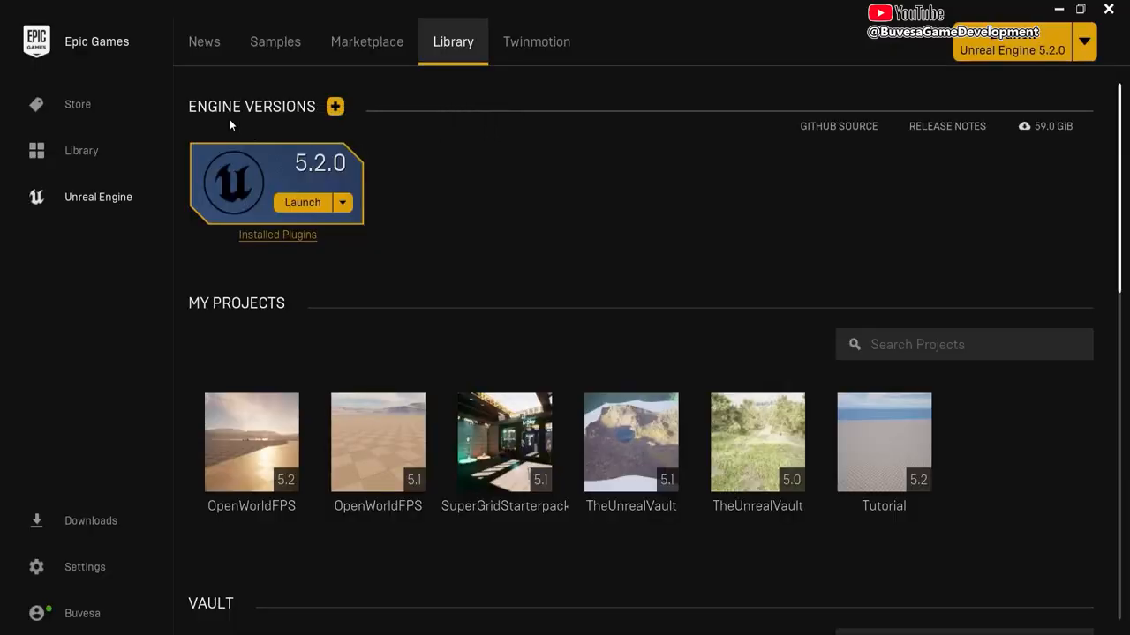
mouse_move(412, 161)
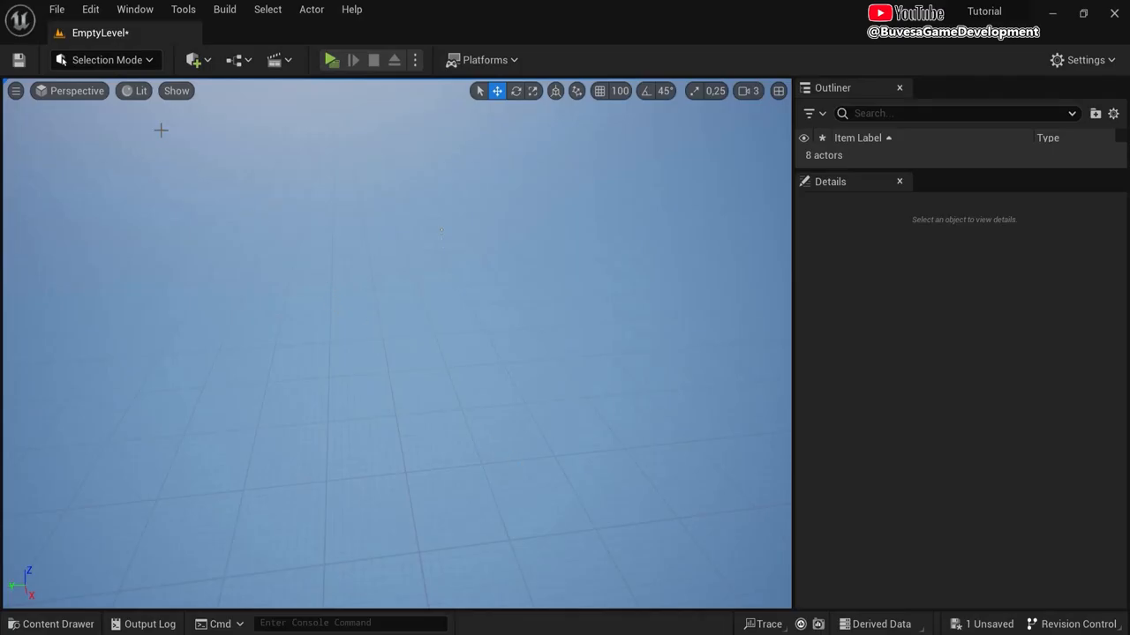
Step: Confirm the Procedural Content Generation Framework plugin is enabled in Edit > Plugins, then close Plugins
click(90, 9)
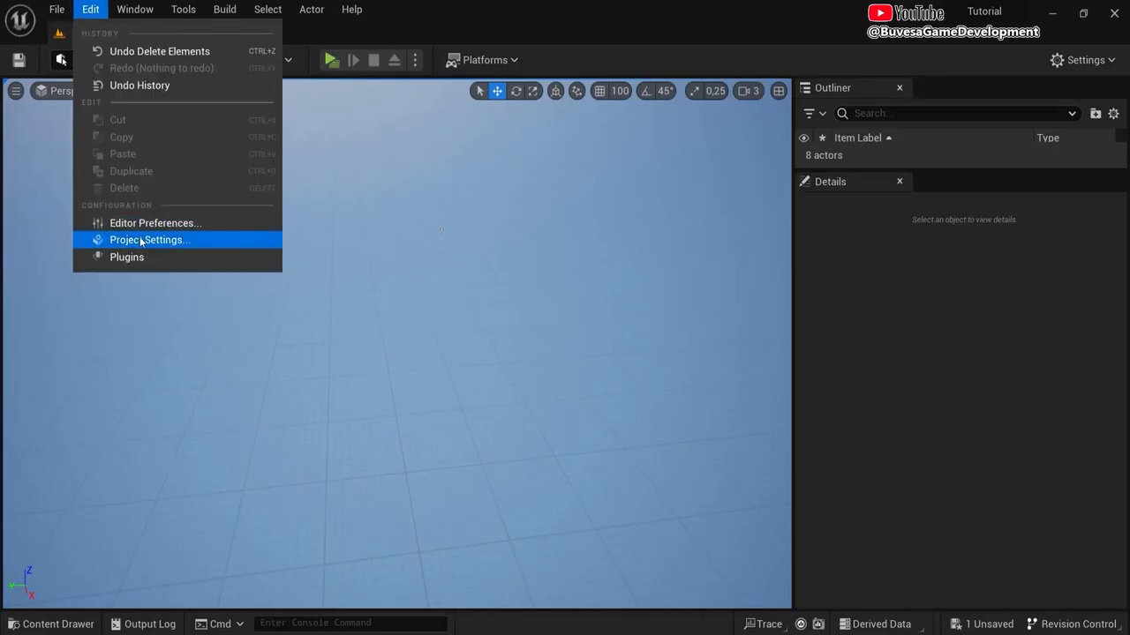
click(126, 257)
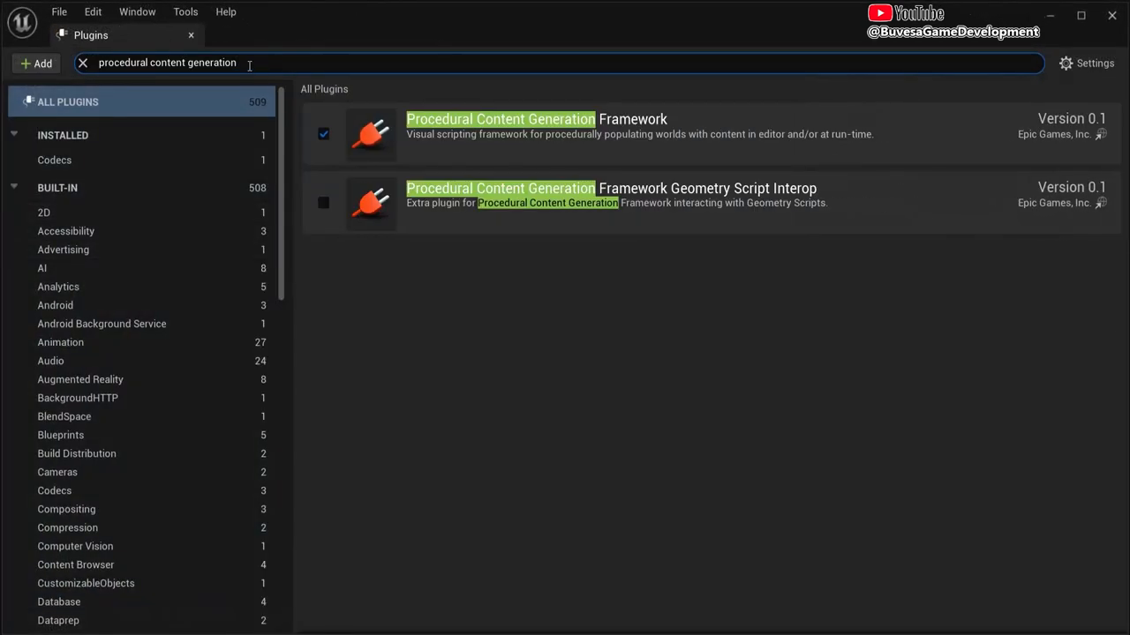
mouse_move(526, 126)
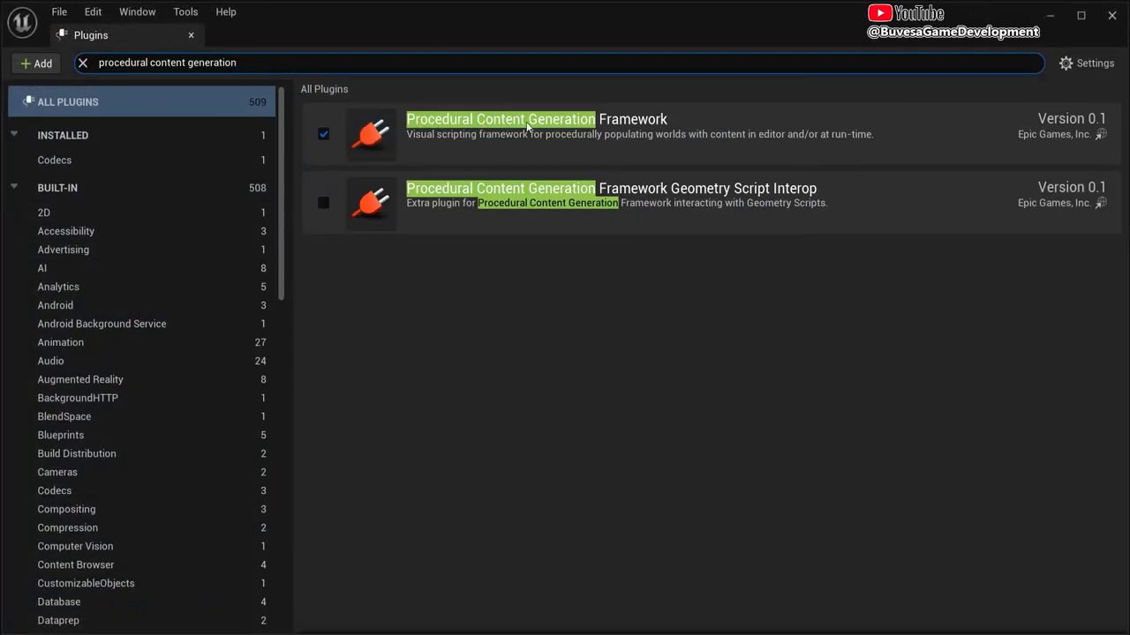
mouse_move(323, 133)
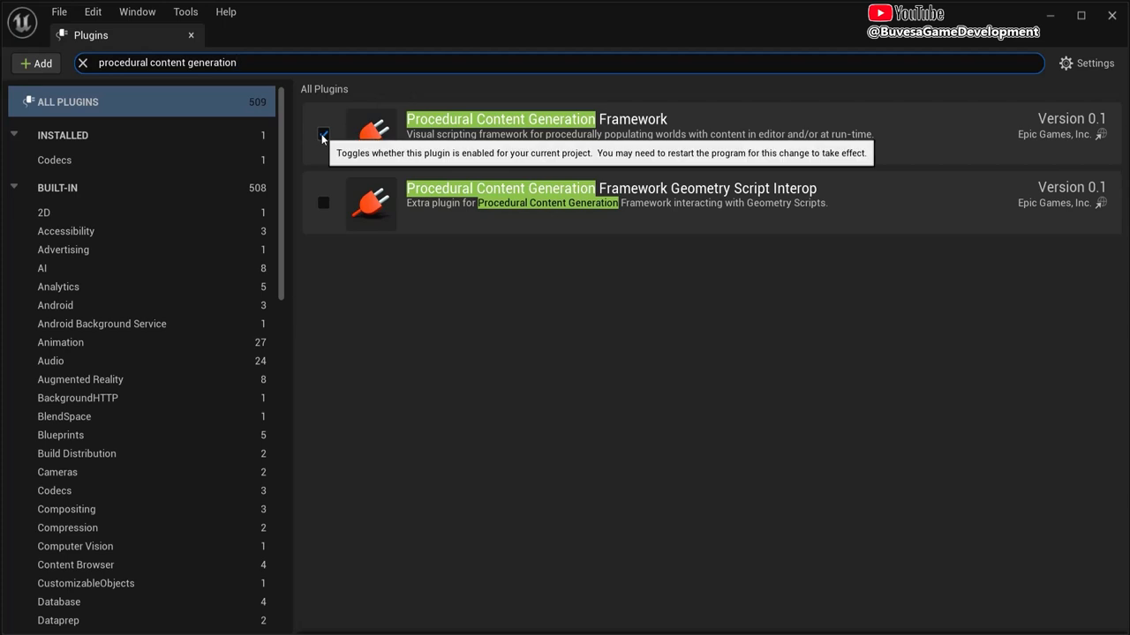
click(323, 134)
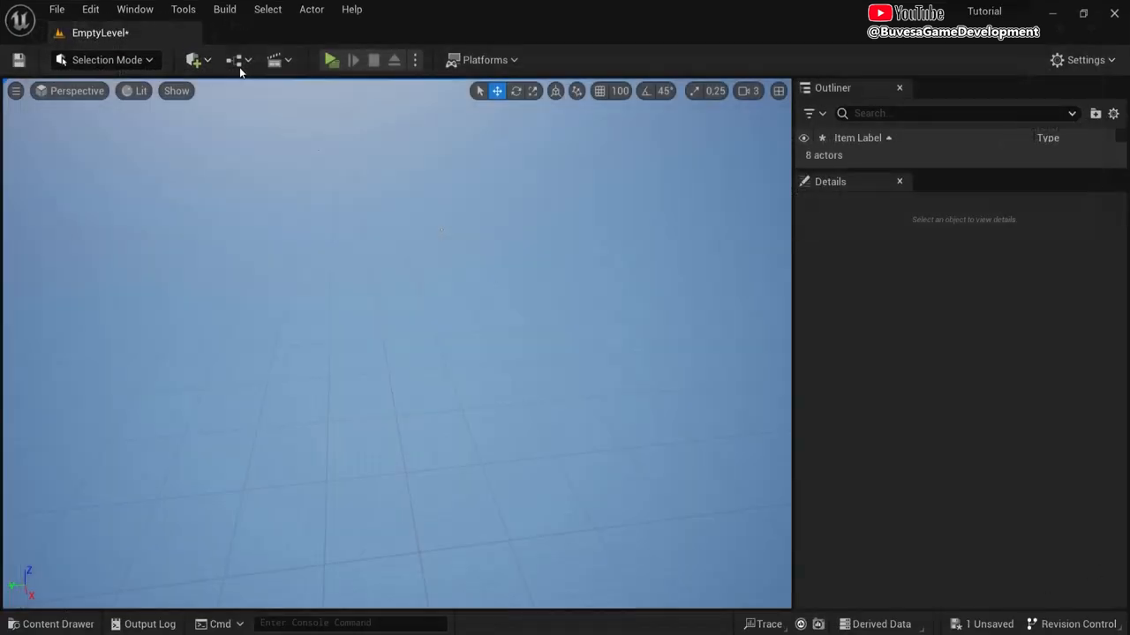
Step: Create a flat landscape in Landscape Mode, then return to Selection mode
click(106, 60)
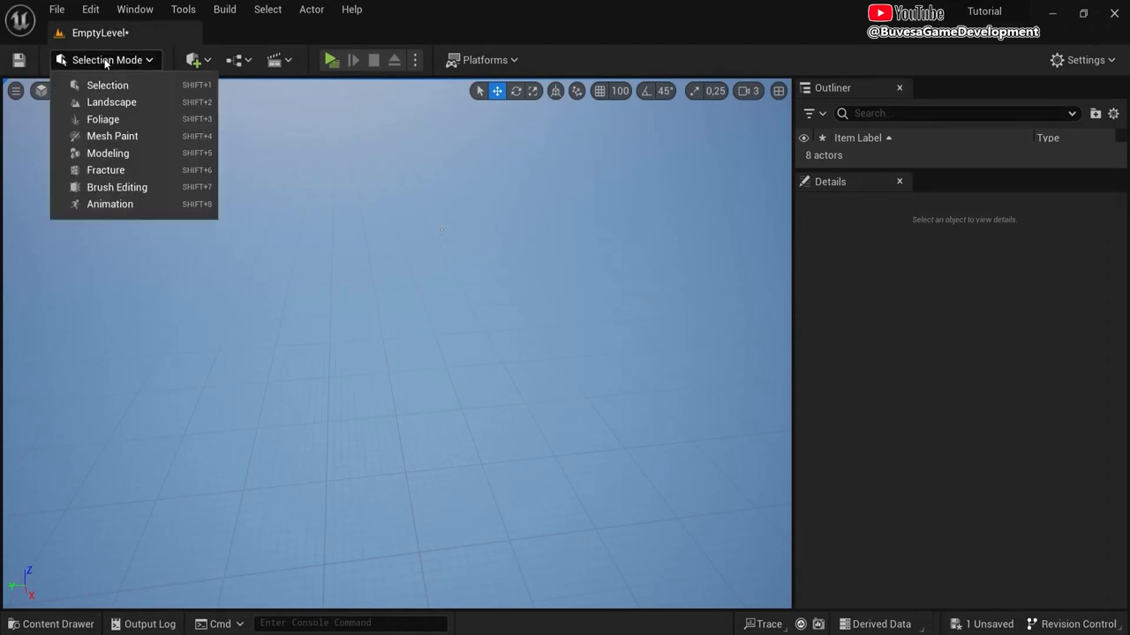
mouse_move(111, 101)
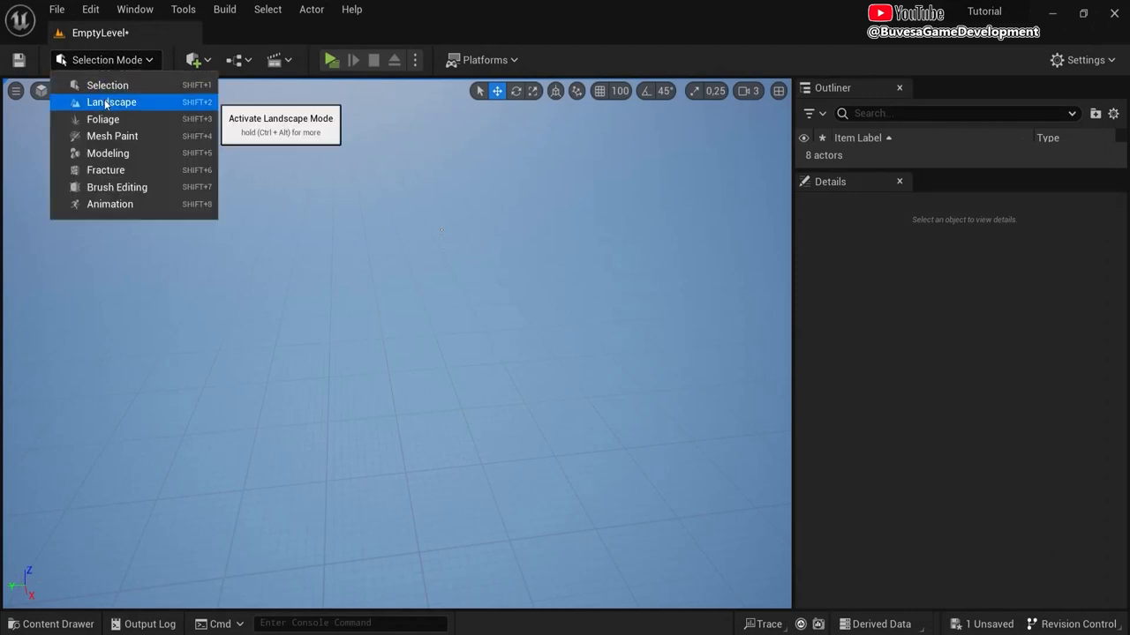
click(111, 101)
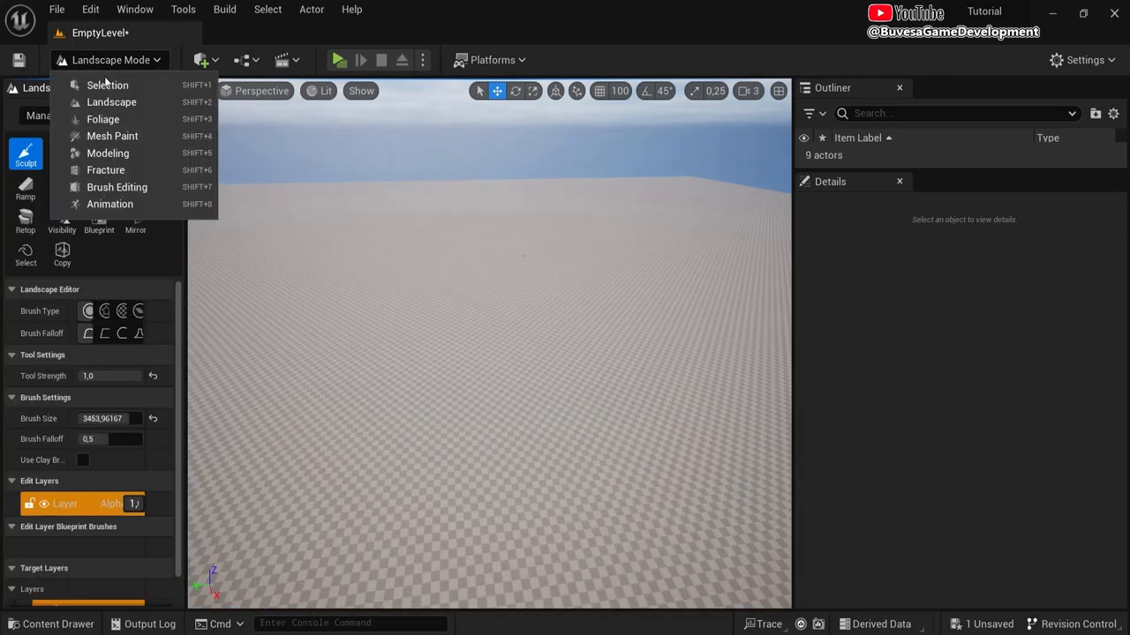
click(107, 85)
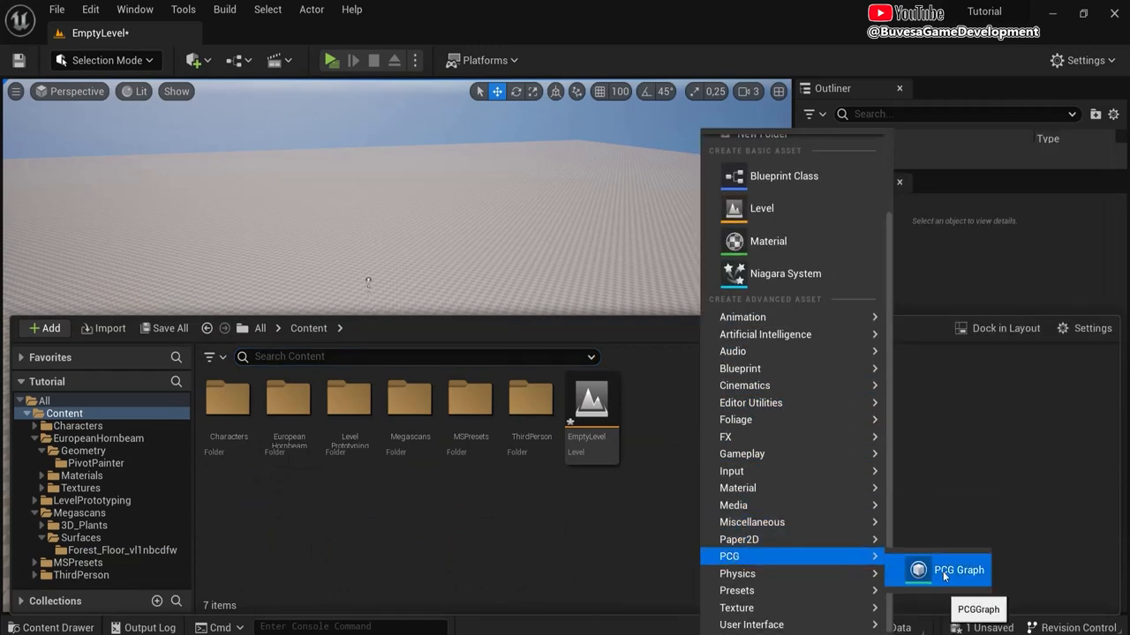
Step: Create a new PCG Graph asset, place it in the level and open it
click(959, 570)
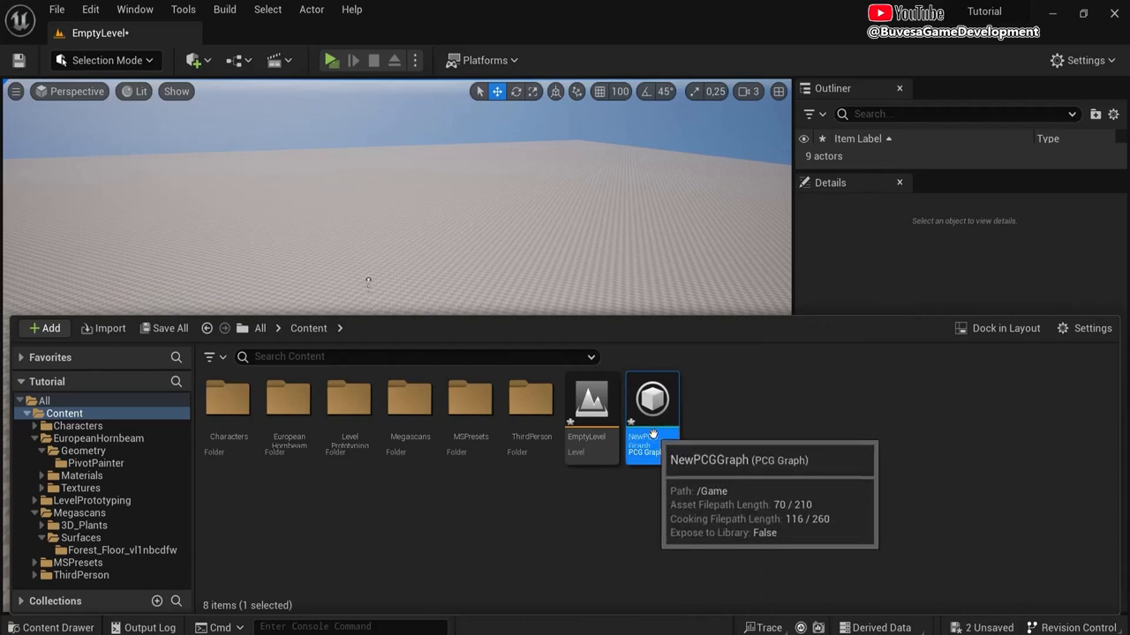
drag(652, 399, 525, 265)
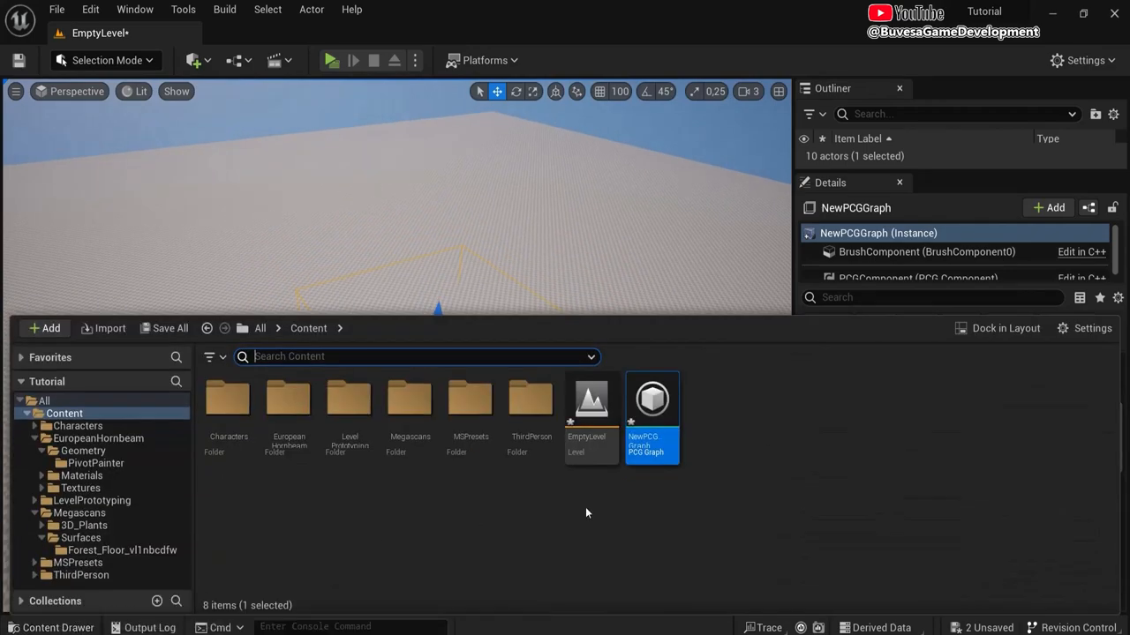
double_click(651, 399)
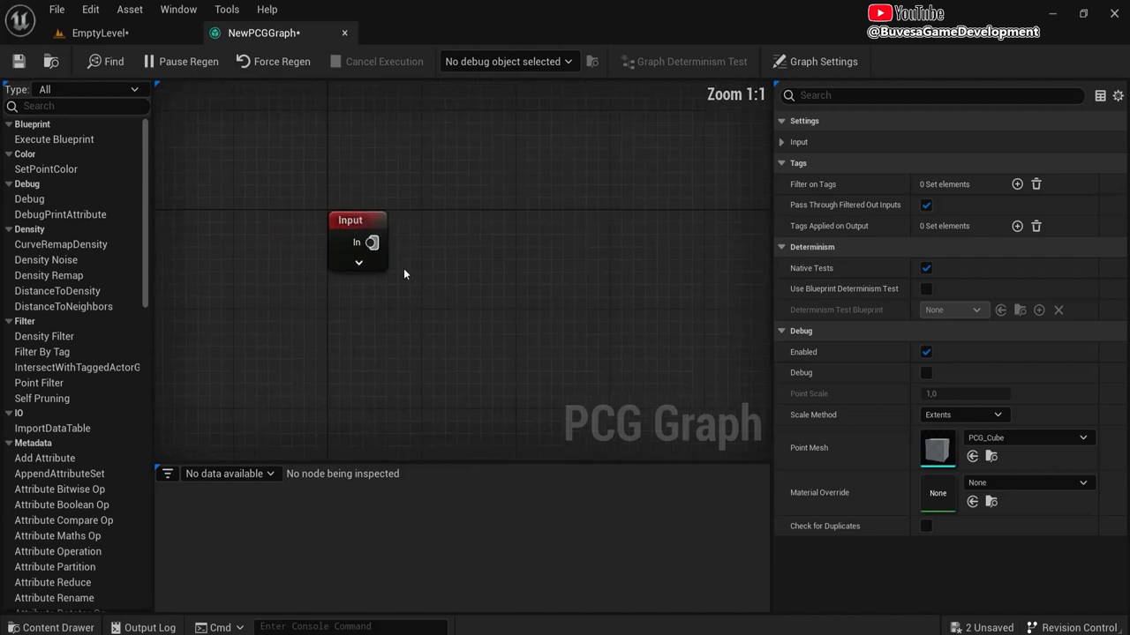
Step: Add a Surface Sampler node with the Input node's Landscape output wired to its Surface pin
drag(371, 243, 470, 249)
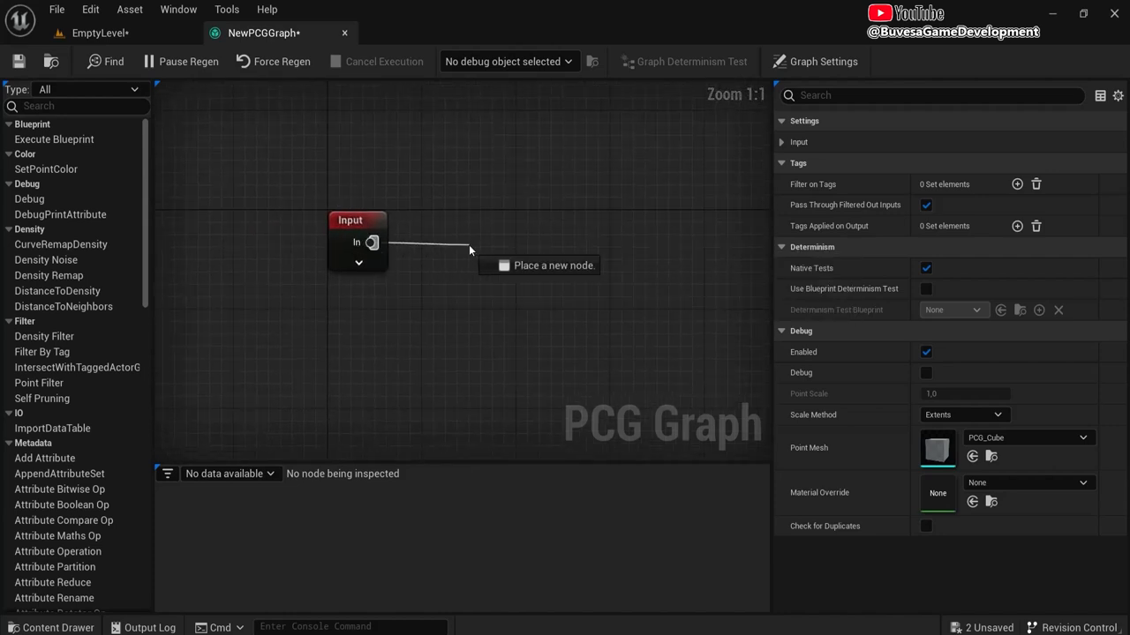
text(surf)
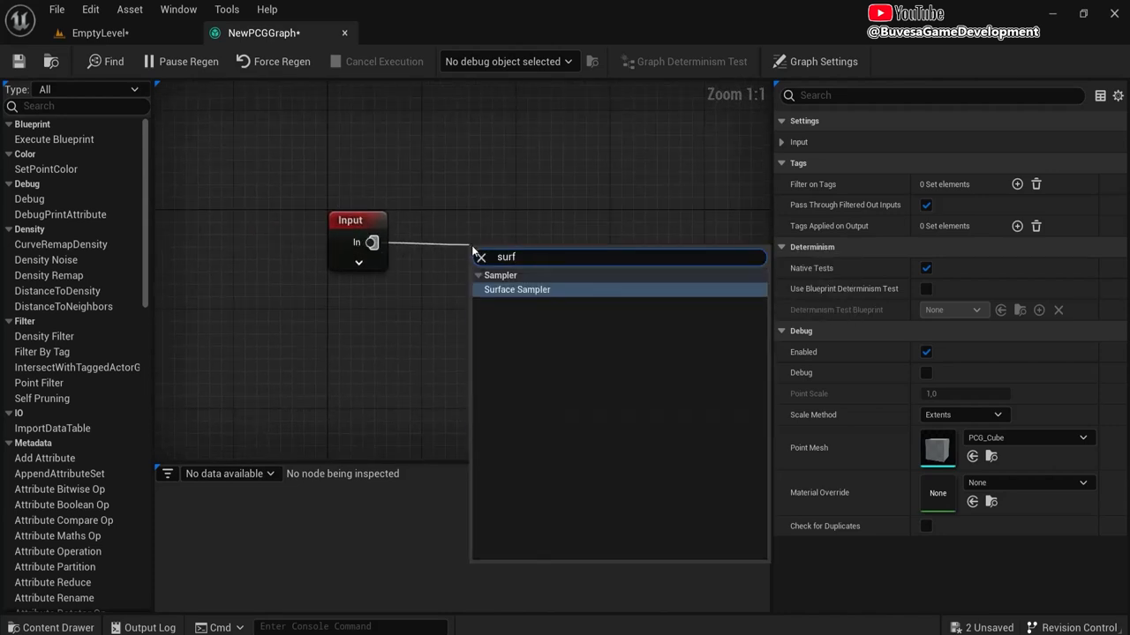
click(516, 289)
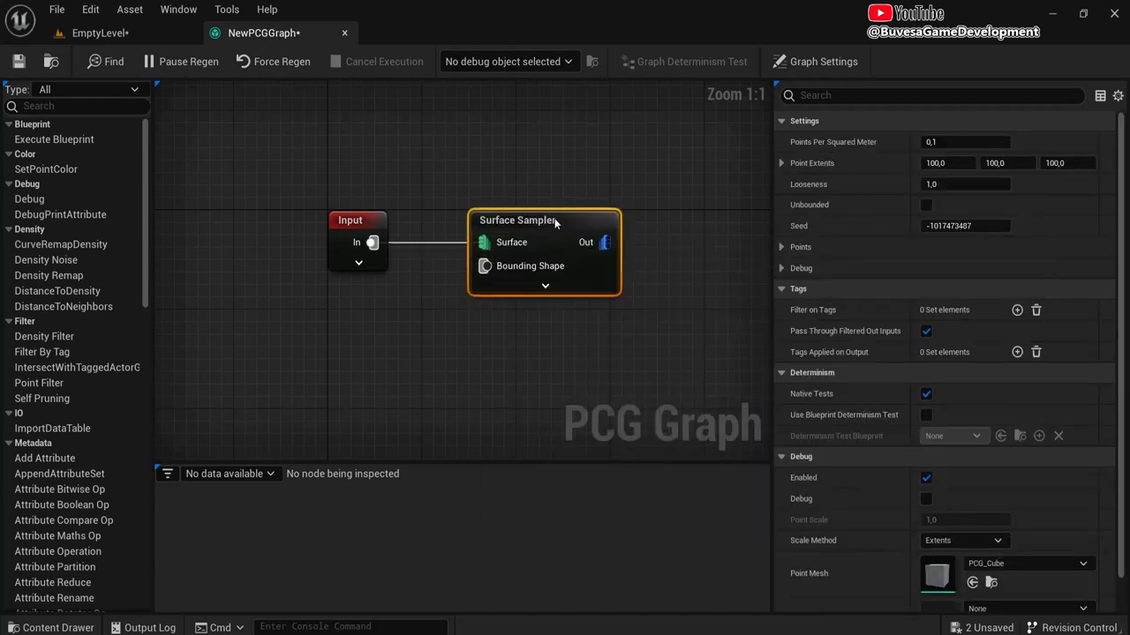
click(358, 262)
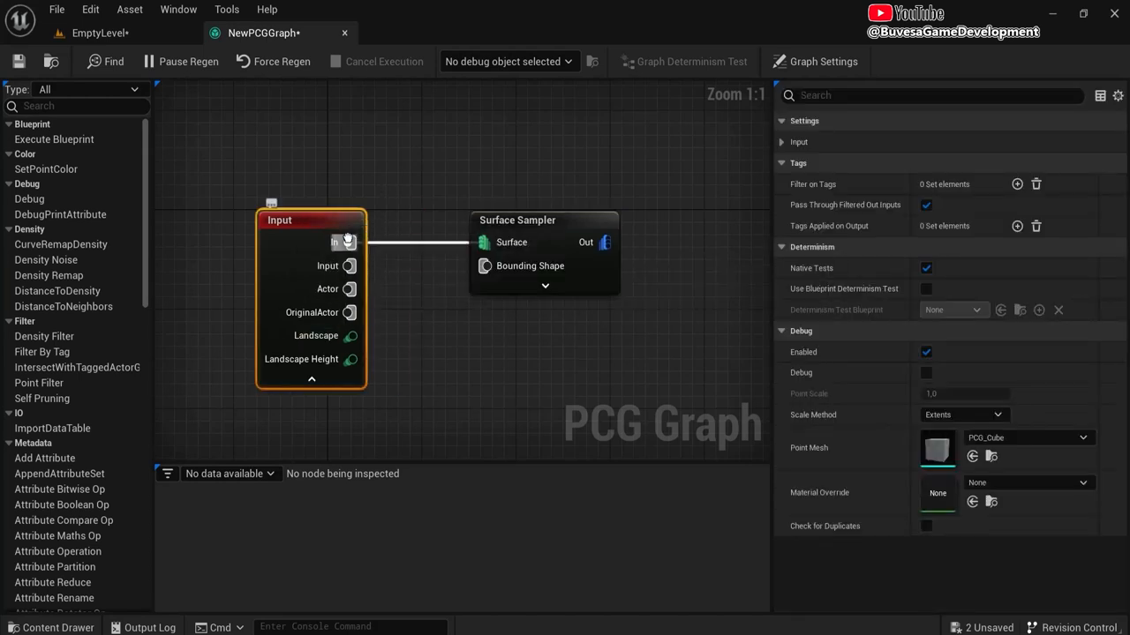
drag(354, 336, 482, 242)
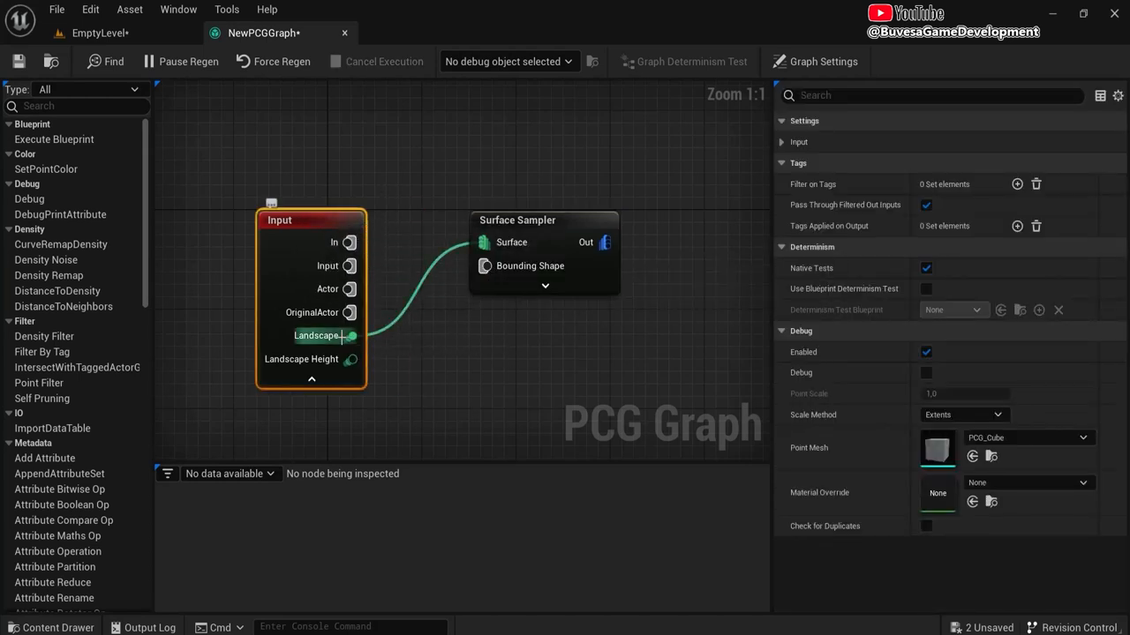
click(97, 33)
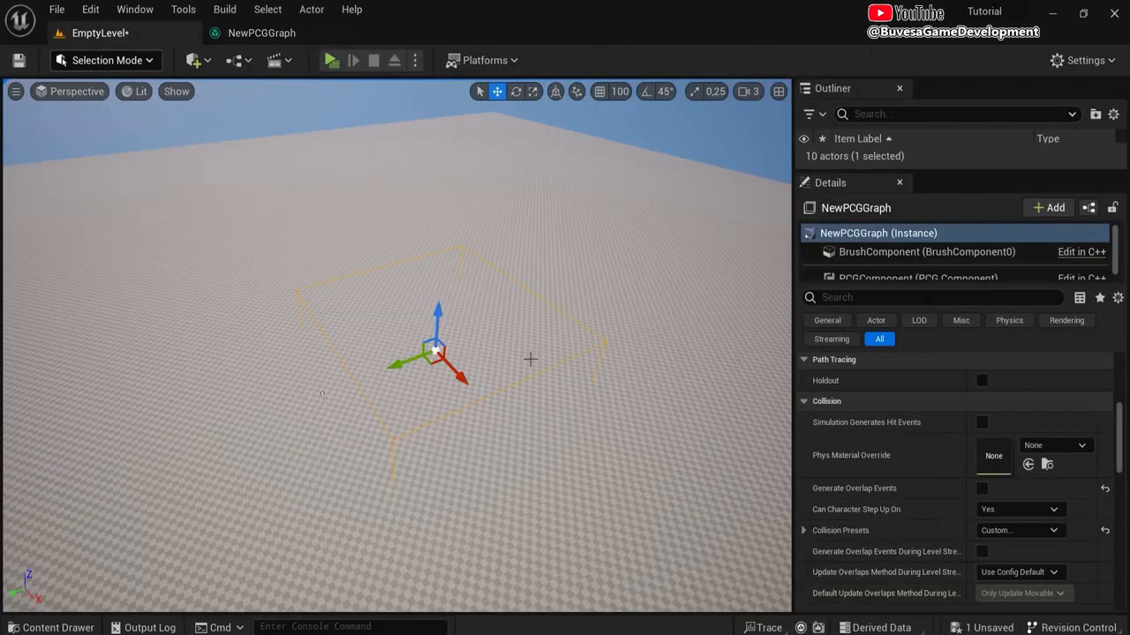
Step: Enable Debug on the Surface Sampler, adjust its points-per-square-metre density, and view the cubes
click(262, 33)
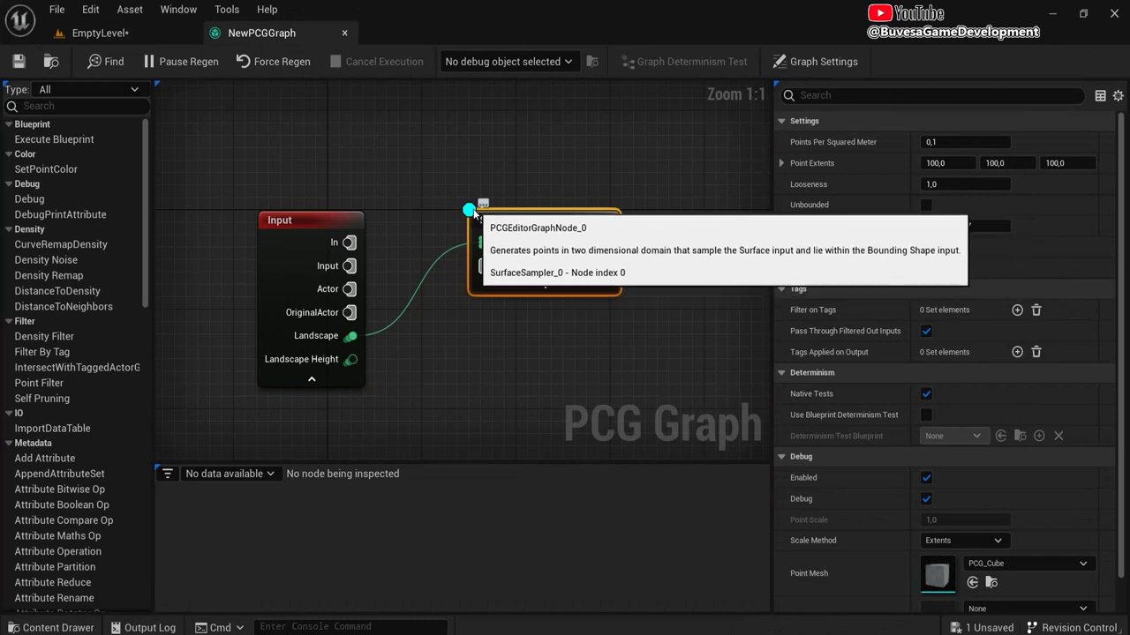
click(99, 32)
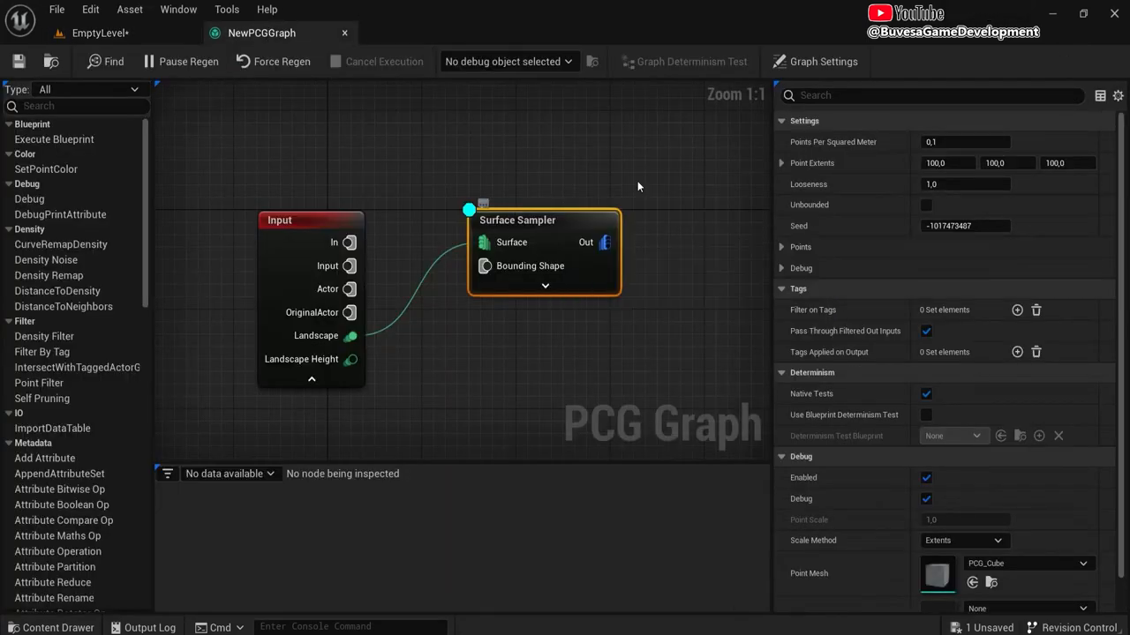
click(964, 141)
text(0,01)
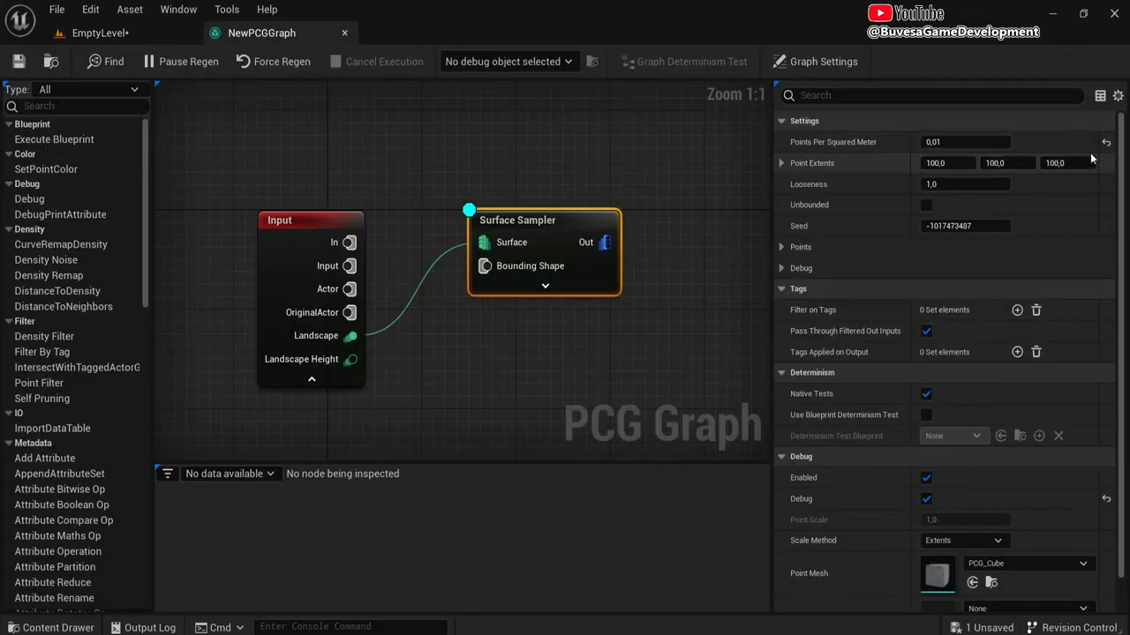
click(100, 32)
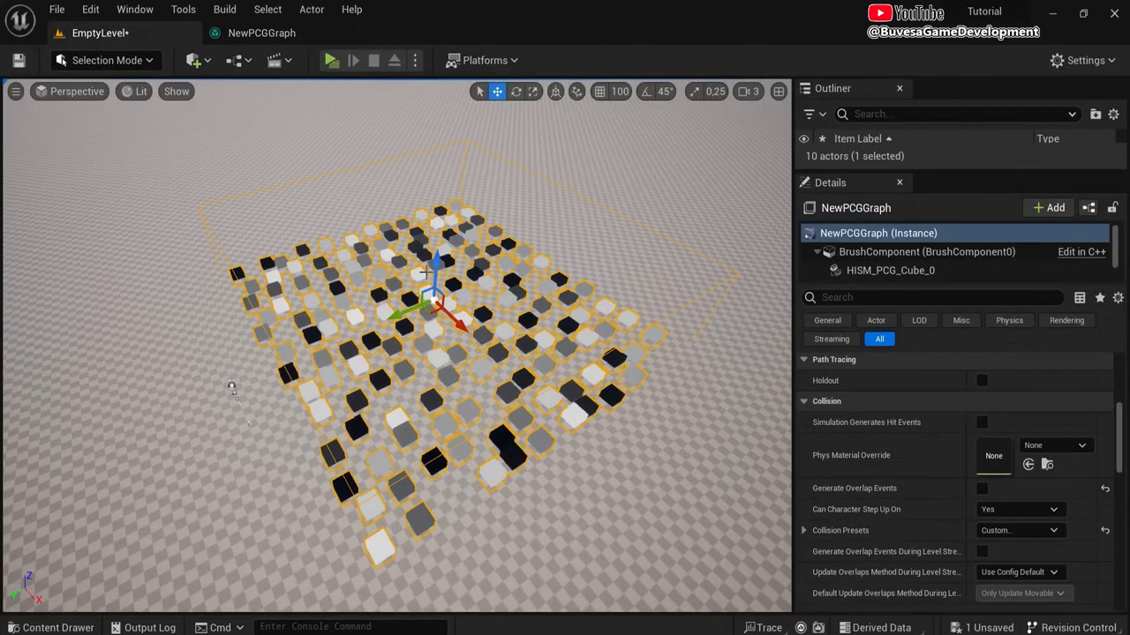
click(261, 32)
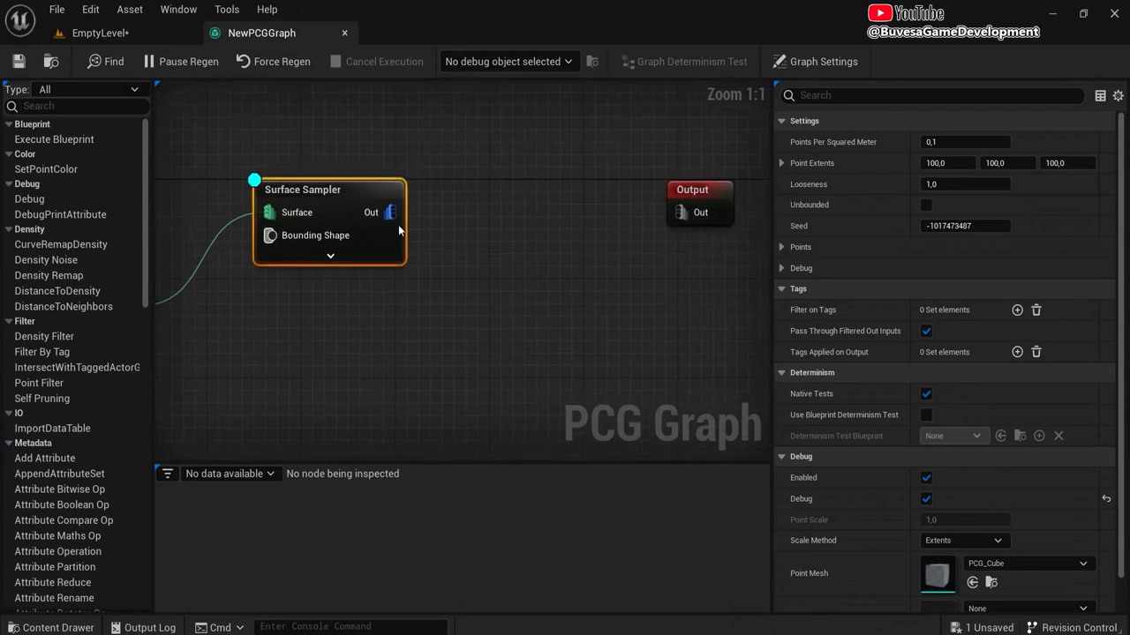
Step: Add a Transform Points node after the Surface Sampler with Rotation Max Z set to 360
drag(389, 211, 490, 218)
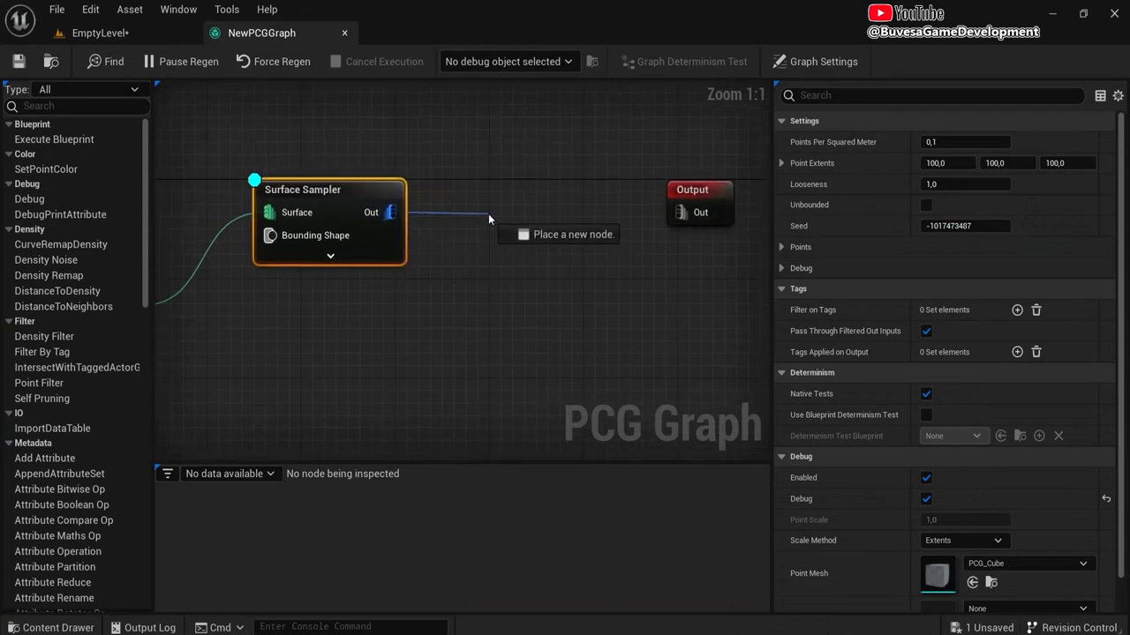
text(transform)
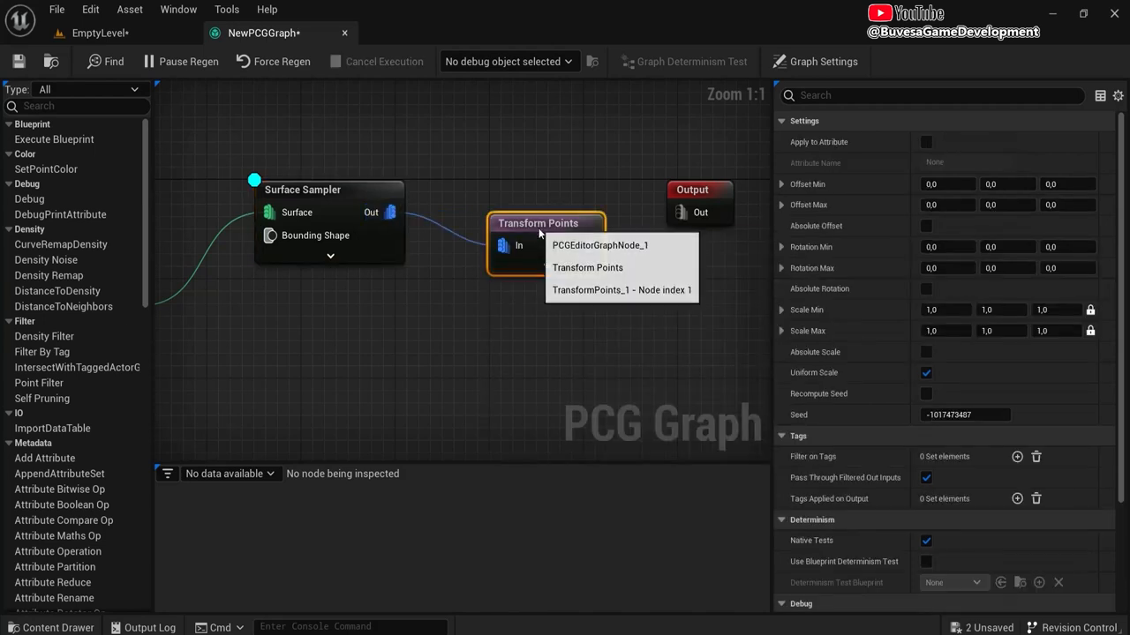
drag(538, 222, 516, 189)
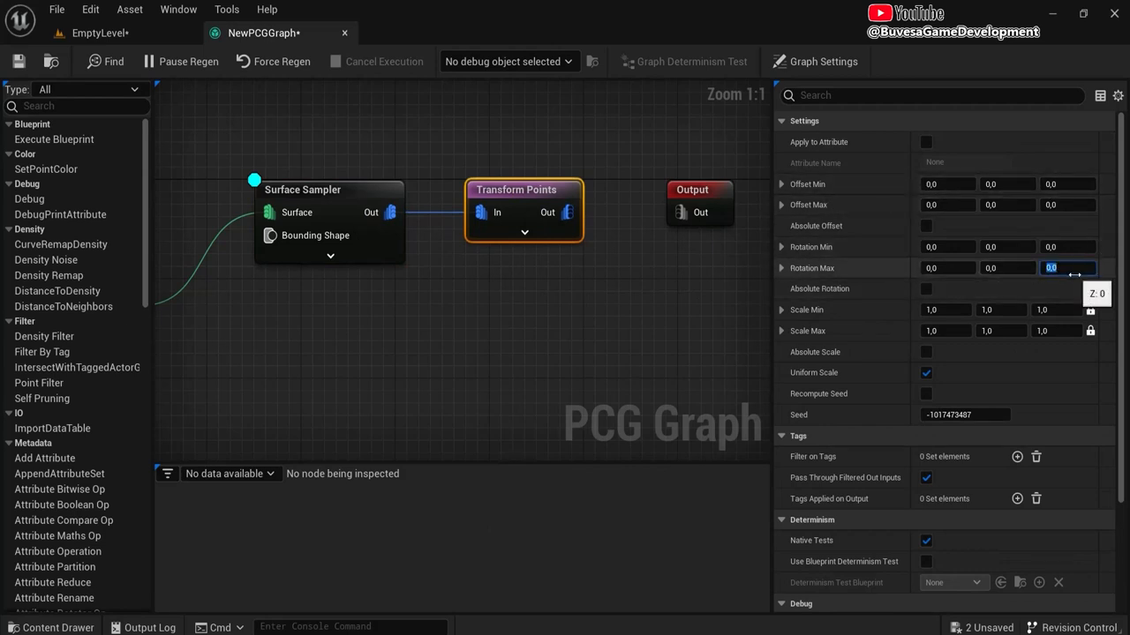
text(360.0)
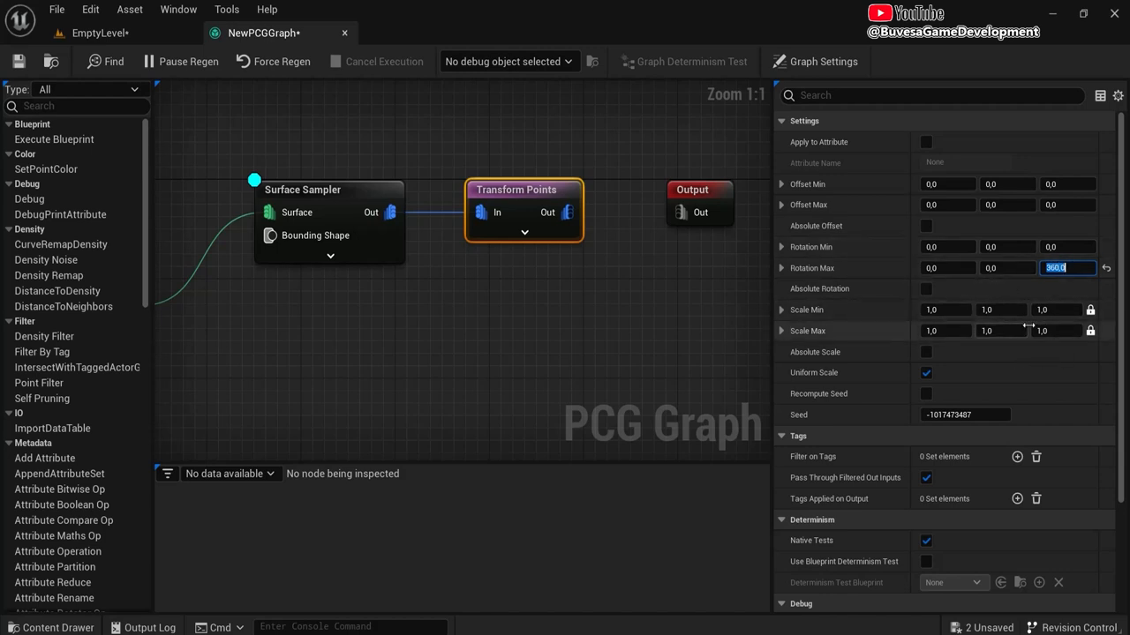
click(1056, 310)
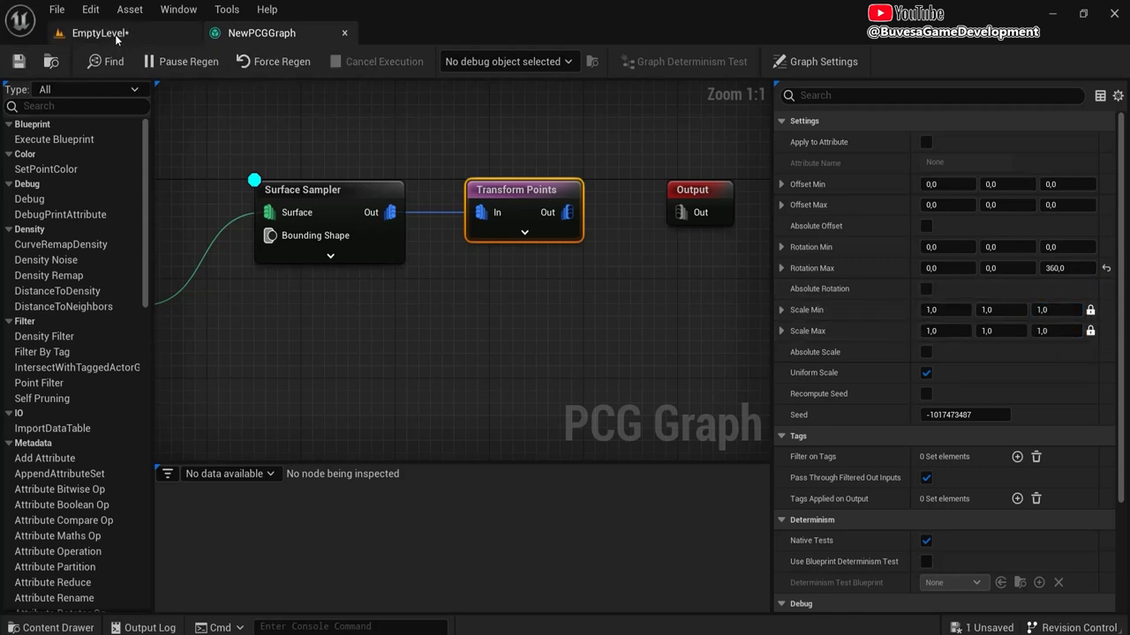
click(99, 33)
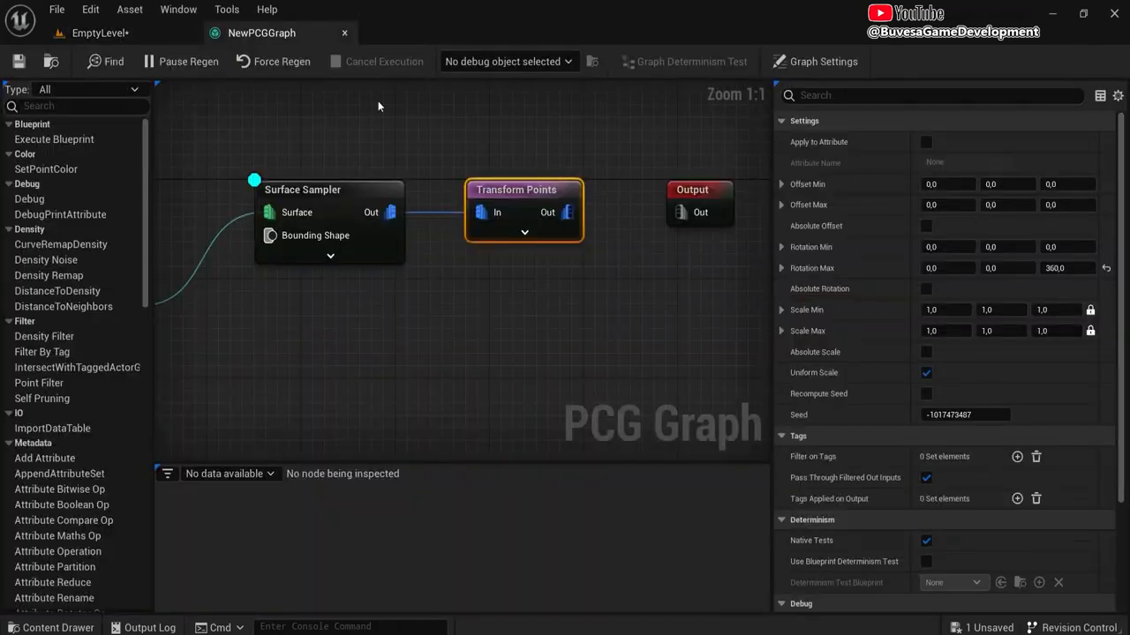
scroll(down, 3)
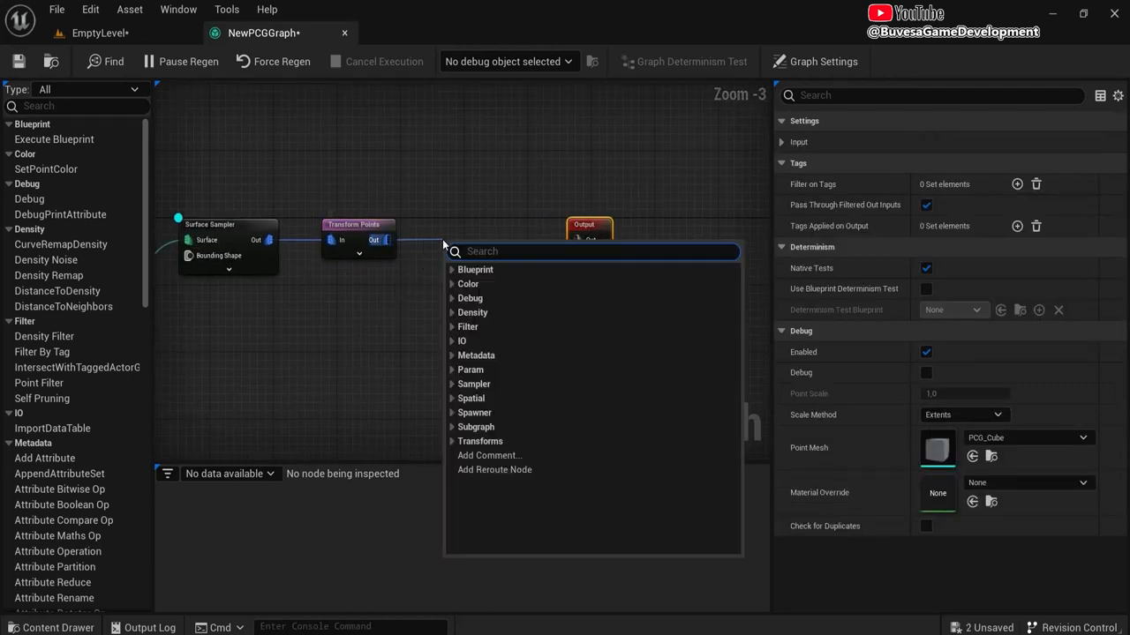
Step: Add a Static Mesh Spawner after Transform Points with two hornbeam tree mesh entries
text(static)
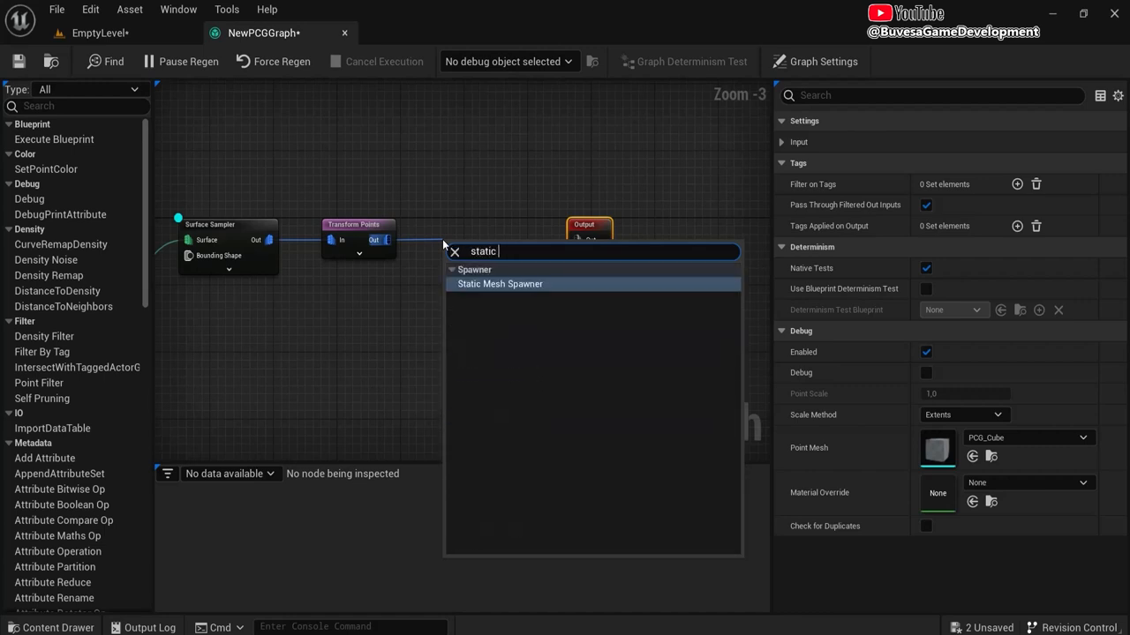
click(499, 283)
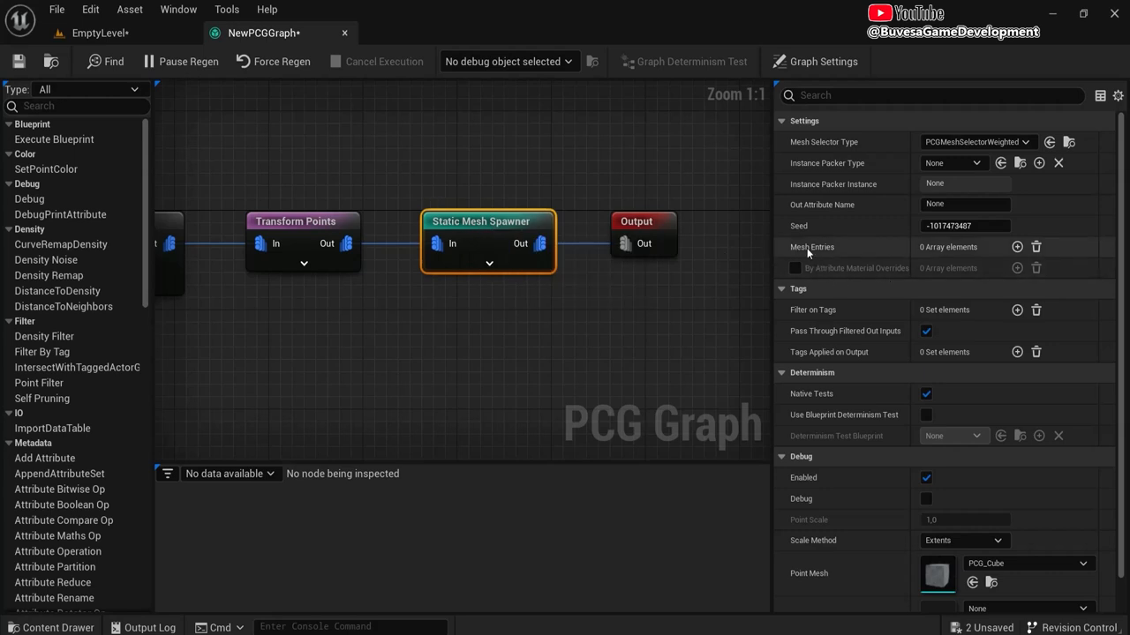
click(1017, 246)
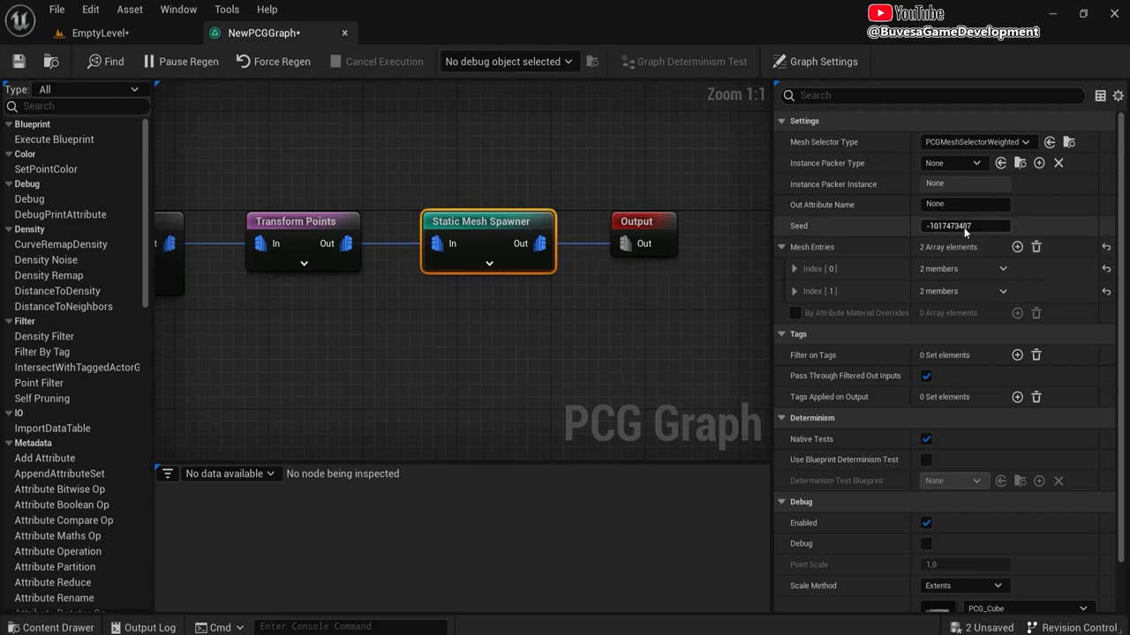
click(795, 290)
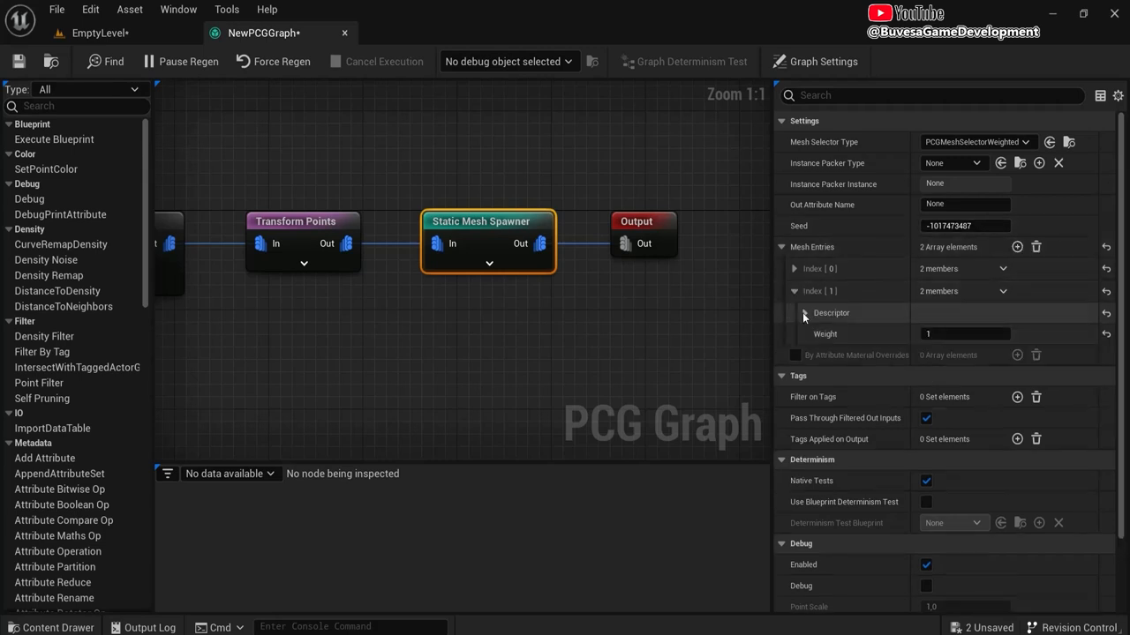
click(804, 312)
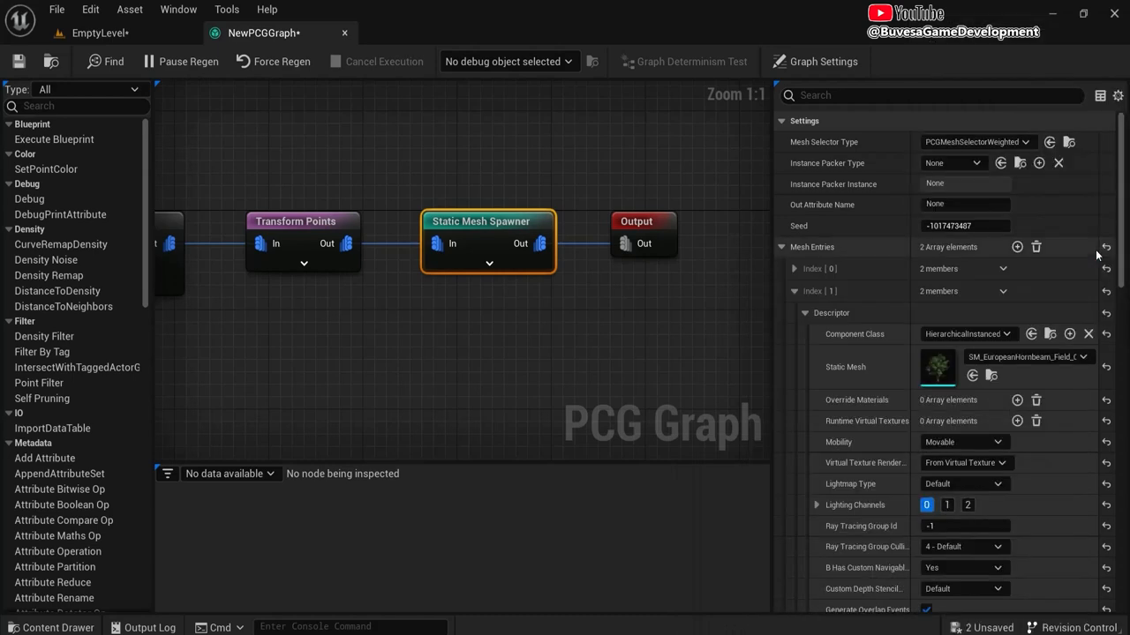
click(793, 268)
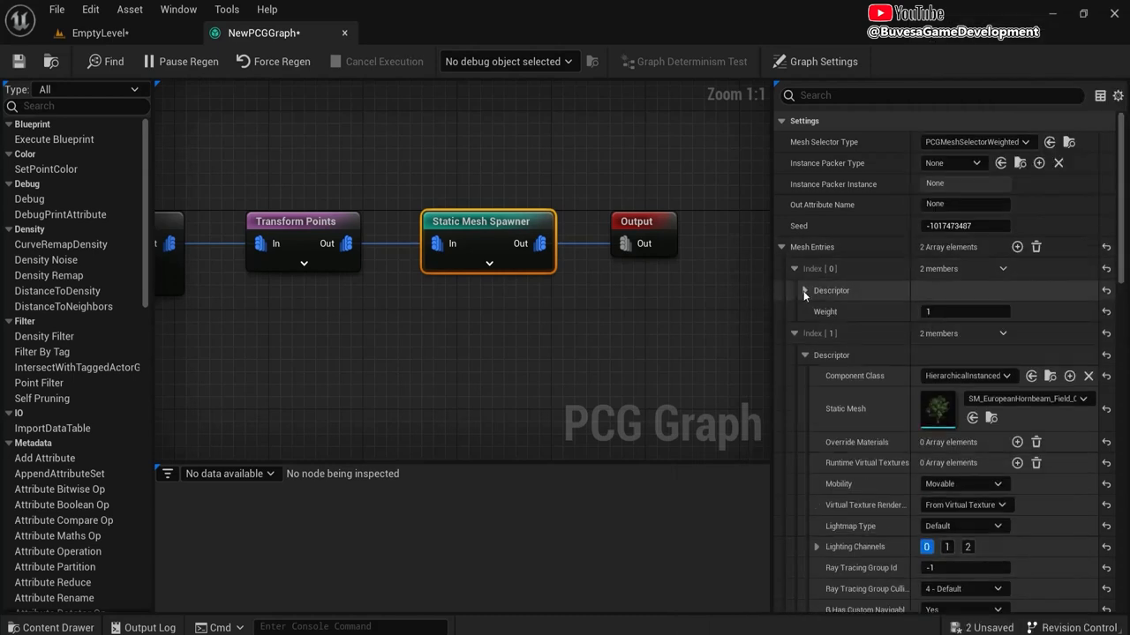
click(937, 409)
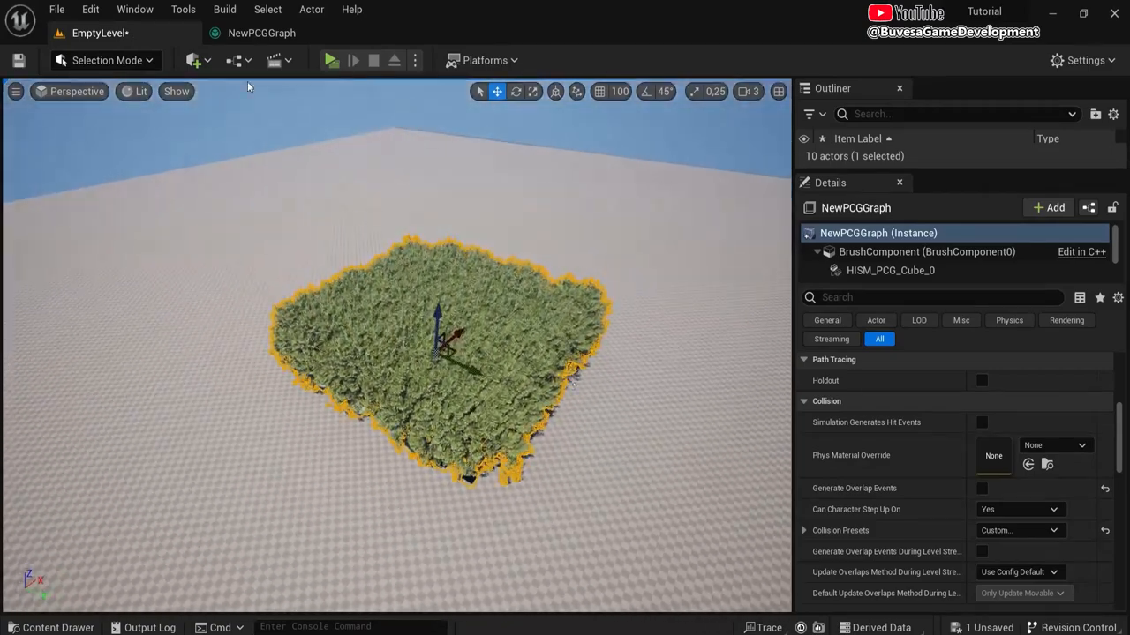
Step: Set Surface Sampler Points Per Squared Meter to 0.005 and check the sparser trees
click(260, 33)
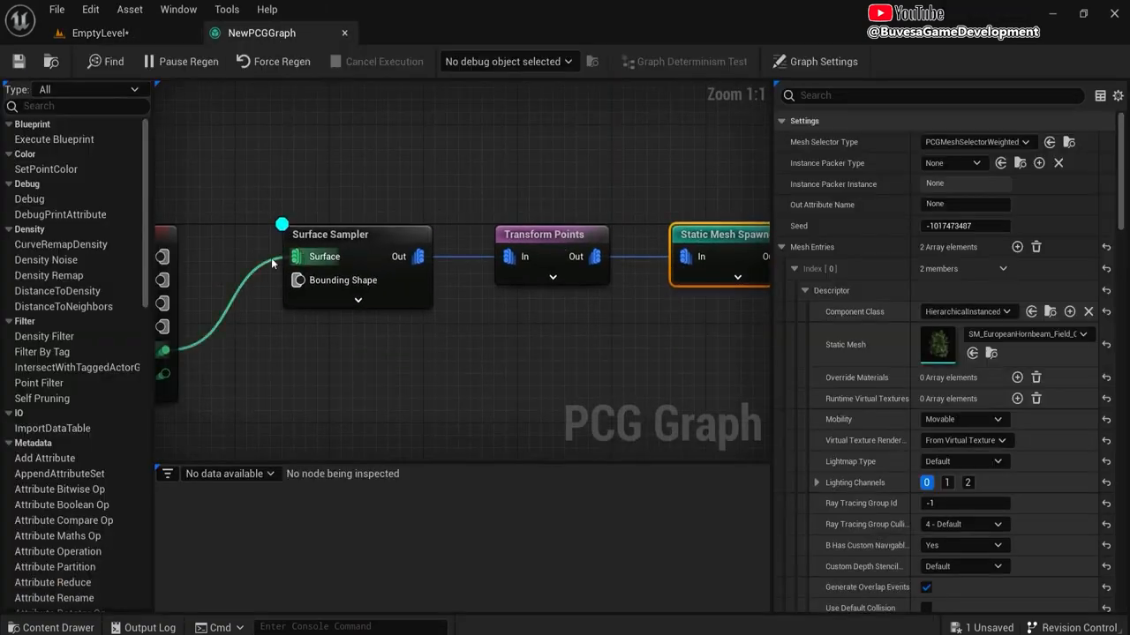
click(358, 234)
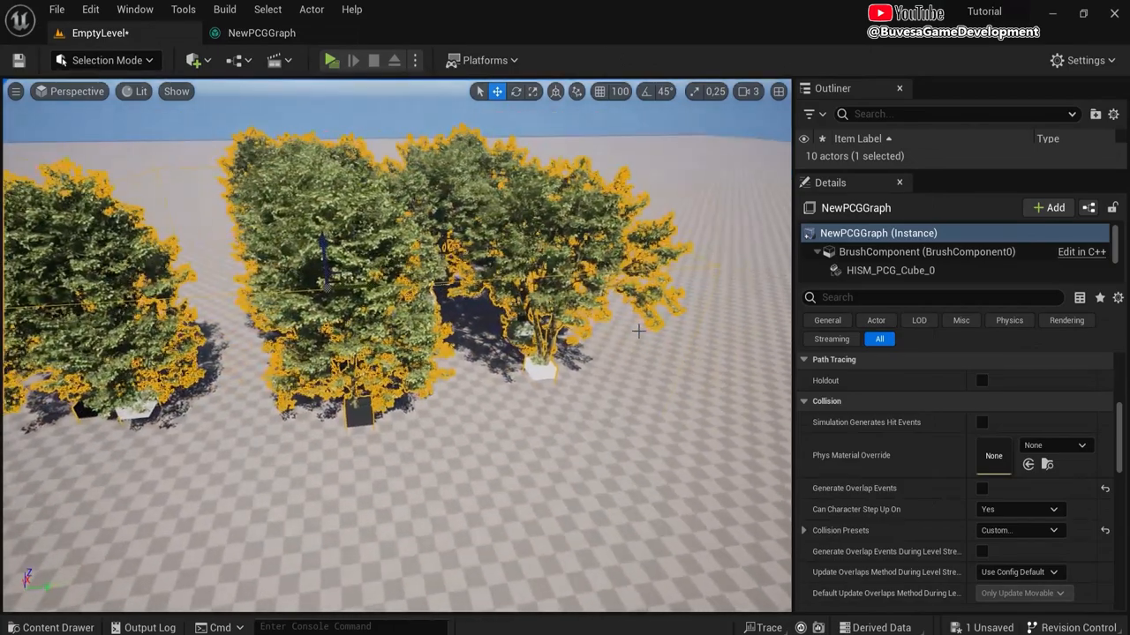
click(261, 33)
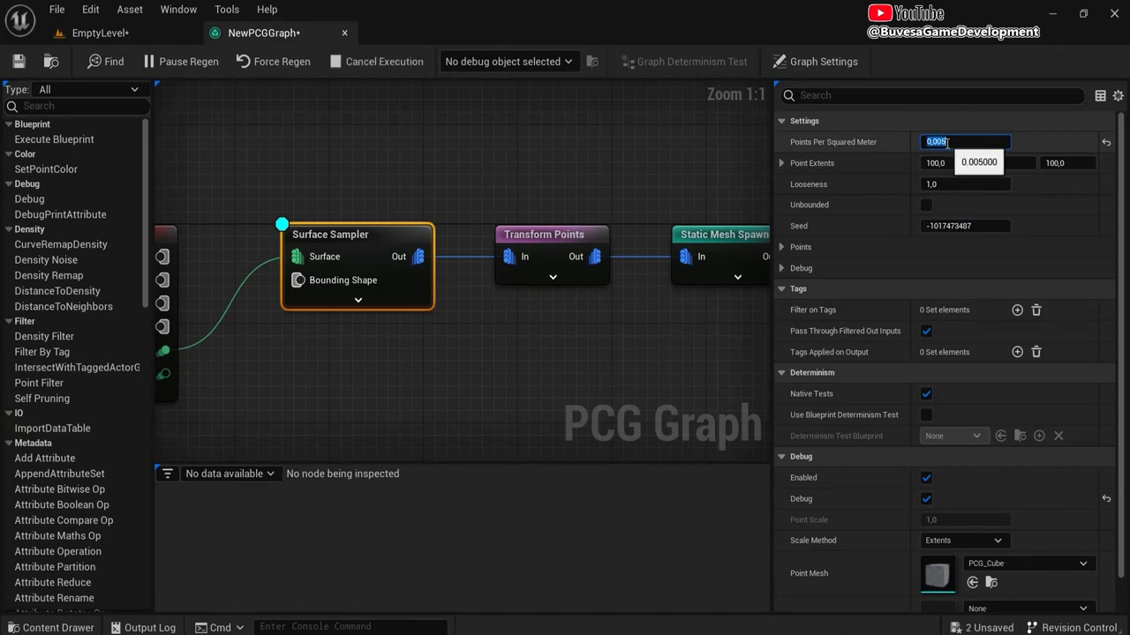
click(98, 33)
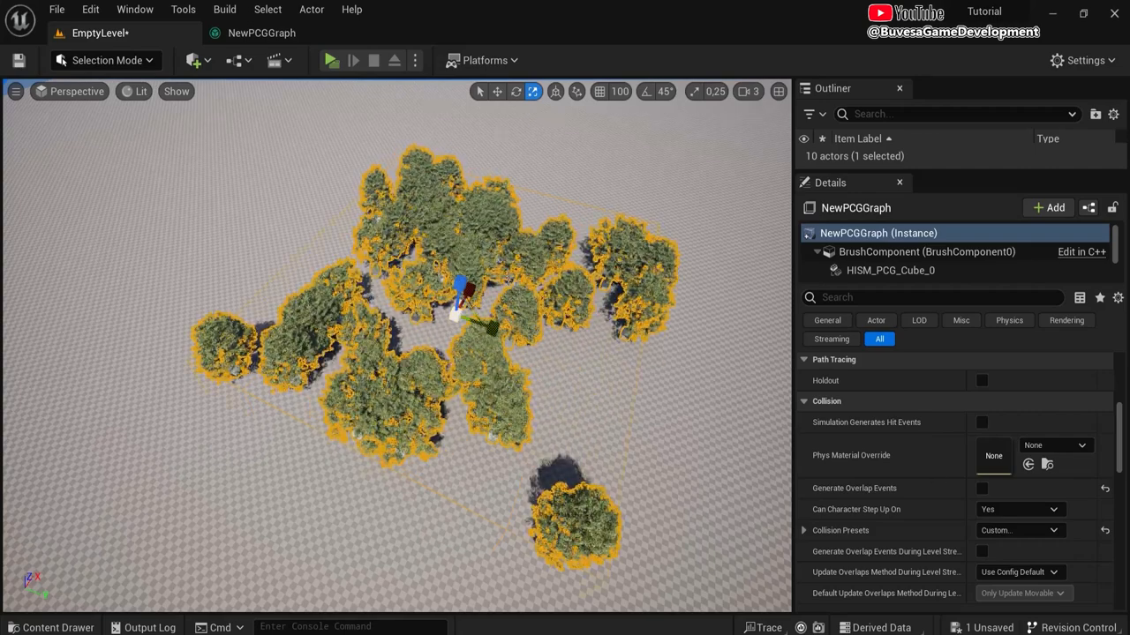
Step: Preview trees across the whole landscape with Unbounded ticked, then untick it and save
click(261, 33)
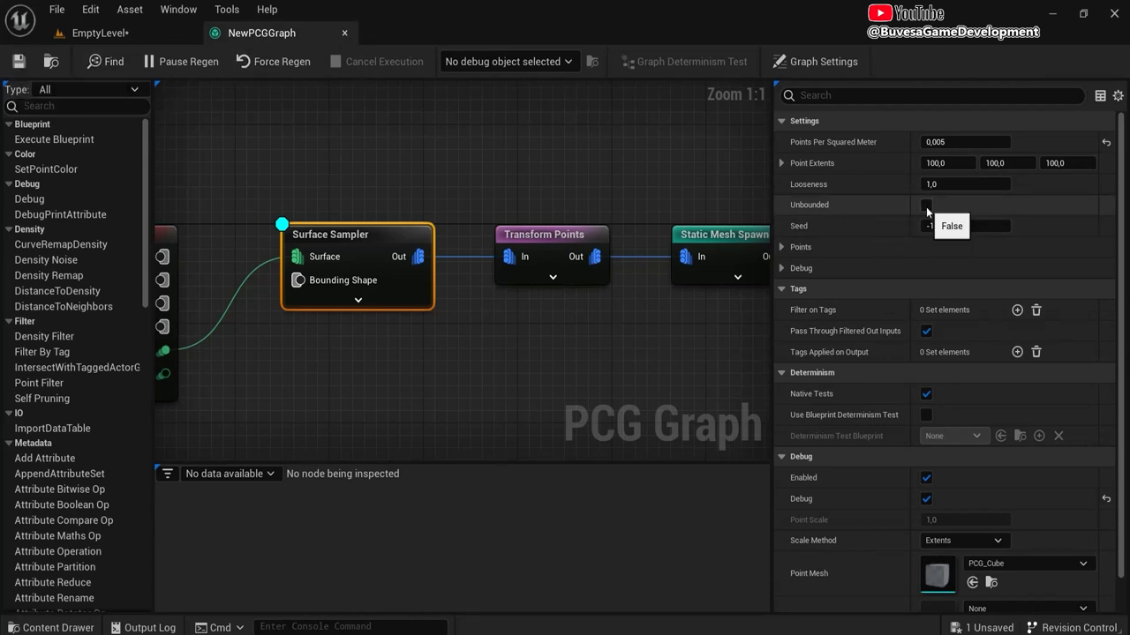
click(926, 203)
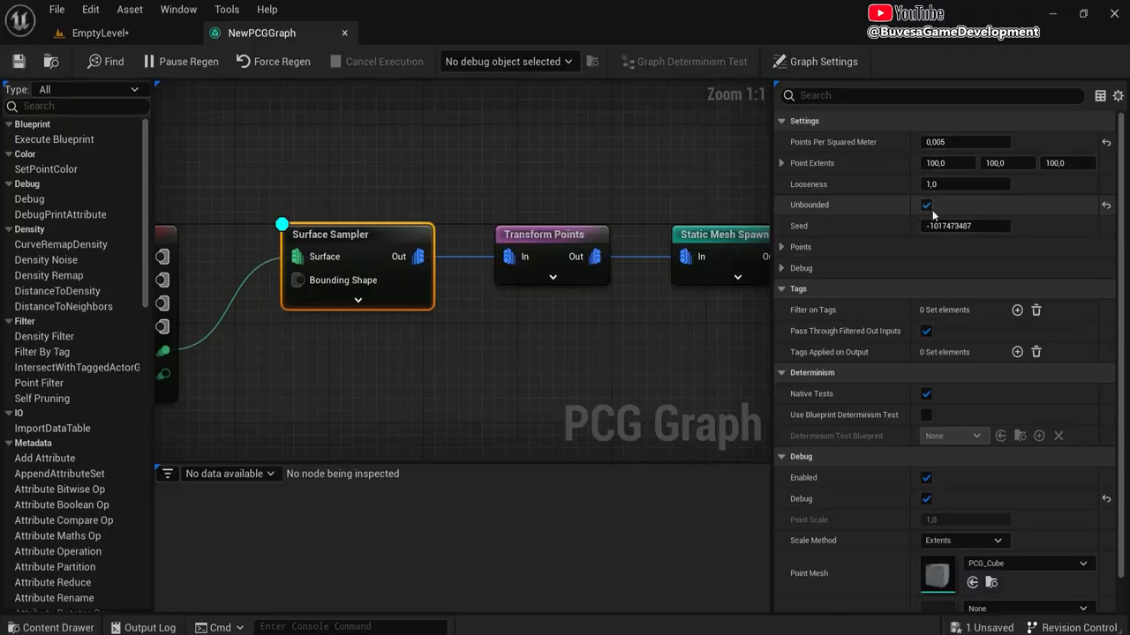
click(97, 33)
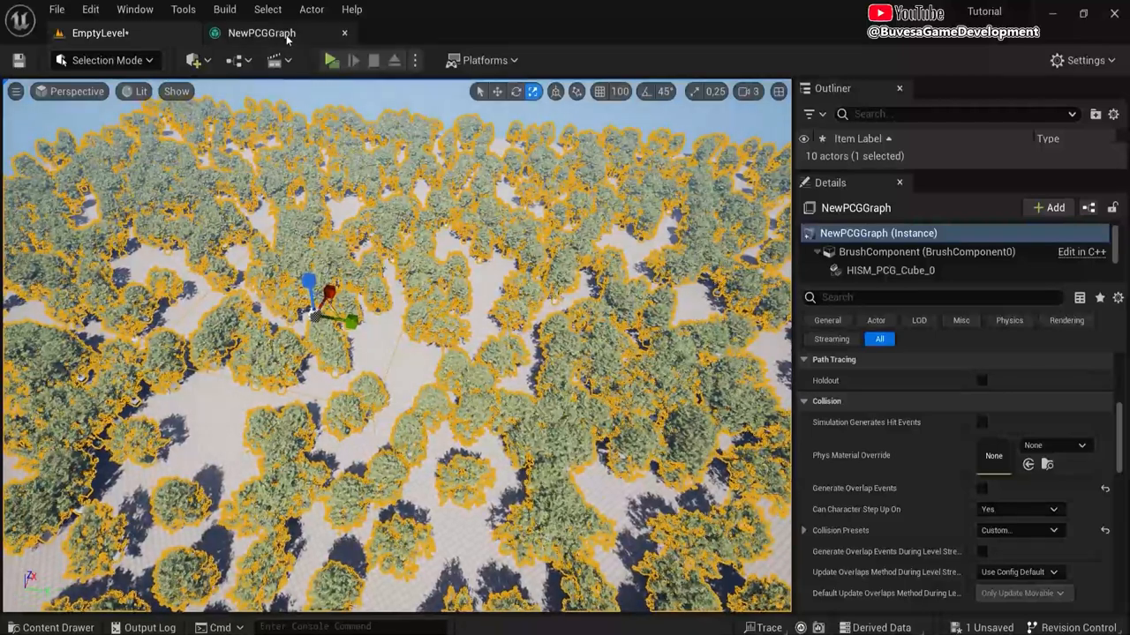
click(261, 32)
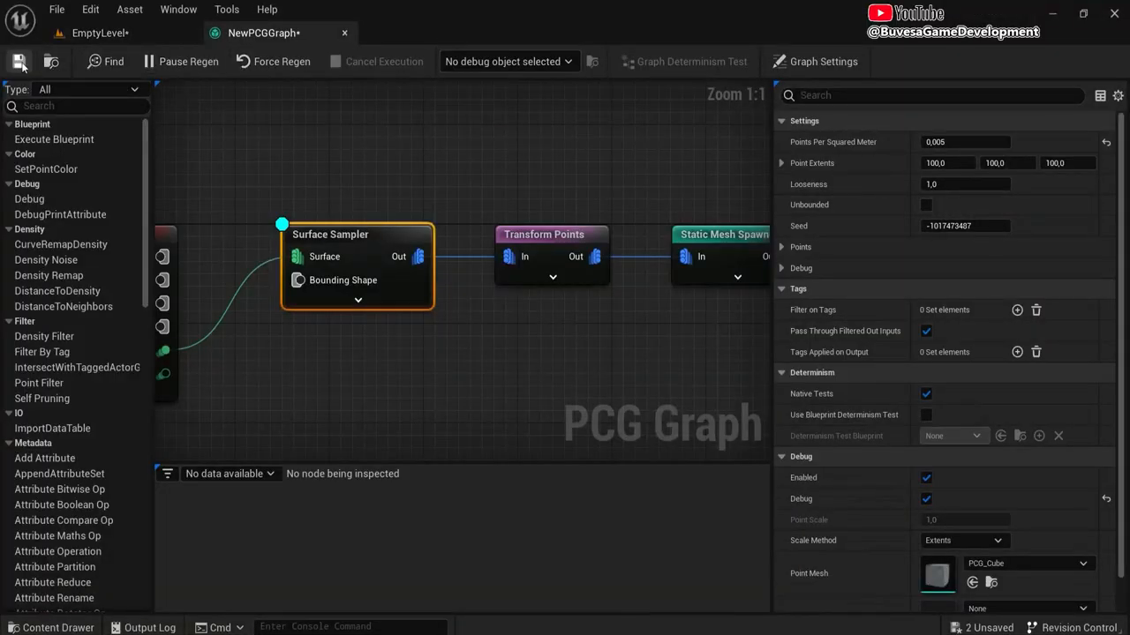
click(95, 32)
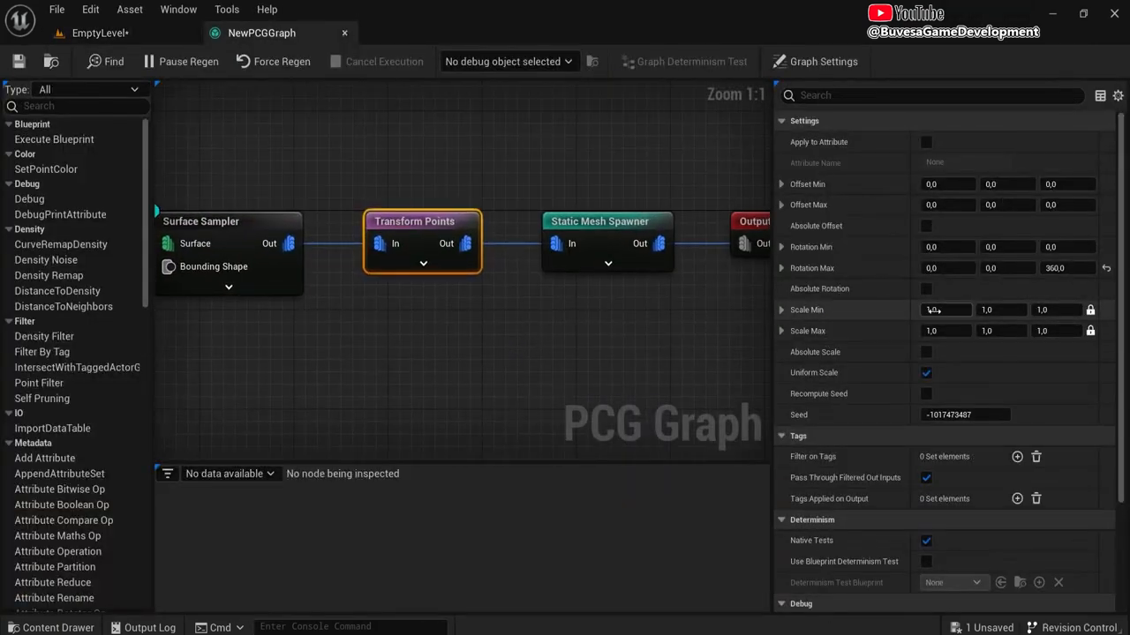
Step: Set Transform Points Scale Min to 0.8 and the Z offset to -20
click(1057, 310)
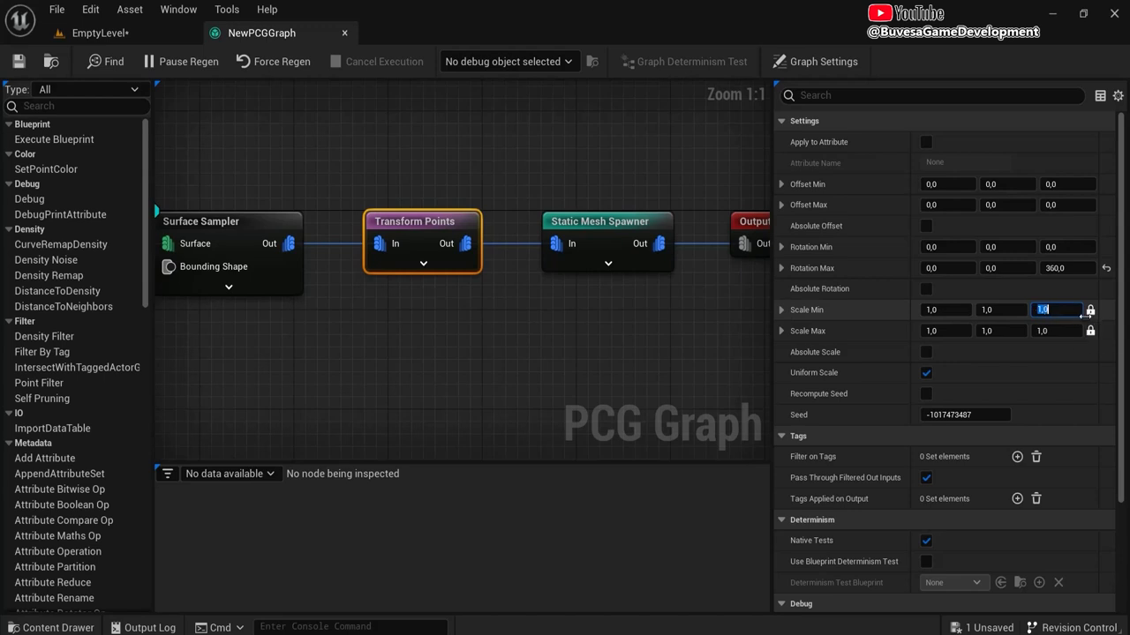
text(0.8)
click(1068, 184)
text(-20)
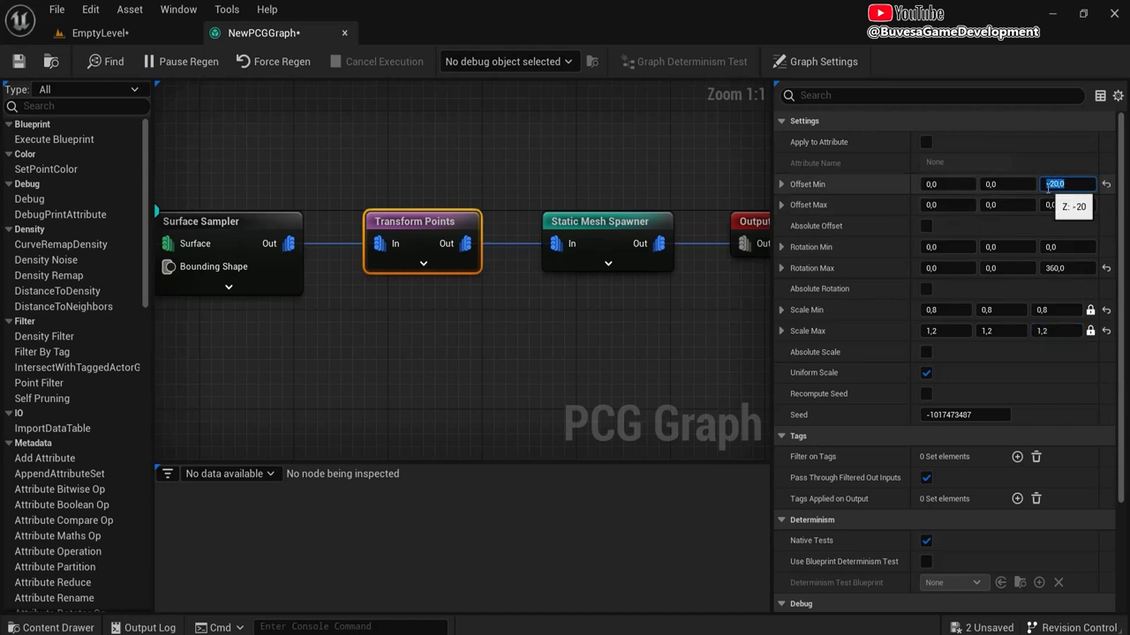
click(1068, 205)
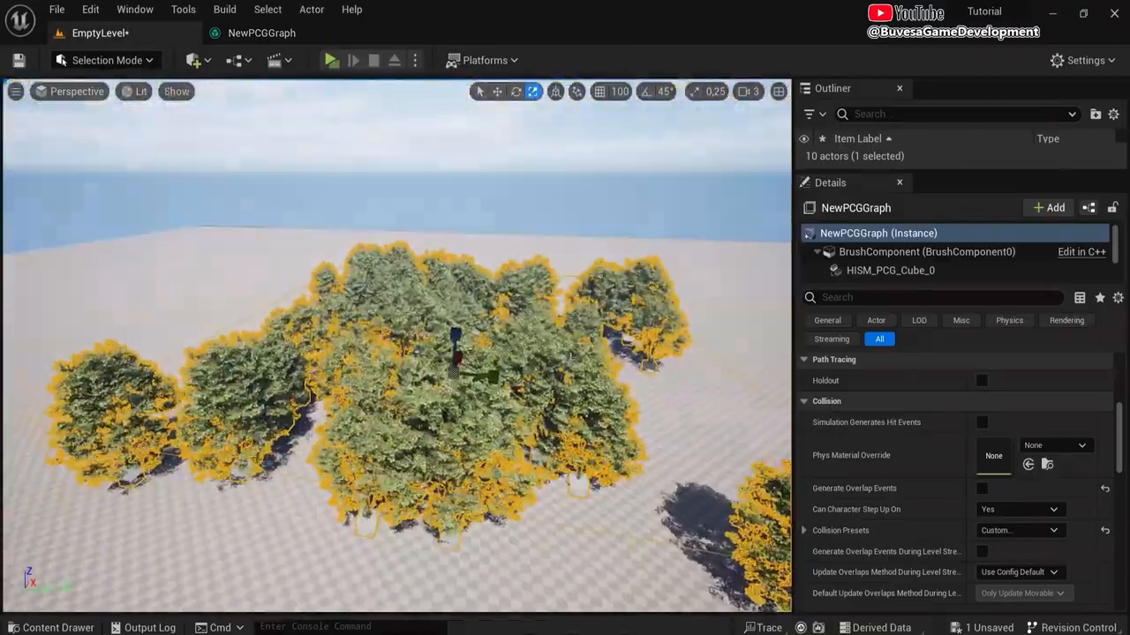
click(261, 32)
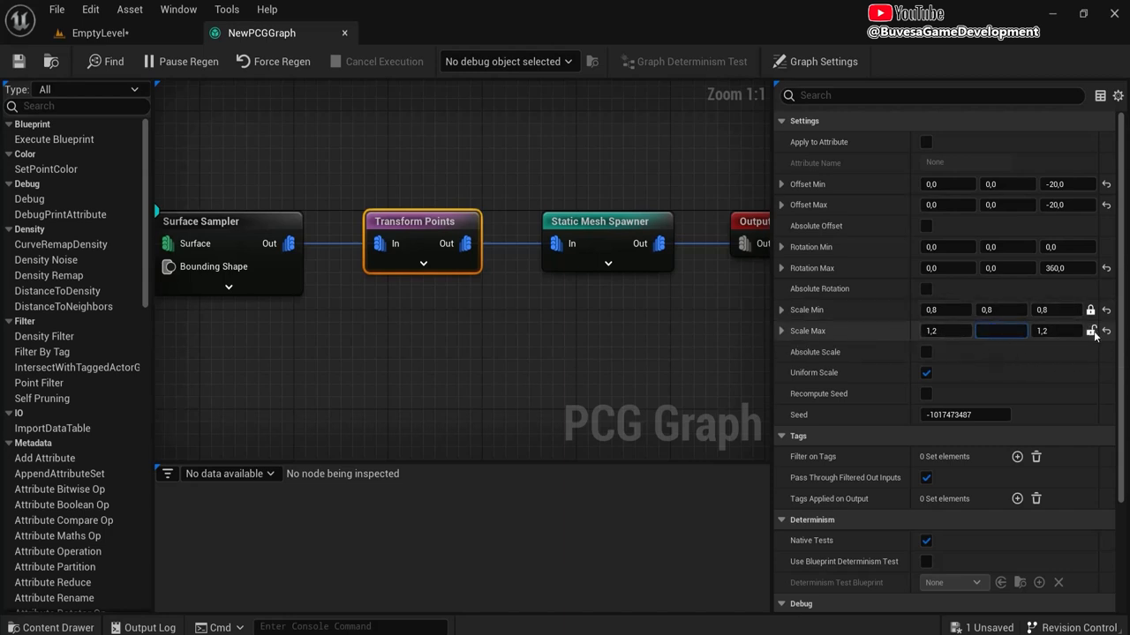
Step: Test a Scale Max of 5.0 in the level, then set Scale Max to 1.2
click(1057, 330)
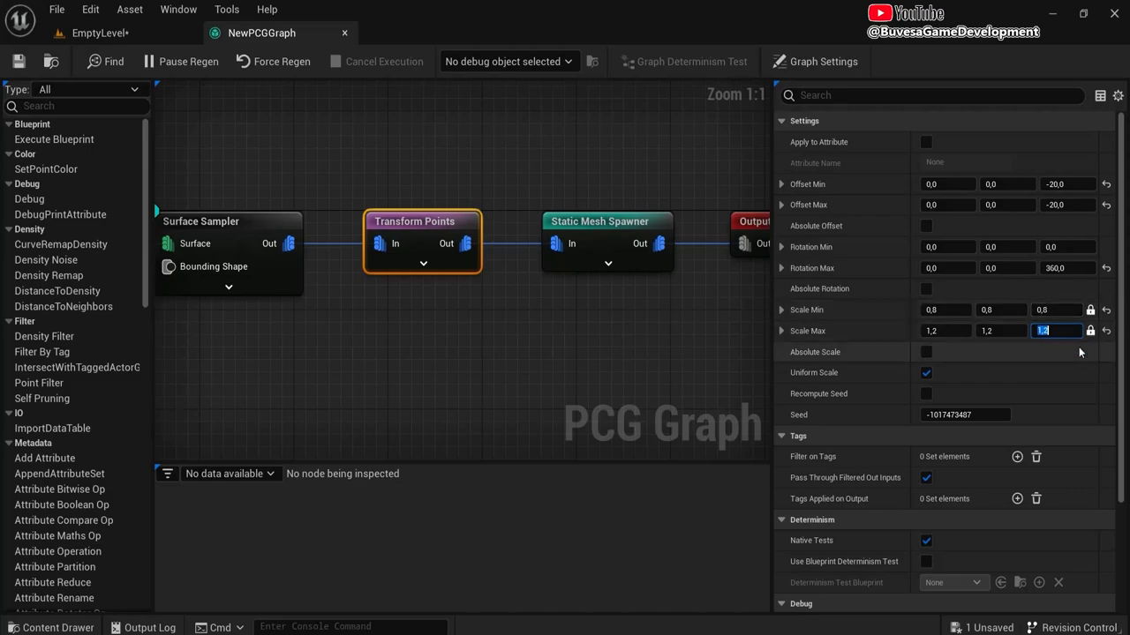
text(5.0)
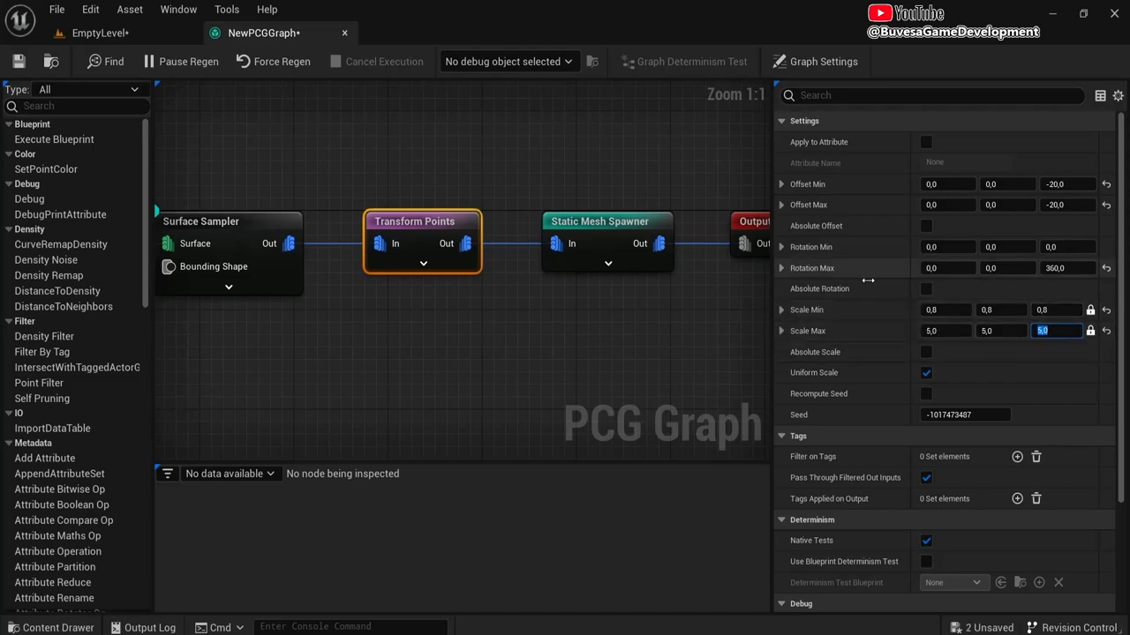
click(99, 33)
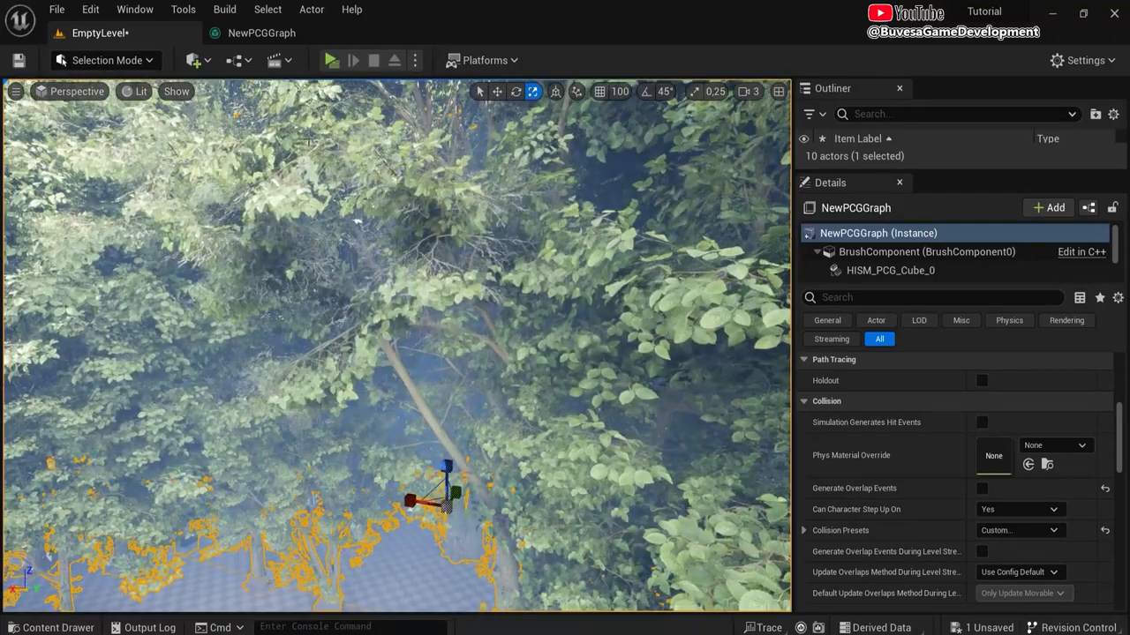
click(263, 33)
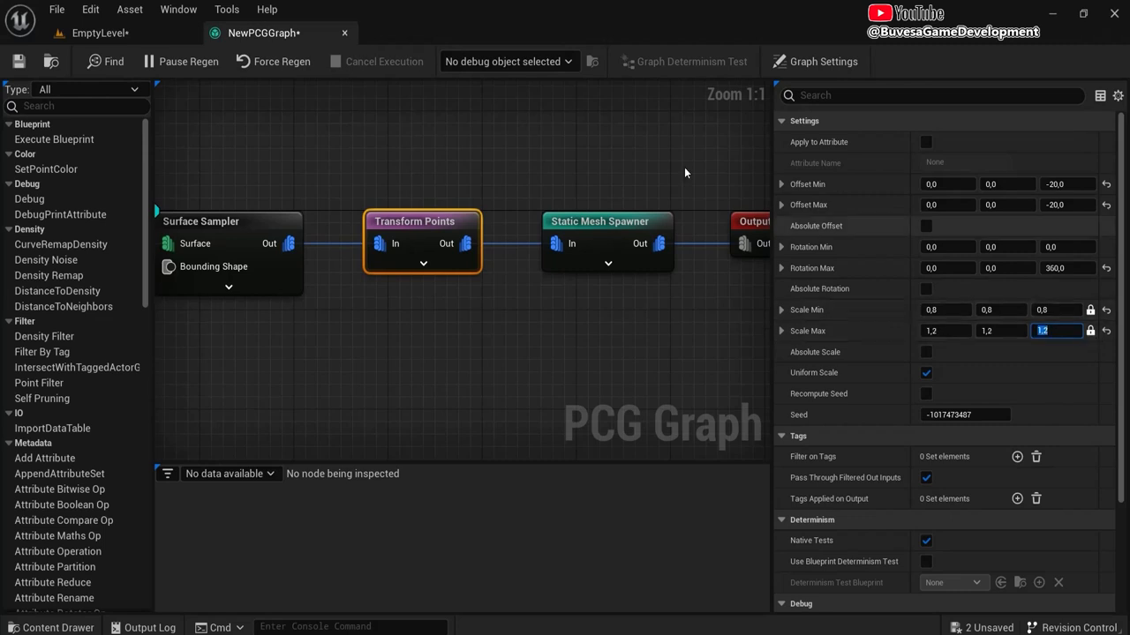
text(1,2)
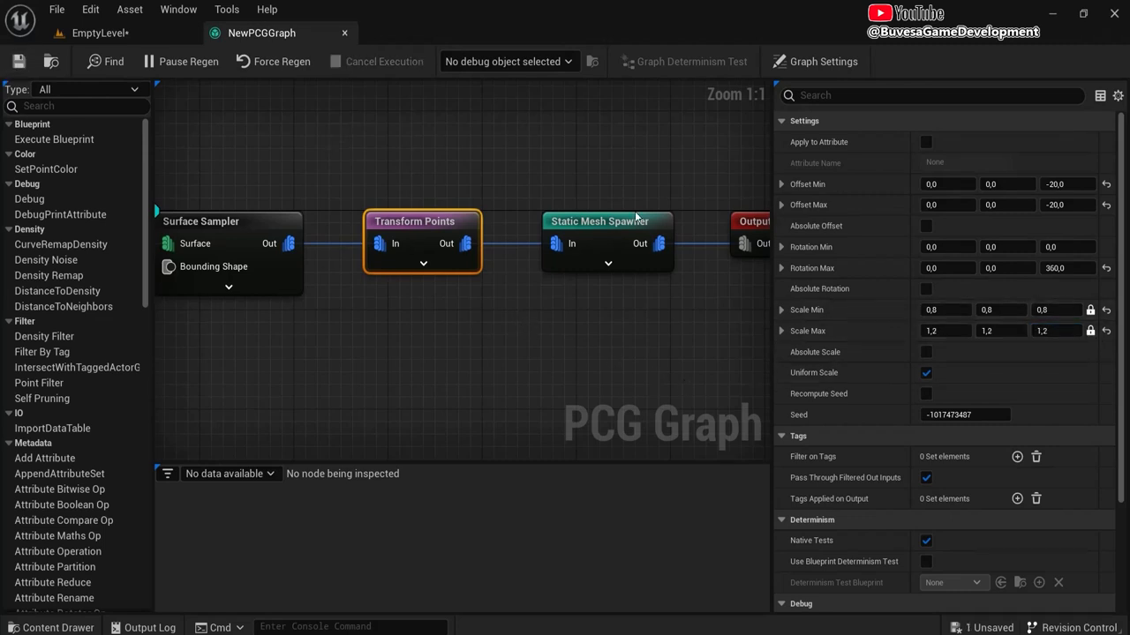
click(598, 221)
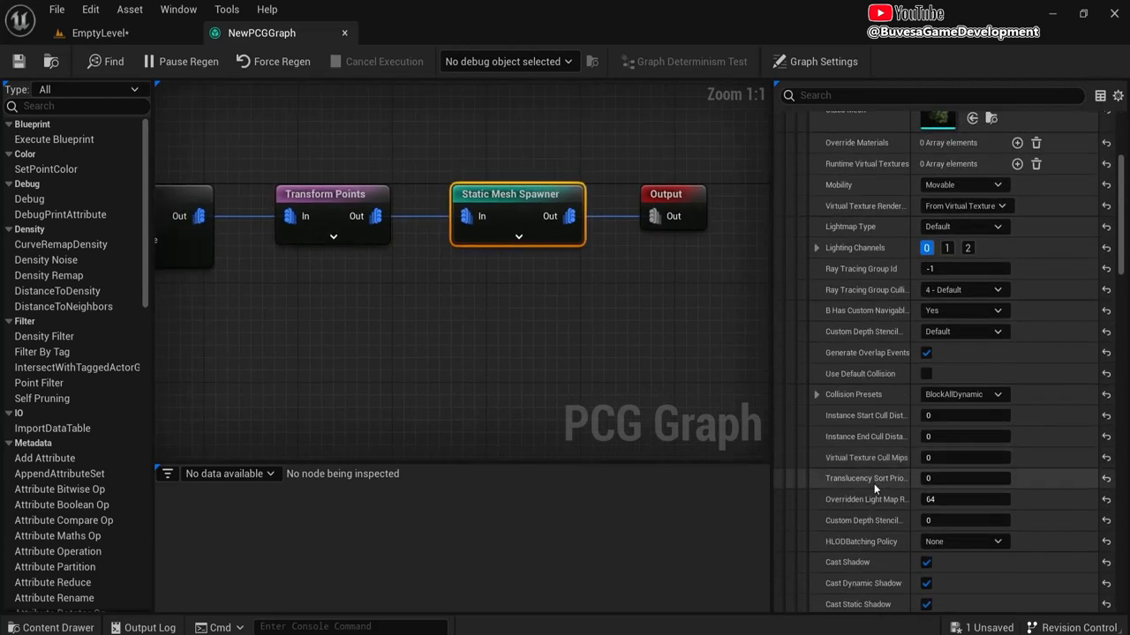
Step: Group the tree nodes in a 'Trees' comment and add a duplicated 'Grass' comment branch
scroll(down, 3)
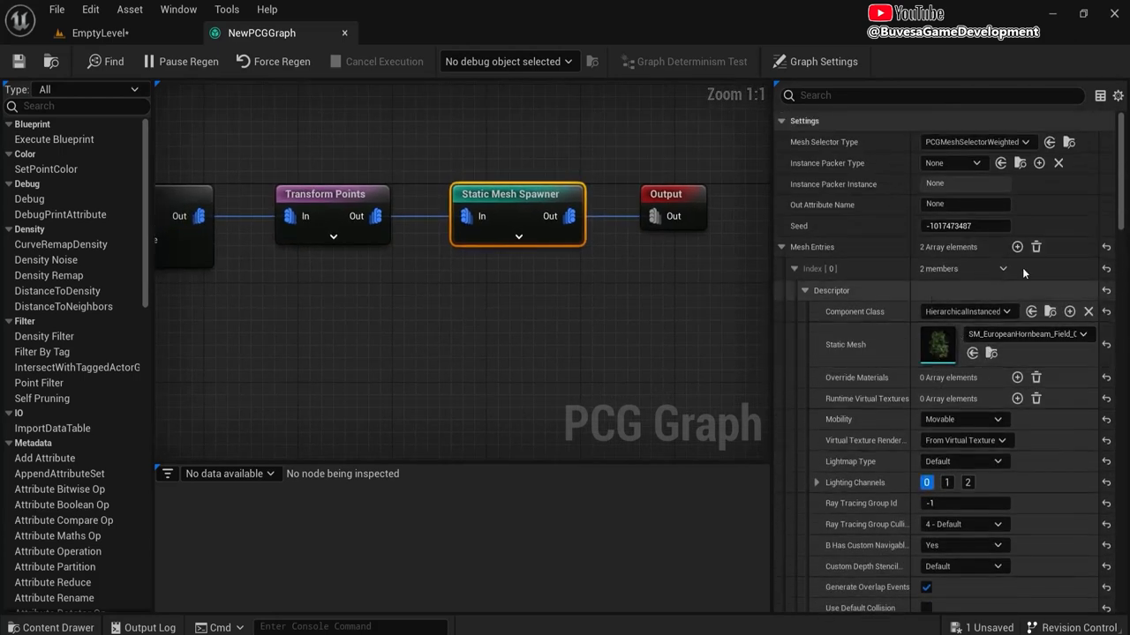
scroll(down, 3)
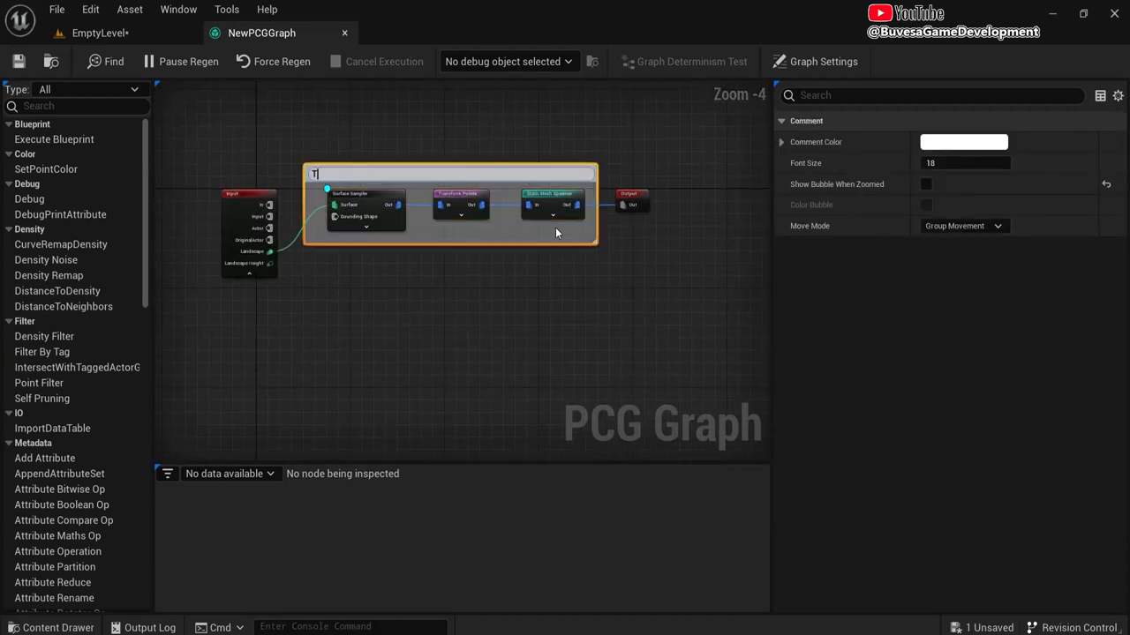
text(Trees)
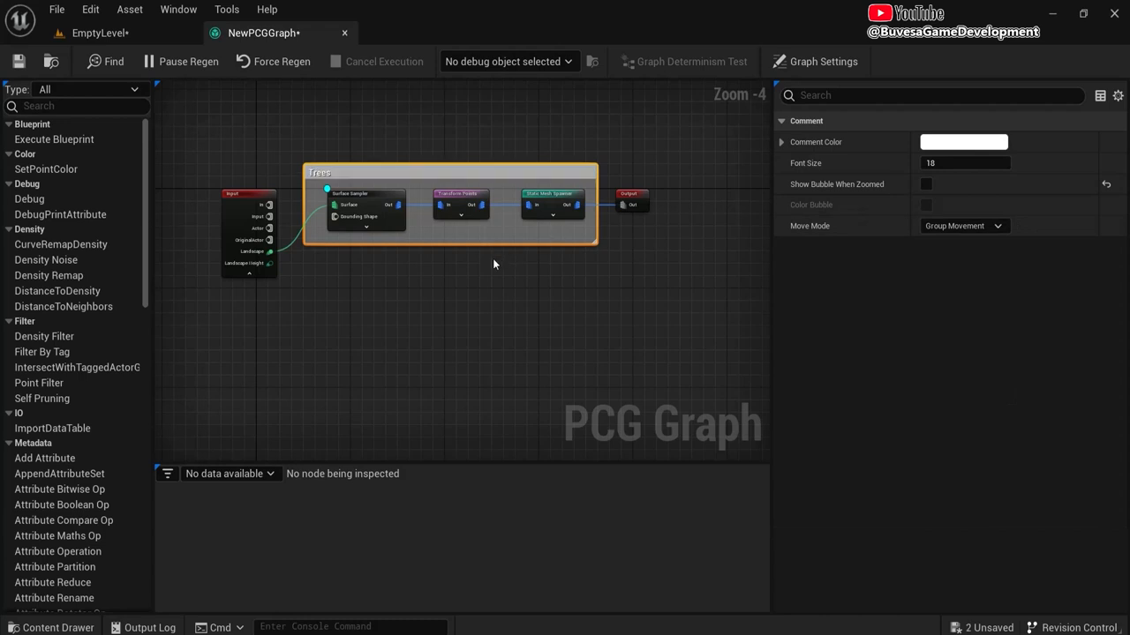
mouse_move(328, 288)
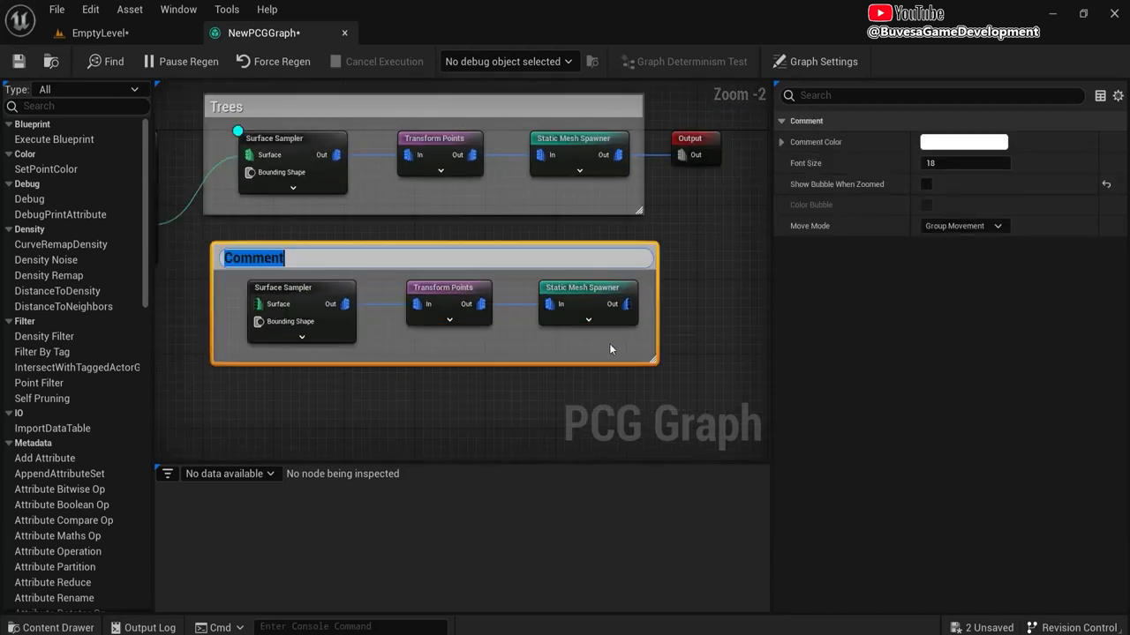
text(Grass)
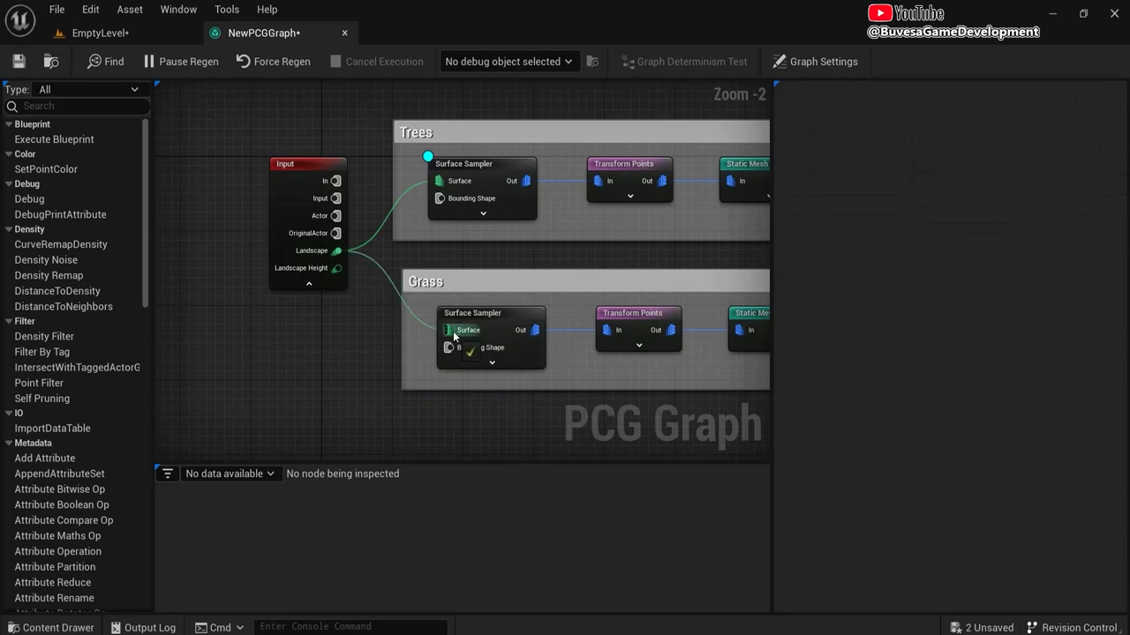
Step: Replace the grass spawner's mesh entries with a grass clump mesh and reset Transform Points
click(675, 270)
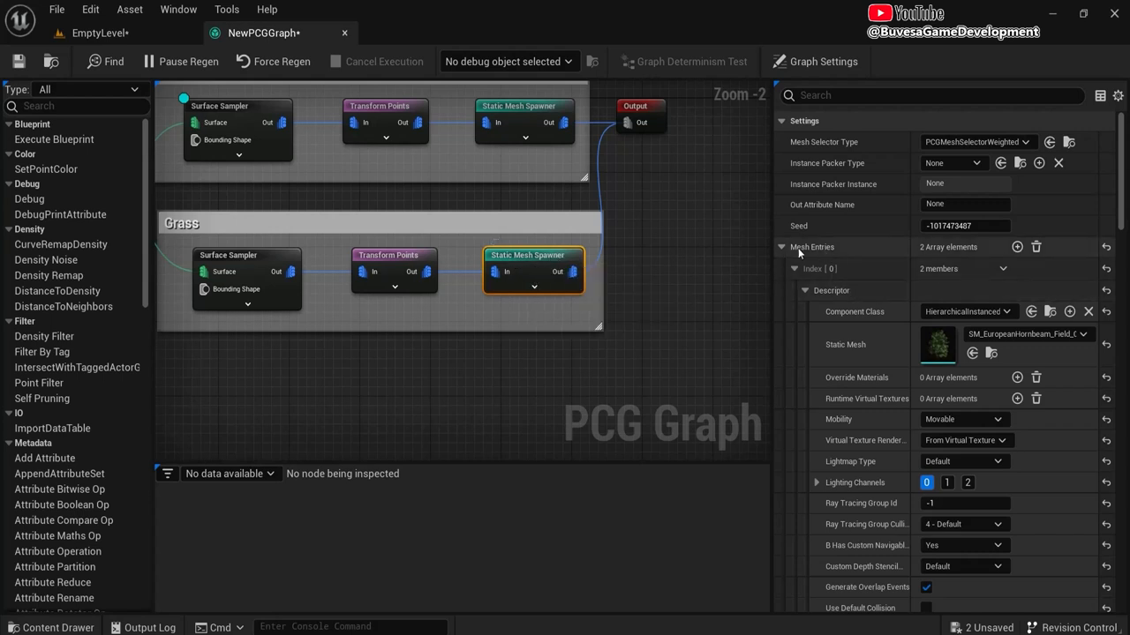
mouse_move(1036, 247)
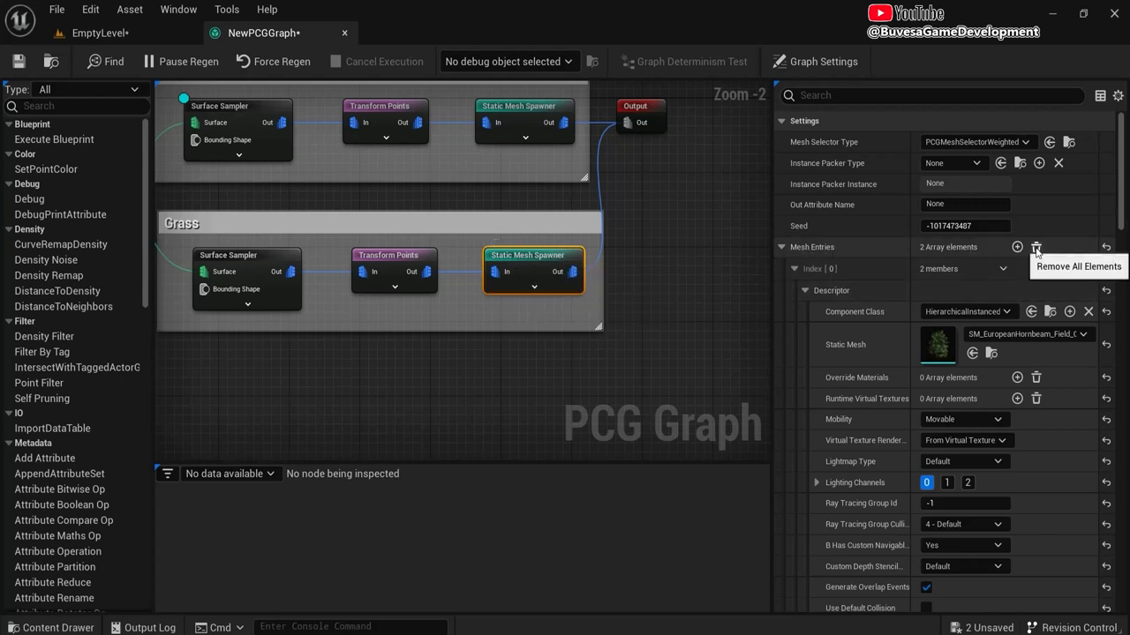
click(1037, 248)
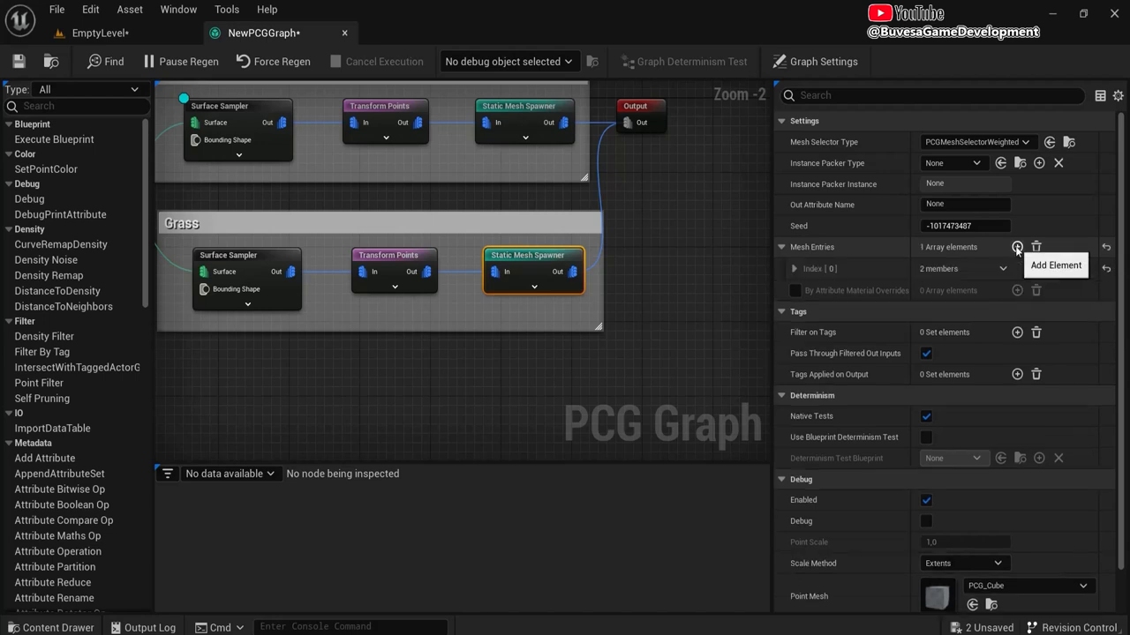
click(793, 268)
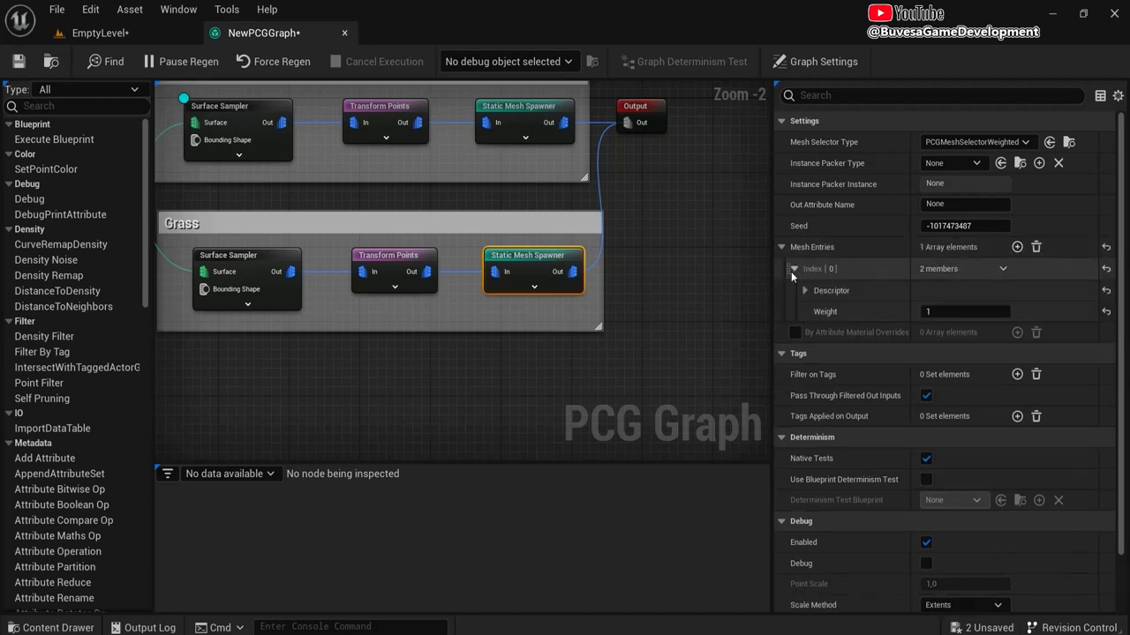
click(804, 290)
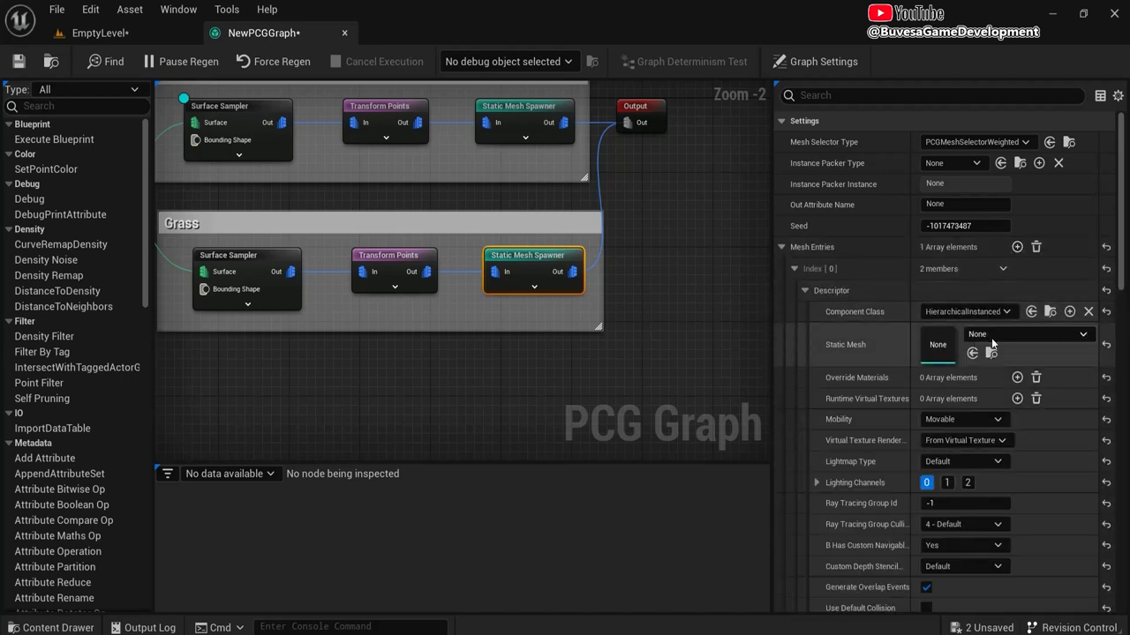
click(1029, 334)
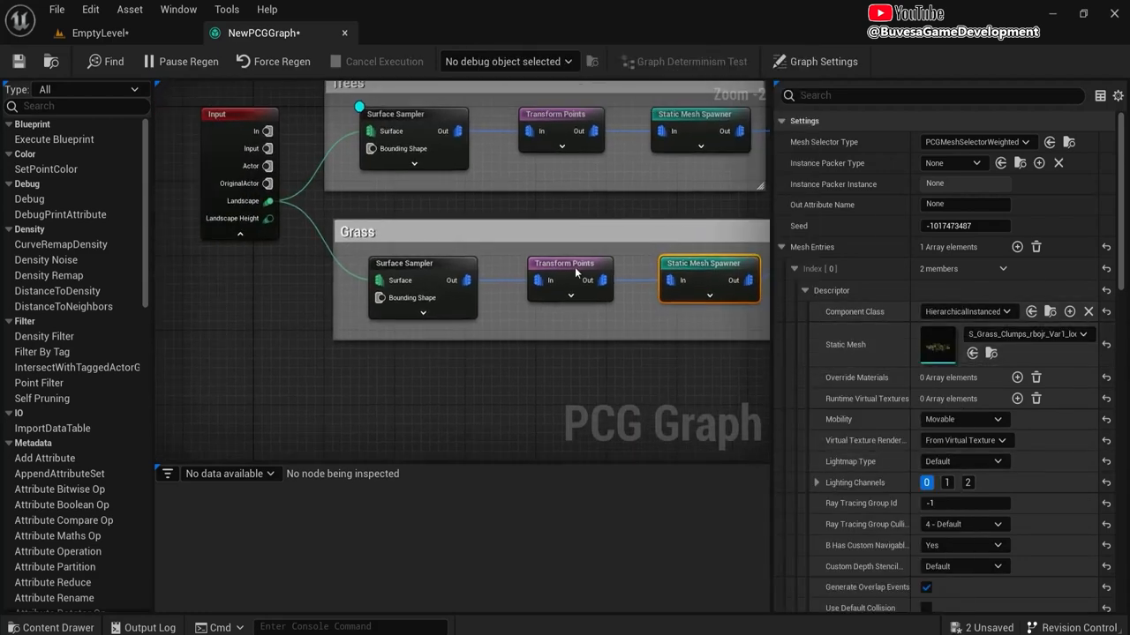
click(569, 278)
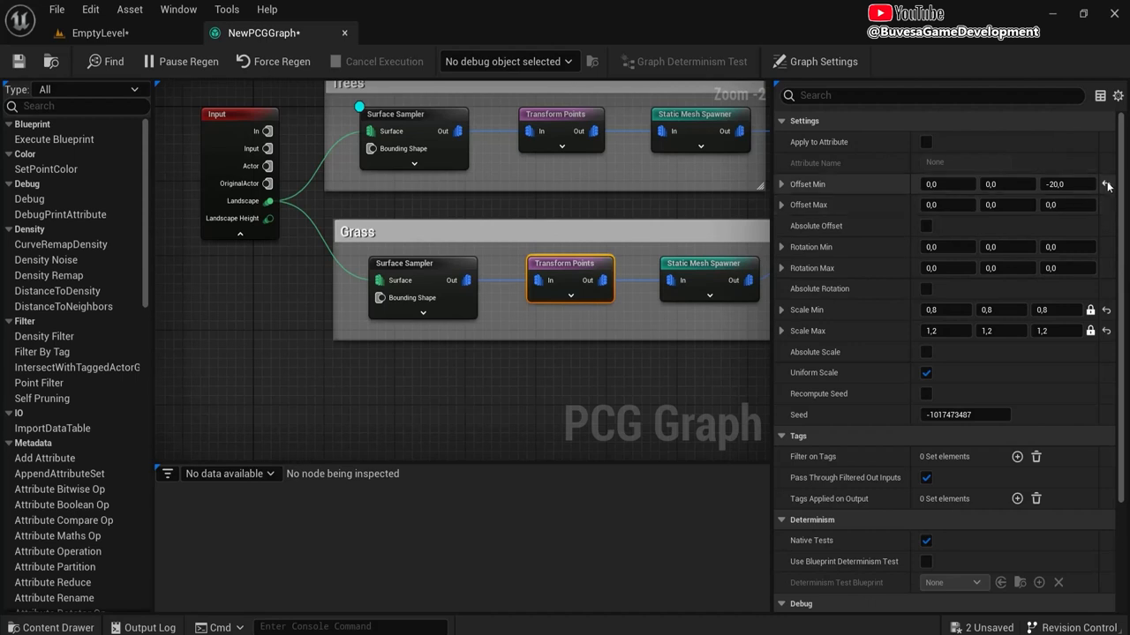
click(1105, 184)
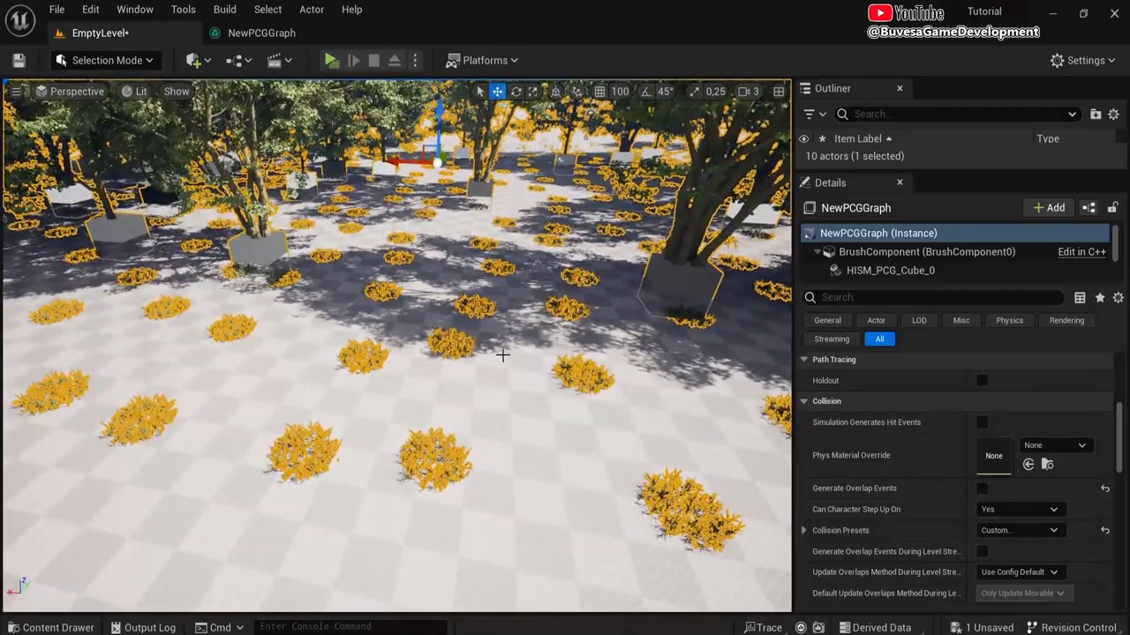
Step: Shrink the grass Surface Sampler point extents, checking the denser grass in the level
click(261, 33)
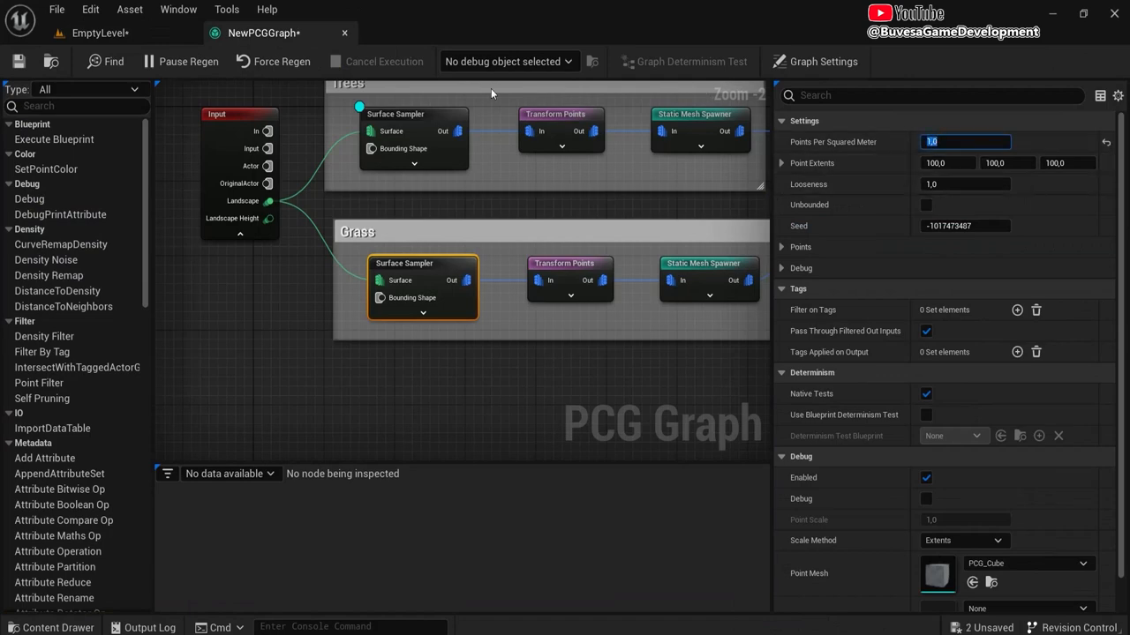
click(100, 33)
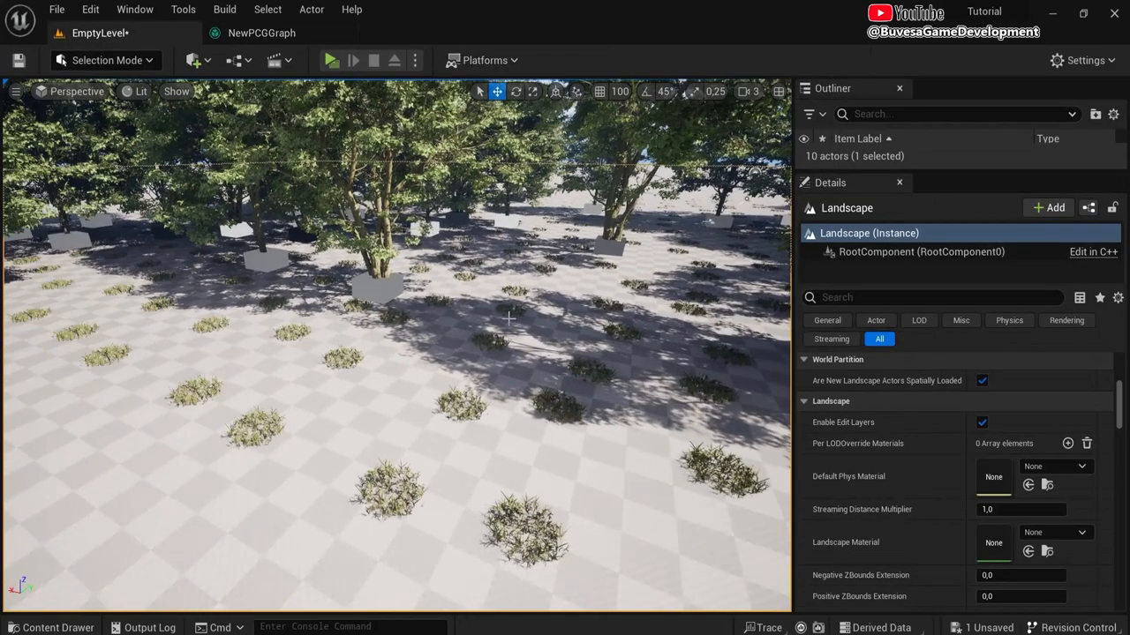
click(261, 32)
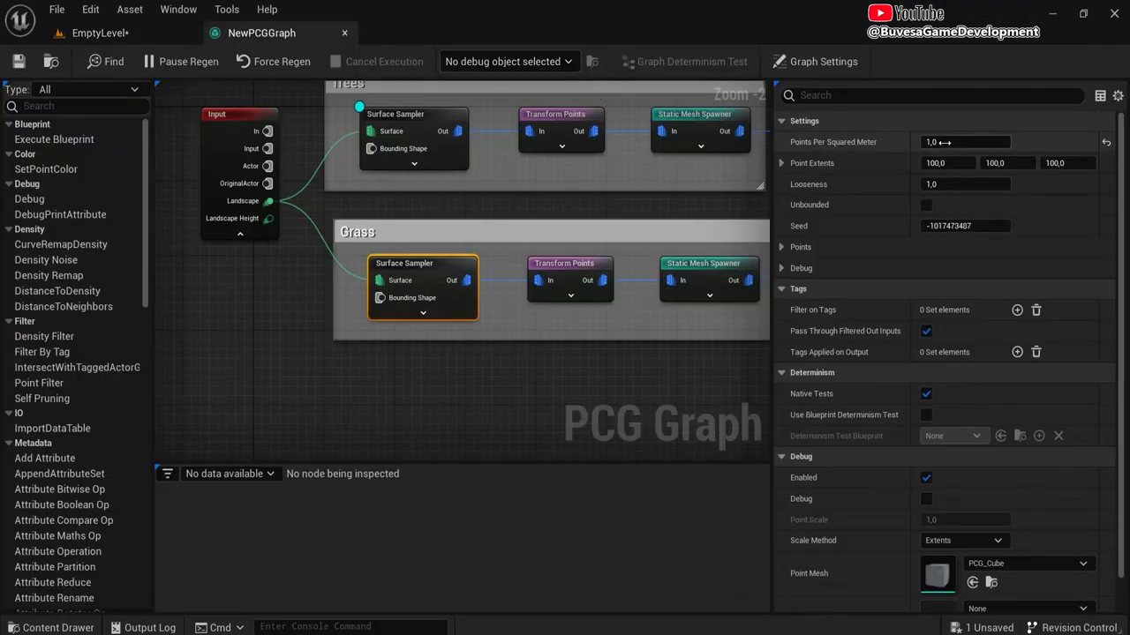
text(10,0)
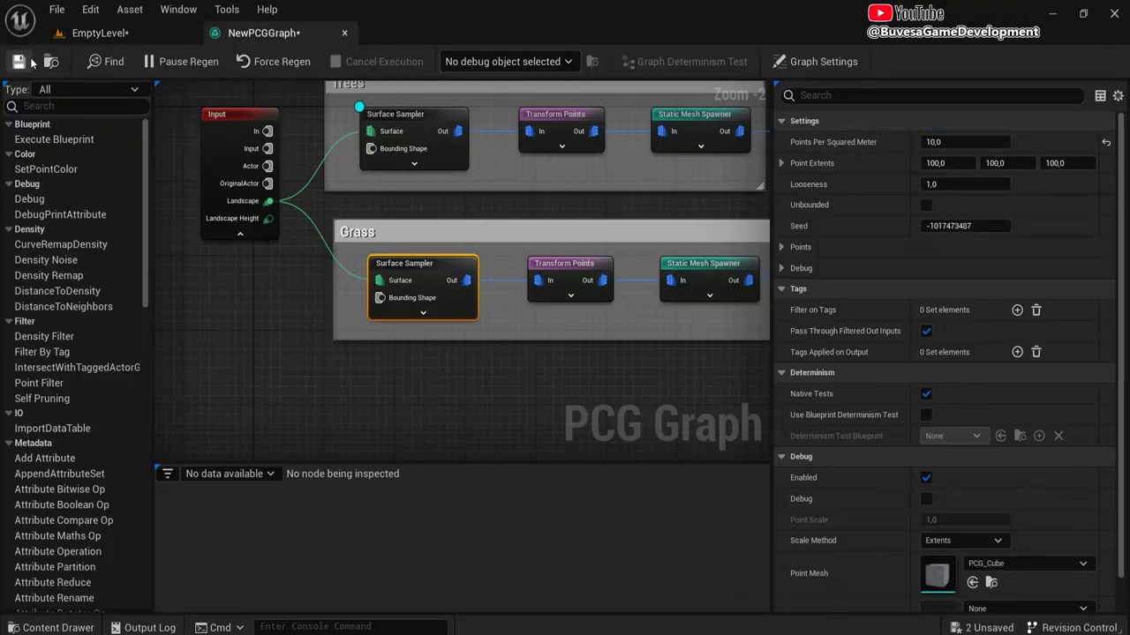
click(98, 32)
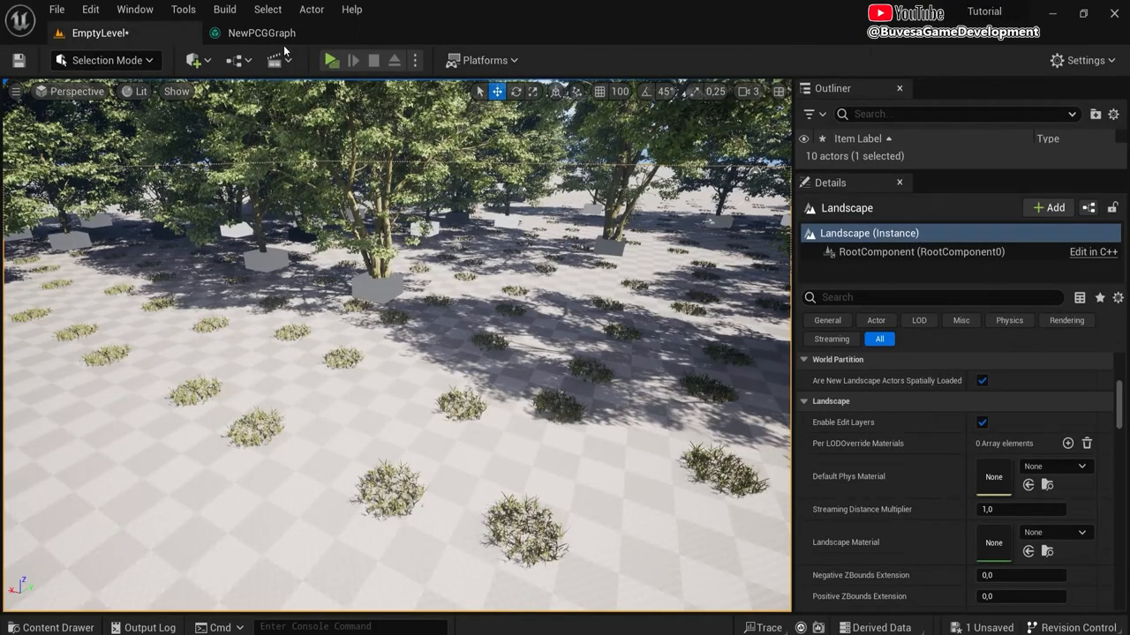
click(261, 33)
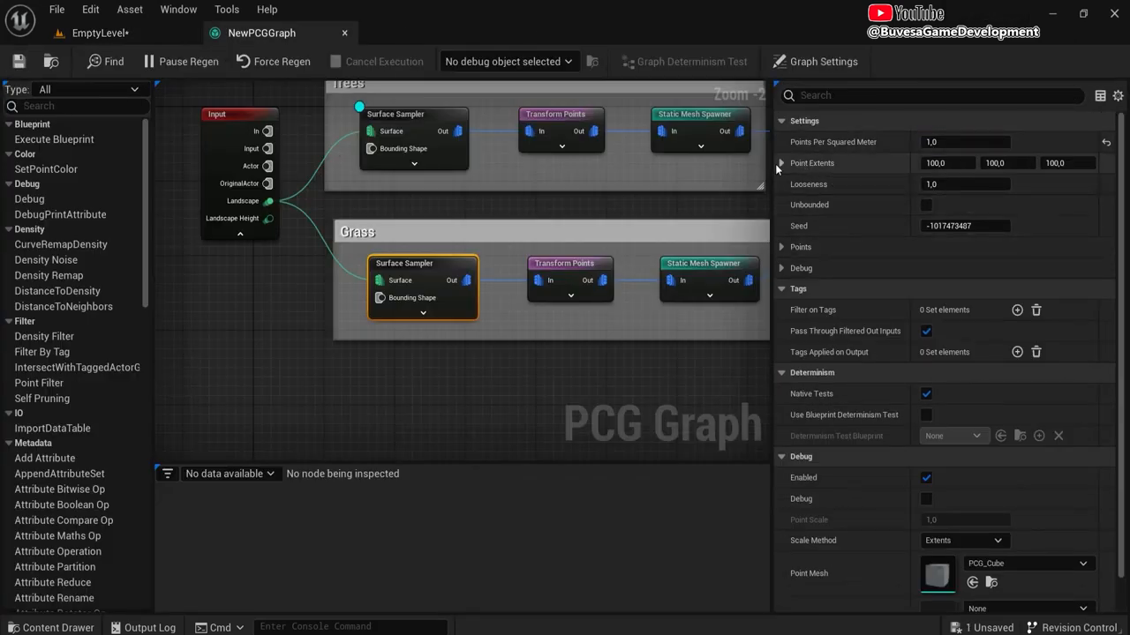
click(947, 162)
text(10)
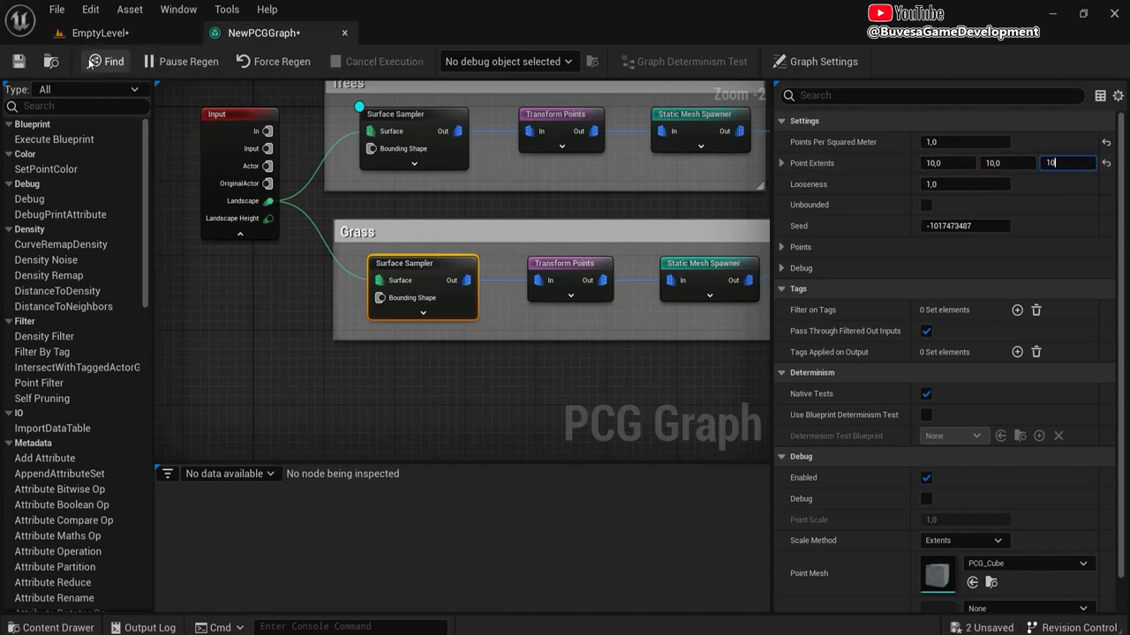
click(99, 32)
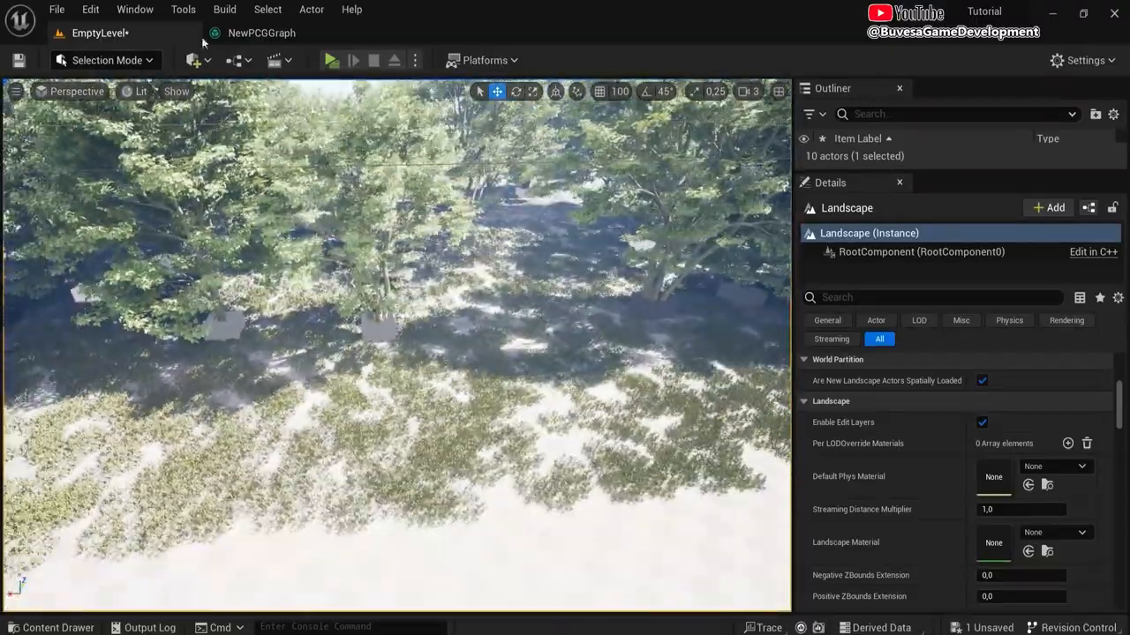
click(262, 33)
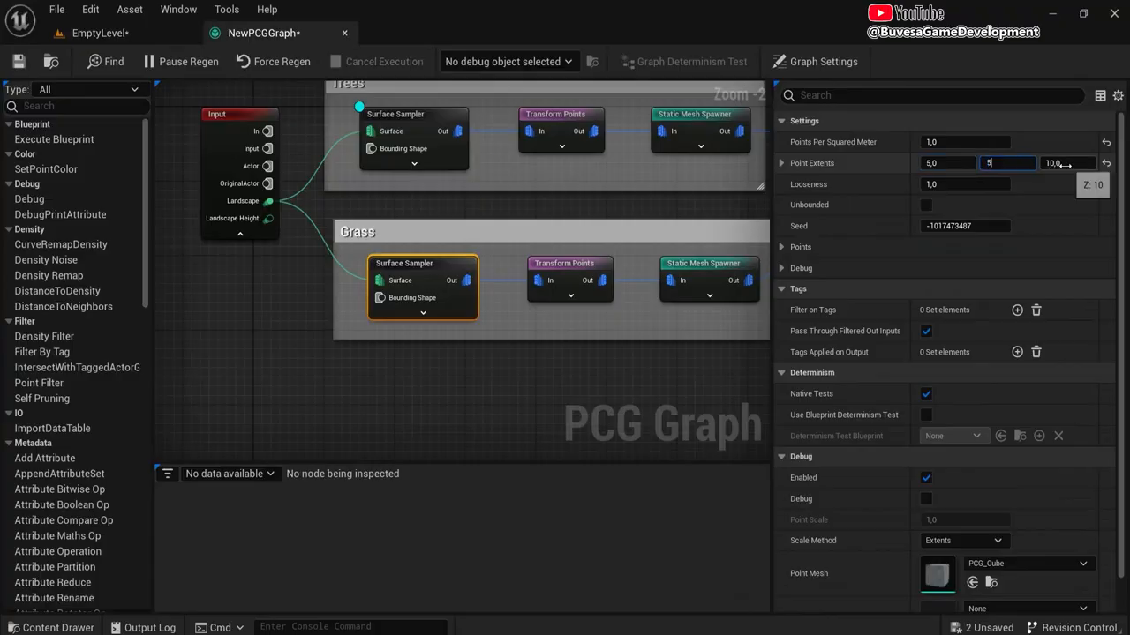
click(99, 33)
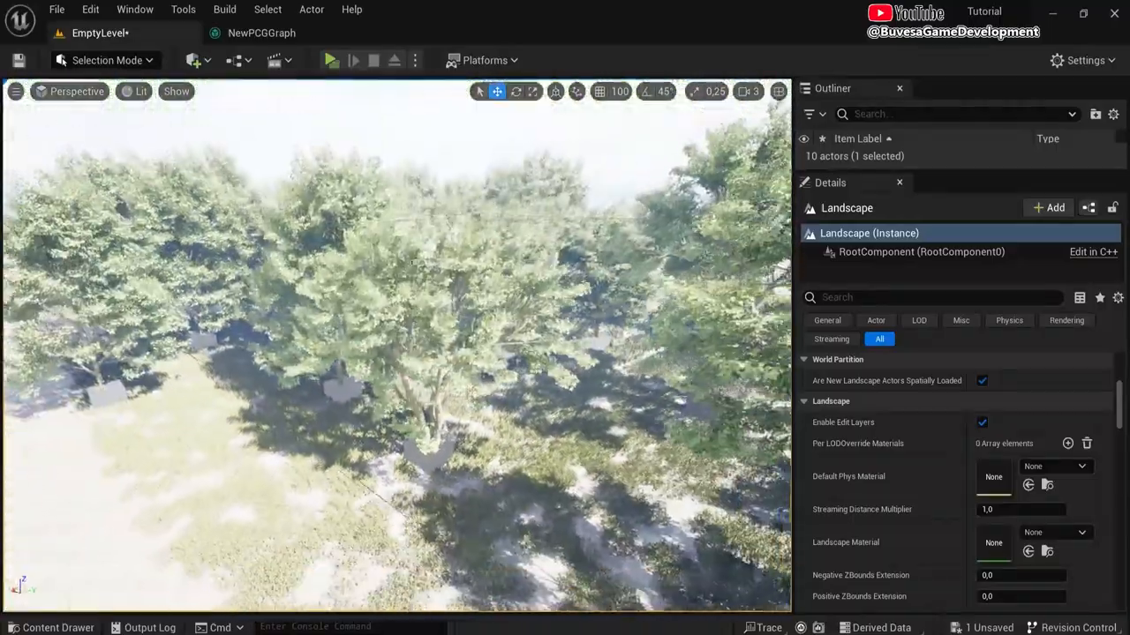
Step: Review the forest in the level, then deselect the grass Surface Sampler in NewPCGGraph
click(261, 33)
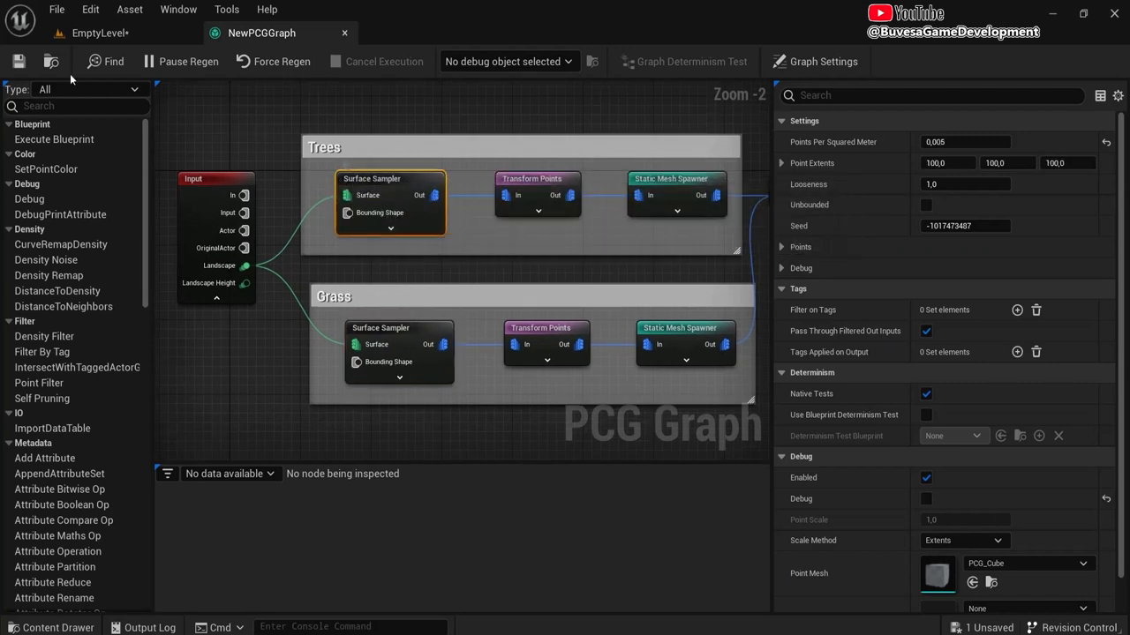
click(99, 33)
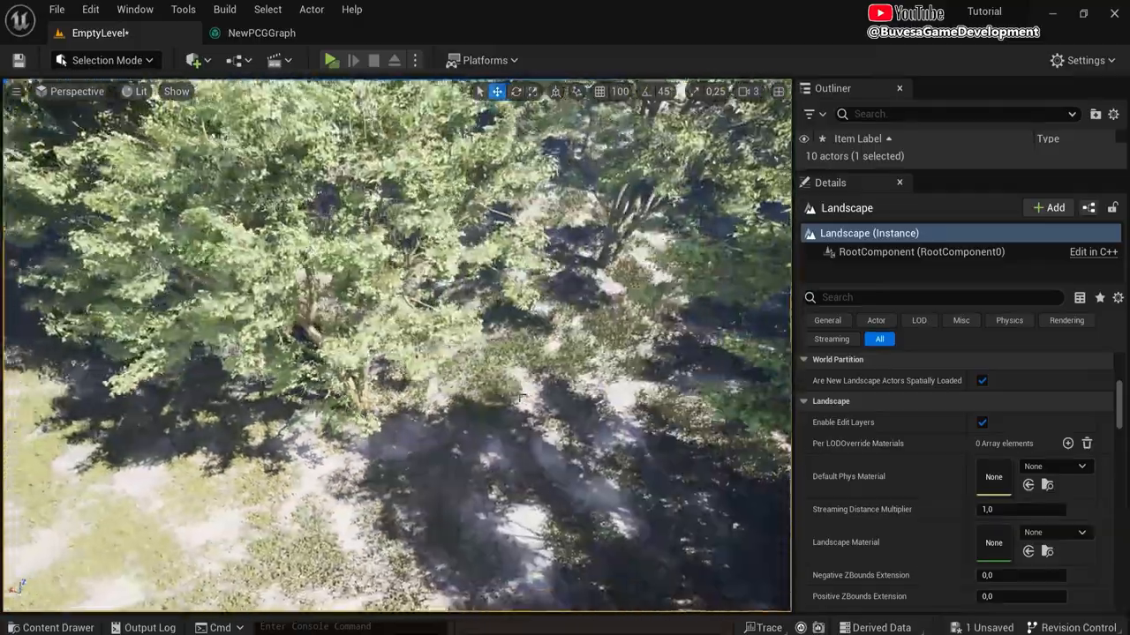
click(261, 33)
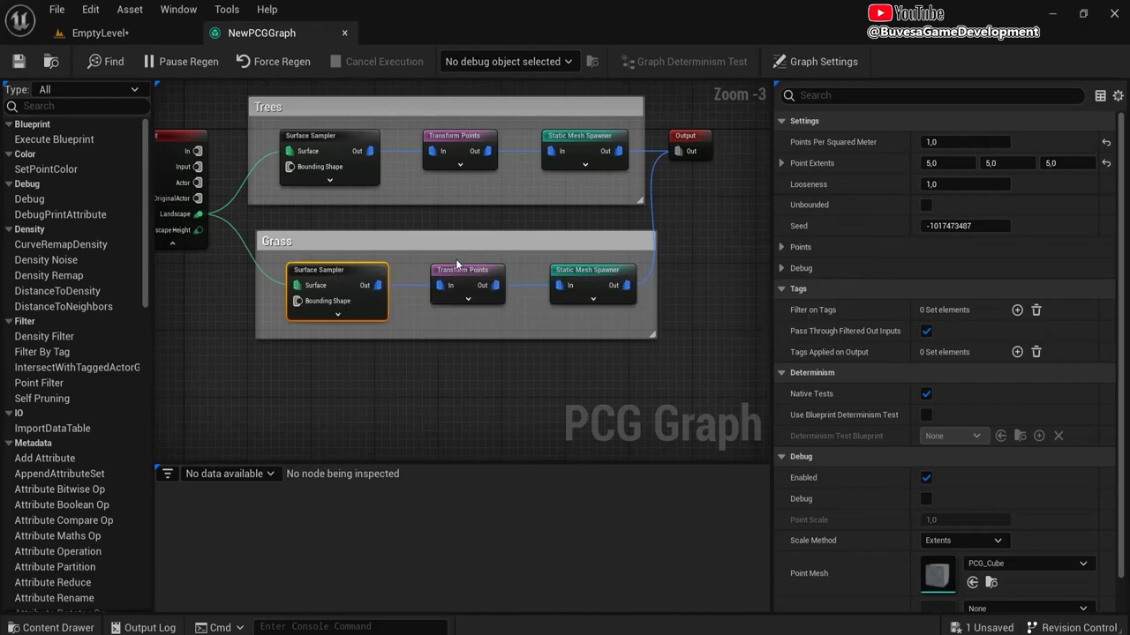
click(336, 291)
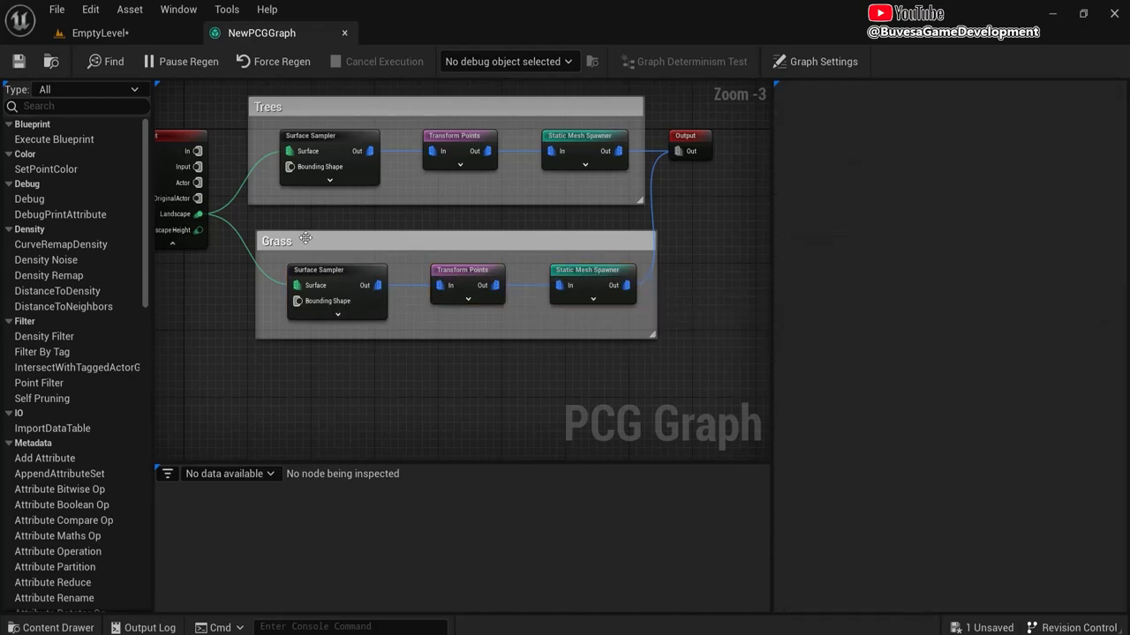
Step: Assign the Megascans Forest Floor material instance as the Landscape Material
click(97, 33)
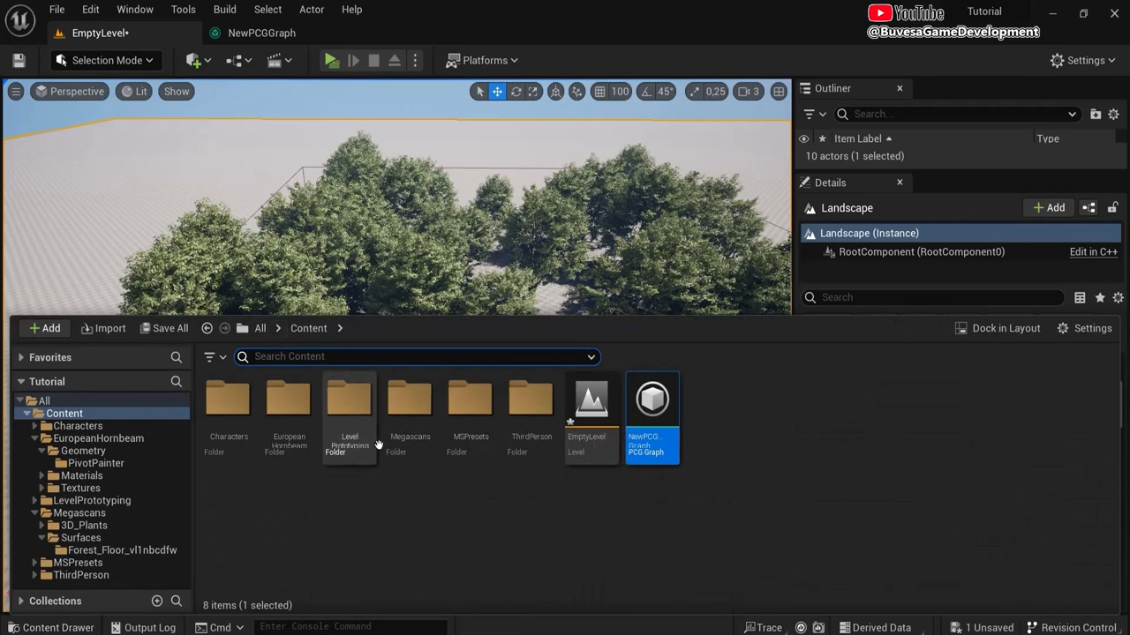
click(190, 60)
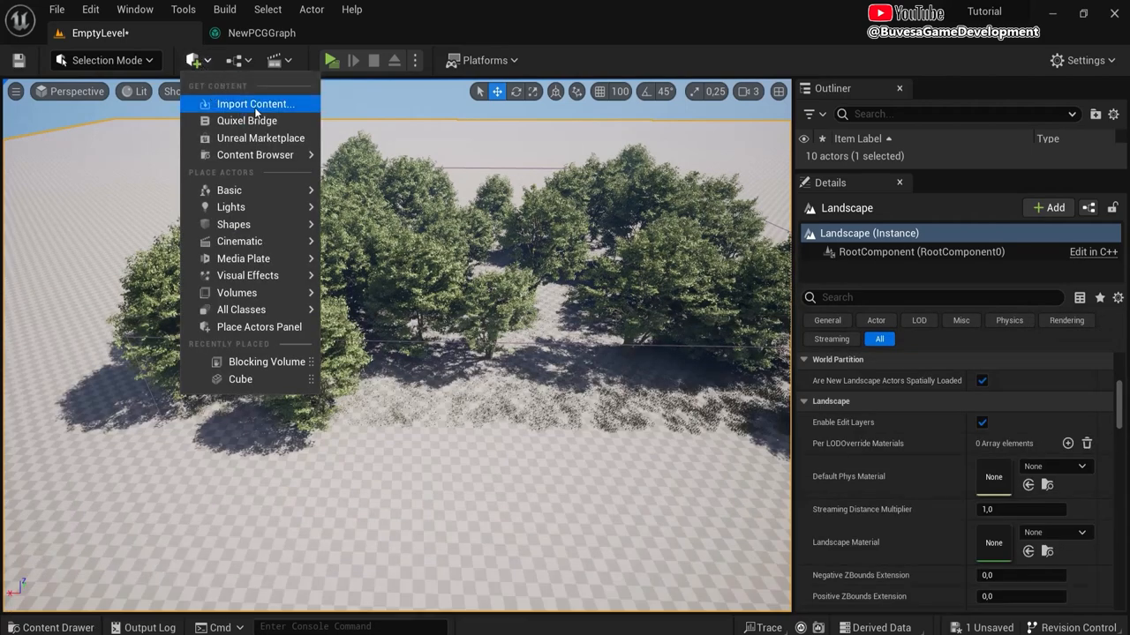
mouse_move(230, 206)
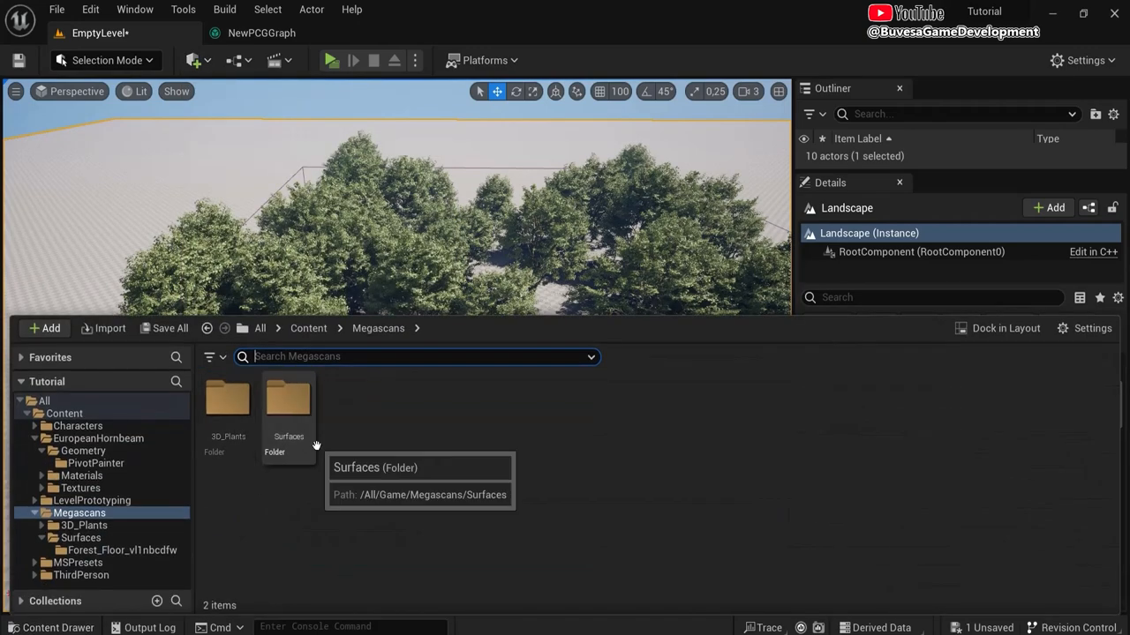
double_click(288, 406)
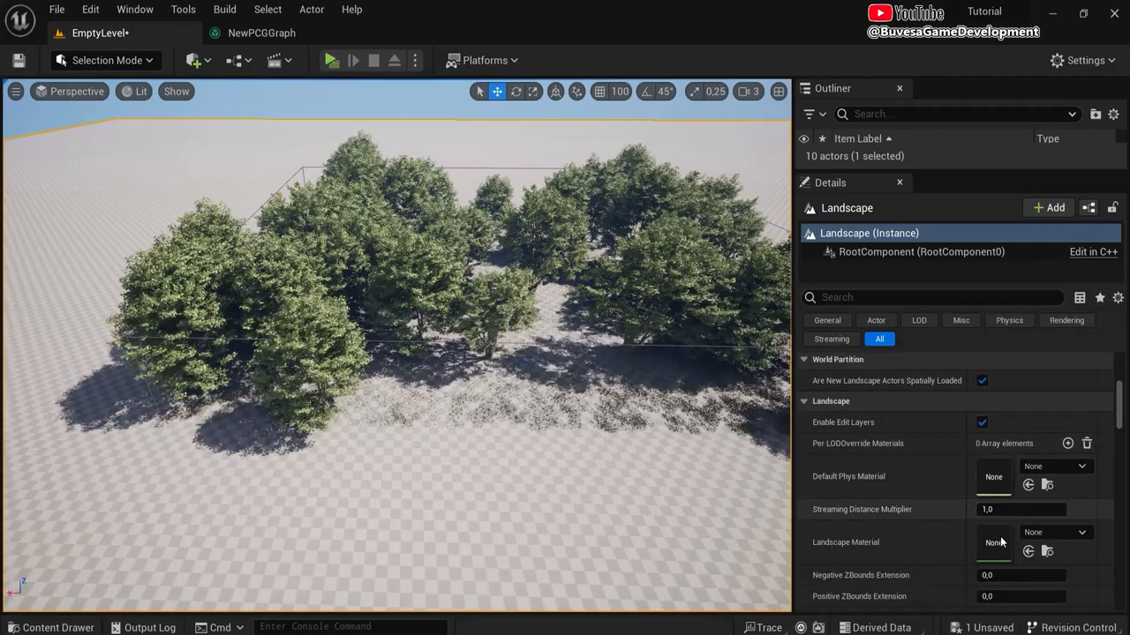
click(1054, 532)
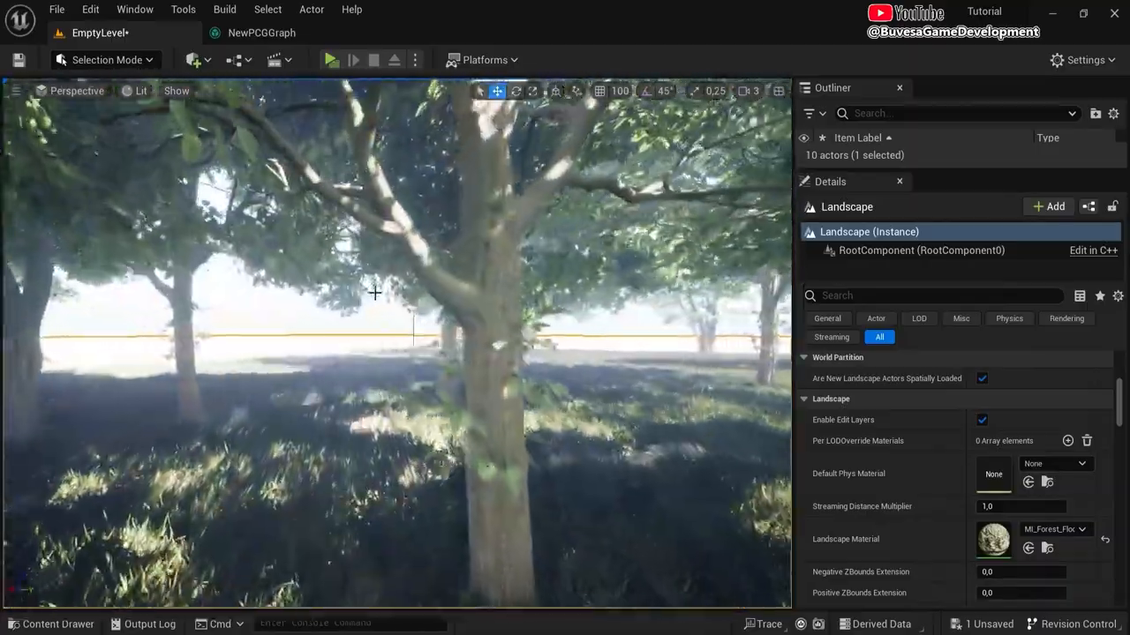
drag(375, 293, 734, 375)
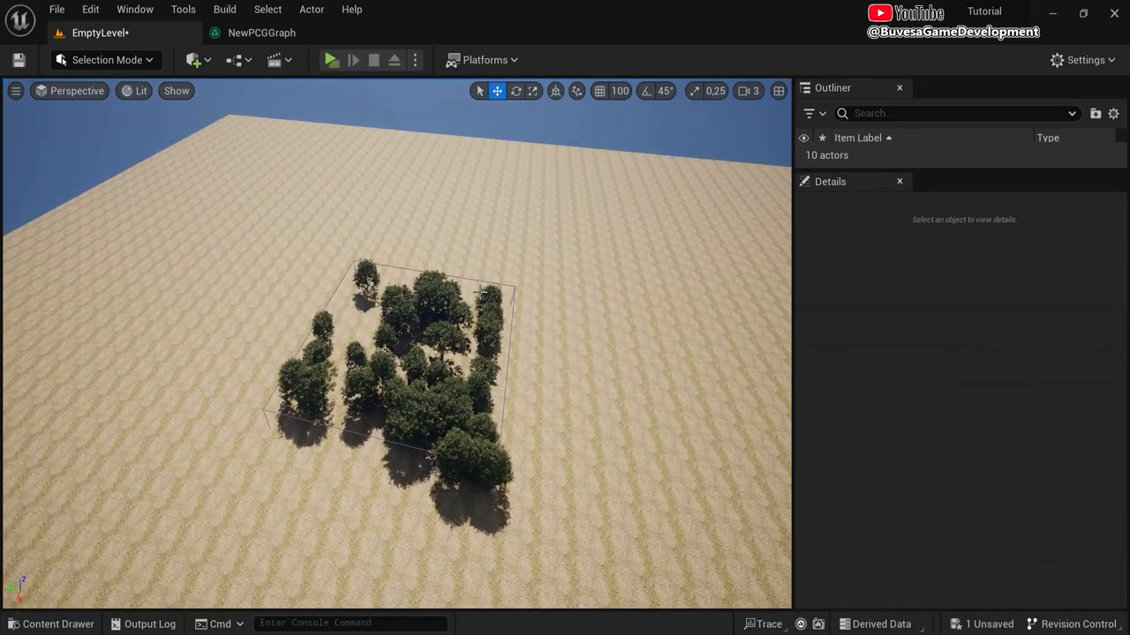
Step: Enable Unbounded on the Trees Surface Sampler, save, and test the level in Play mode
click(261, 33)
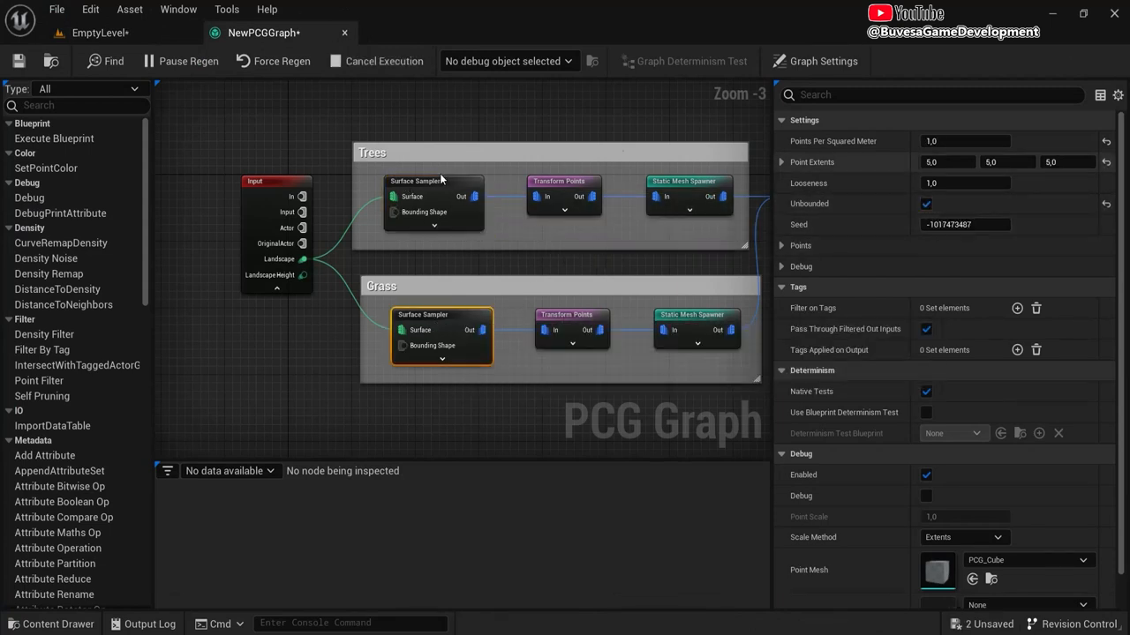
mouse_move(256, 100)
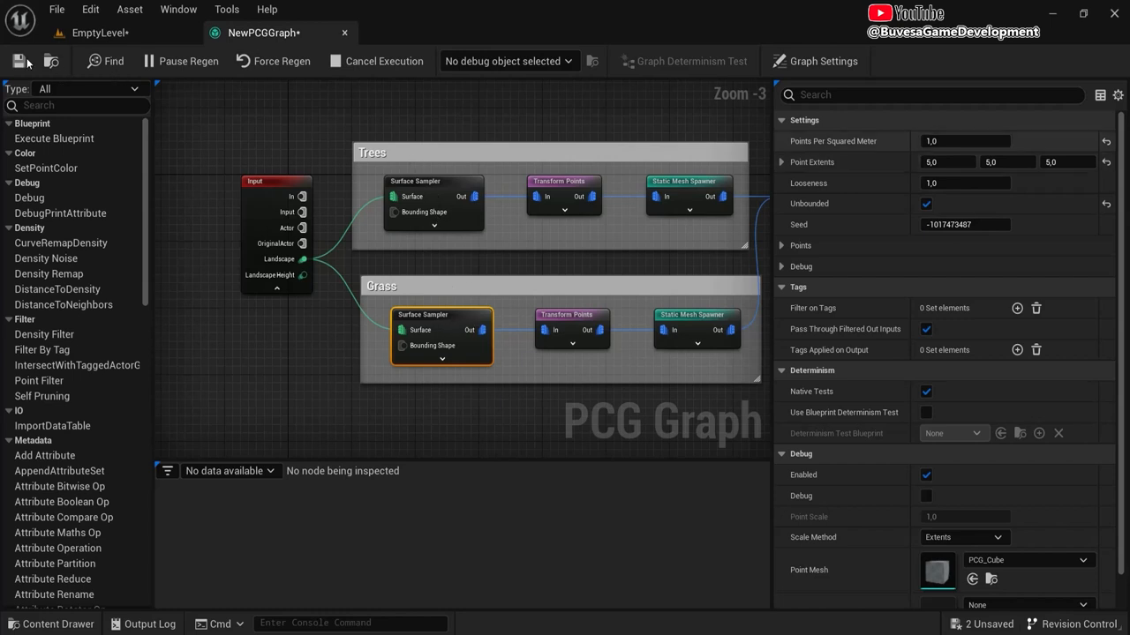
click(99, 33)
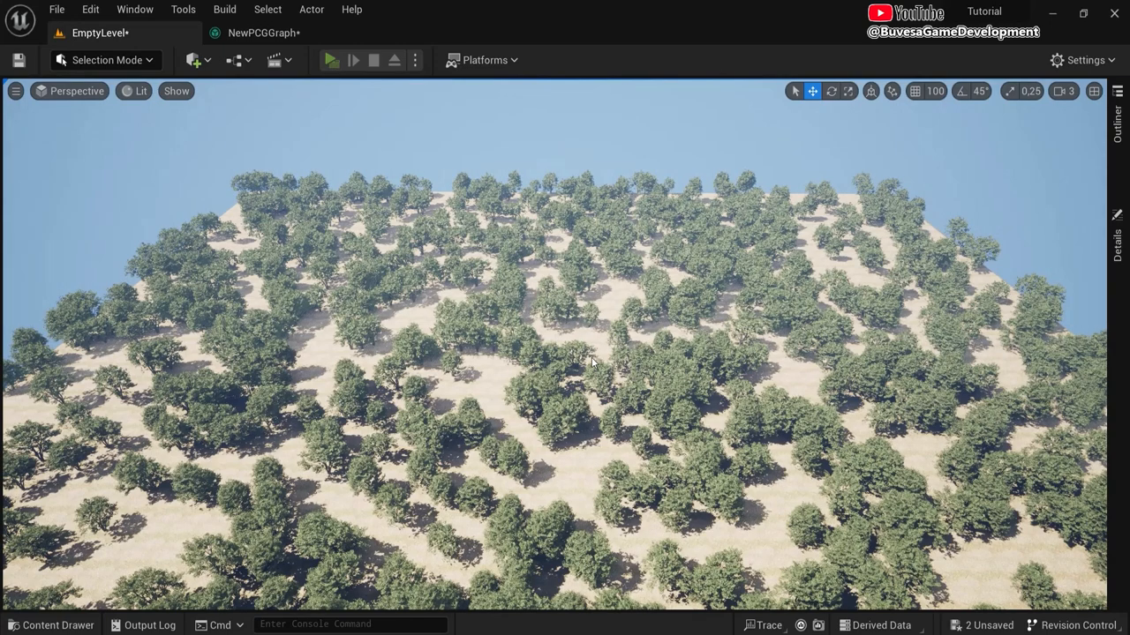
mouse_move(510, 357)
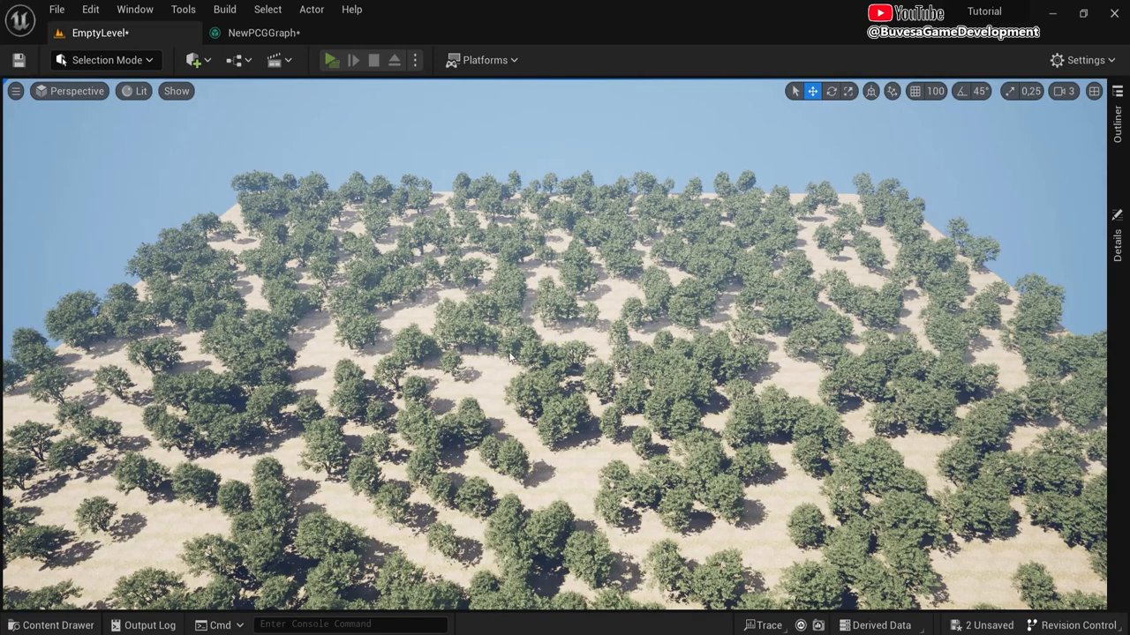
click(330, 60)
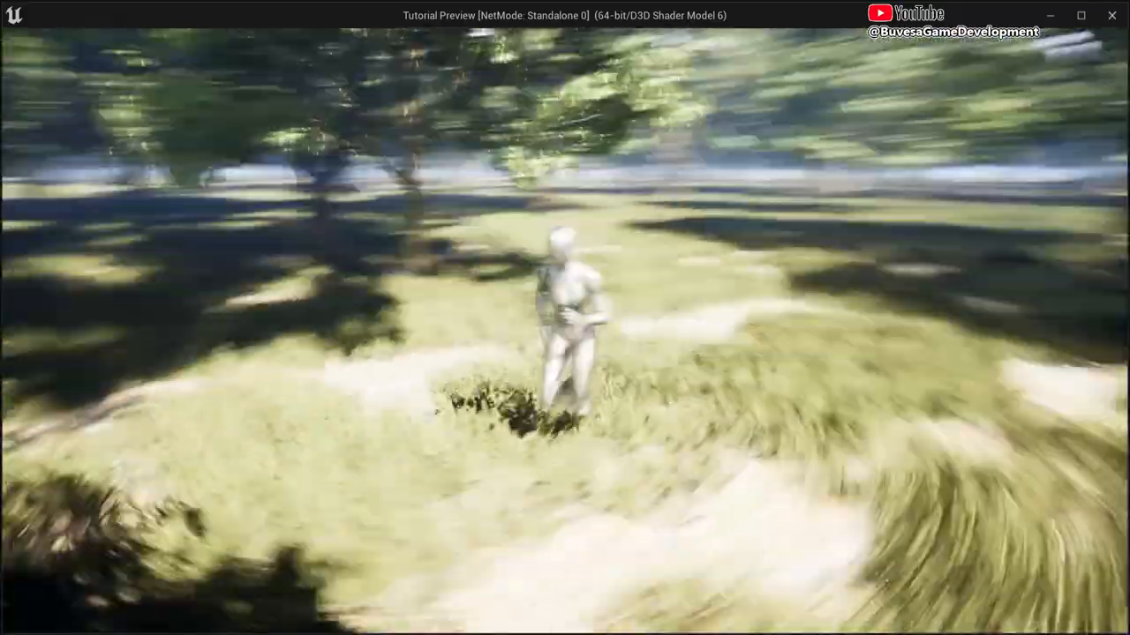
click(373, 60)
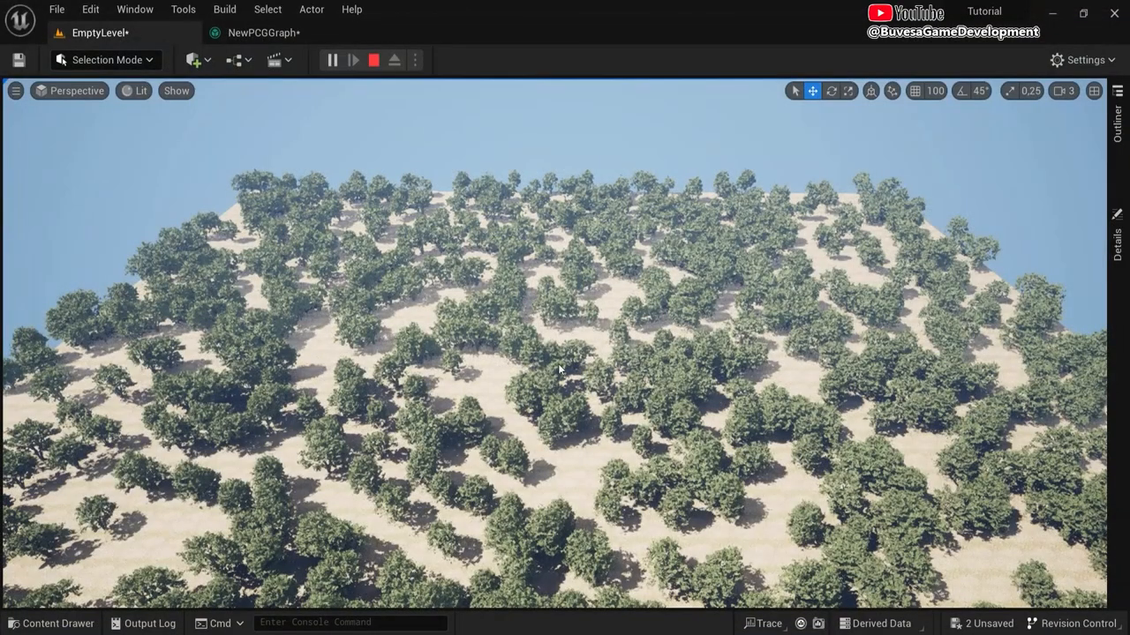
click(332, 60)
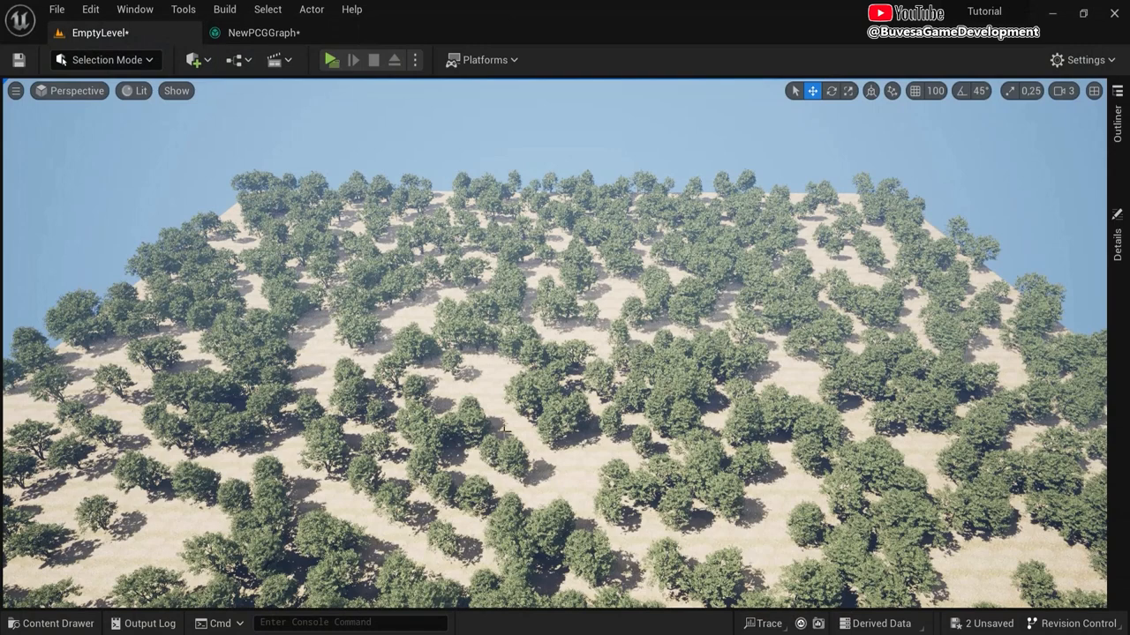
Step: Set the Grass Static Mesh Spawner's Collision Presets to NoCollision
click(256, 32)
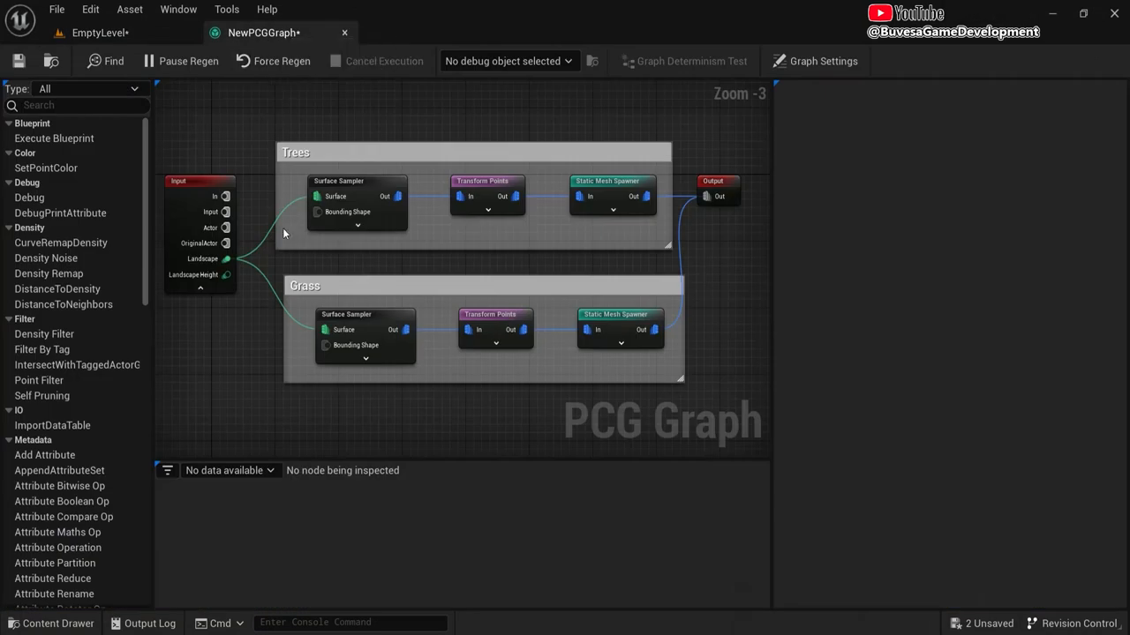
click(618, 330)
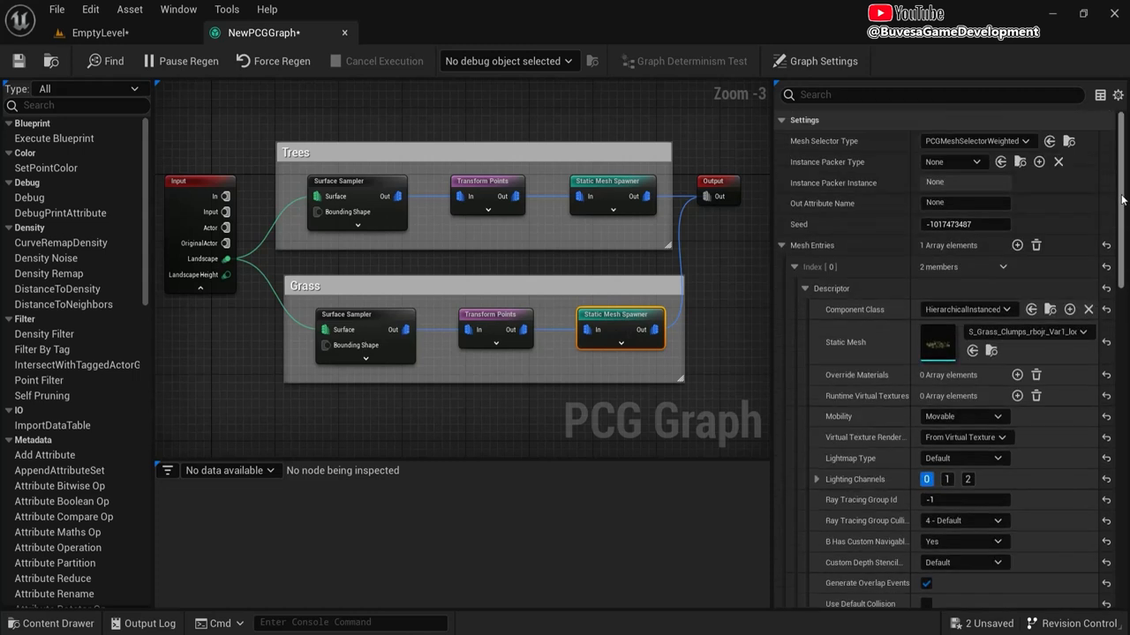
scroll(down, 3)
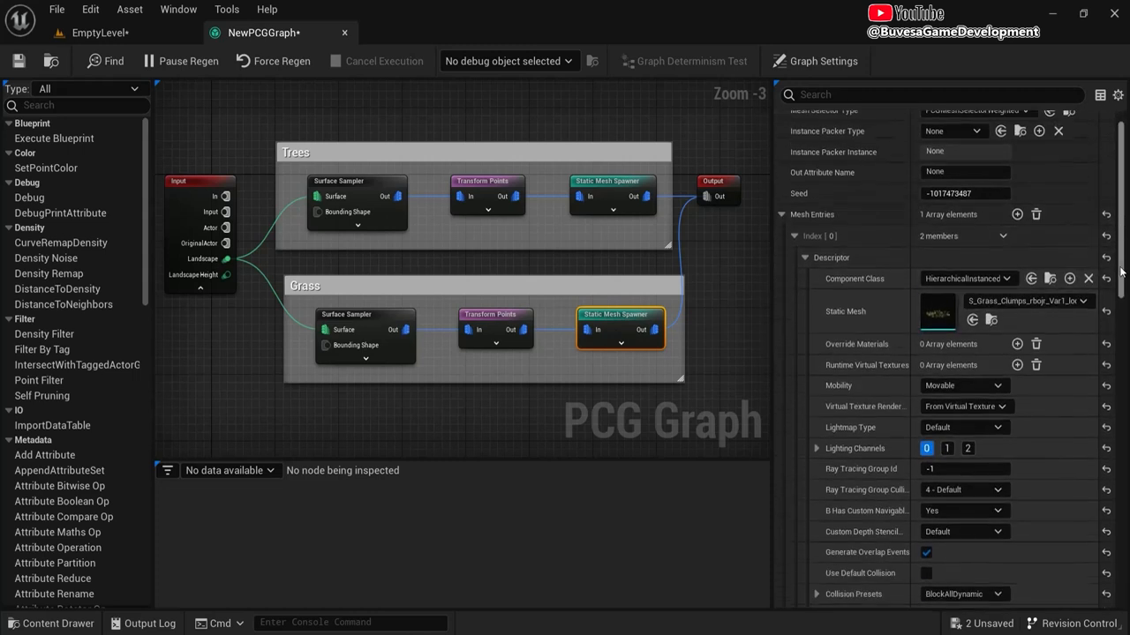
scroll(down, 3)
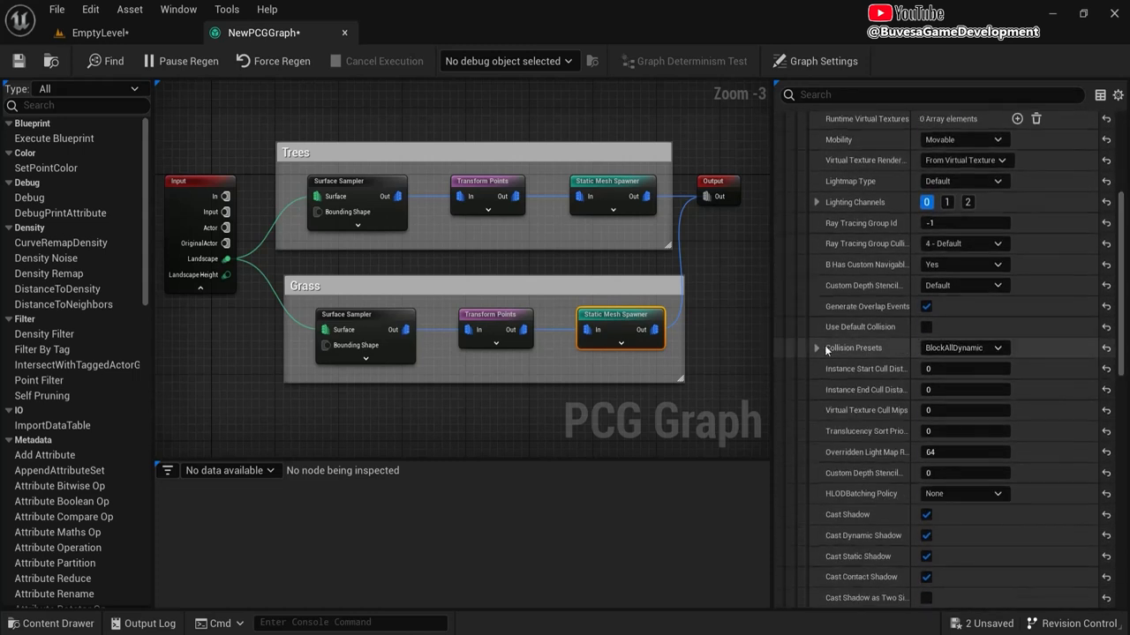
click(963, 347)
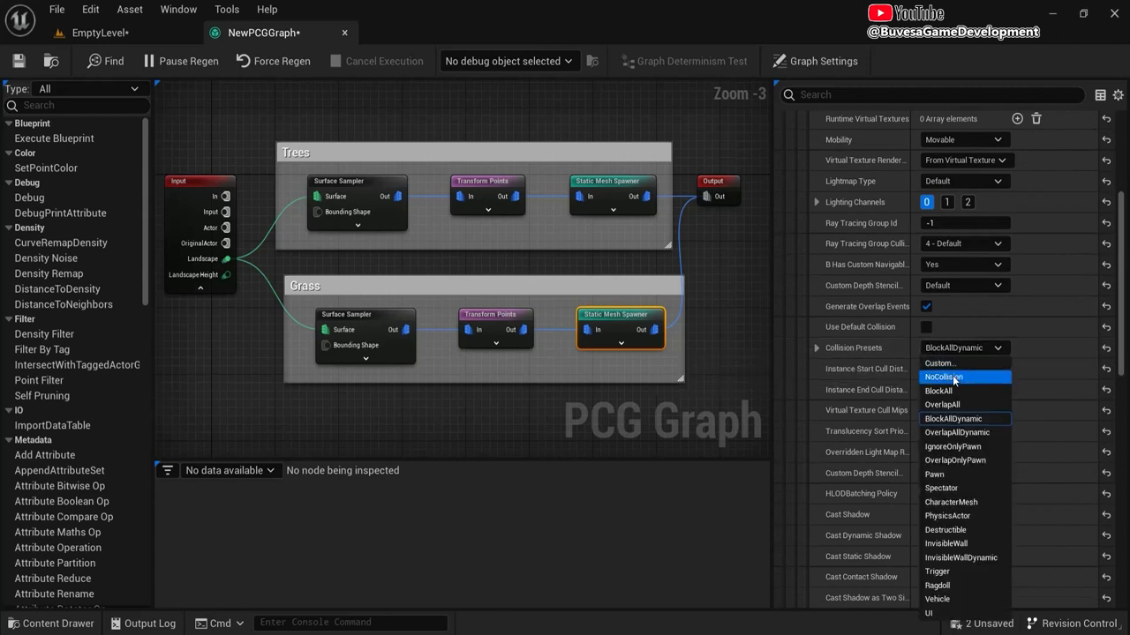
click(943, 377)
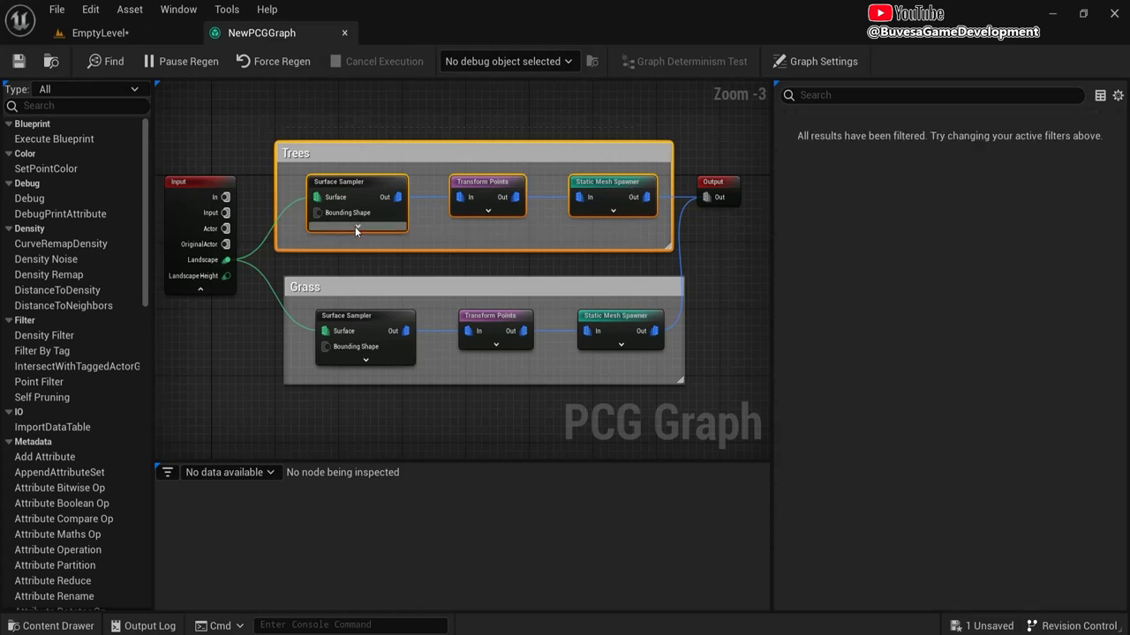
scroll(down, 3)
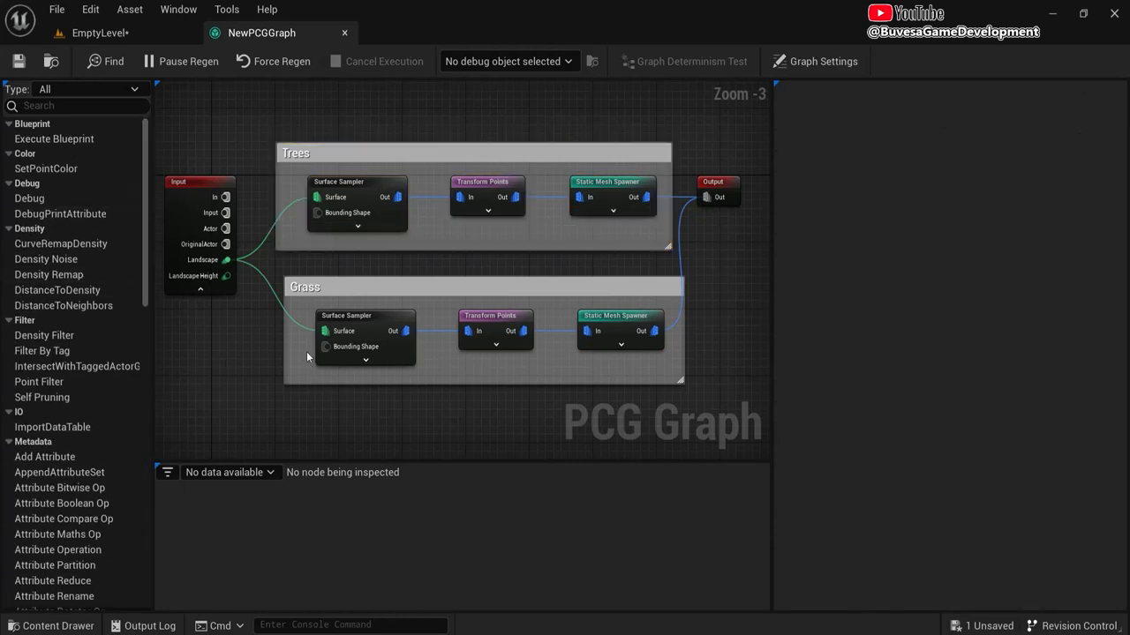
click(357, 181)
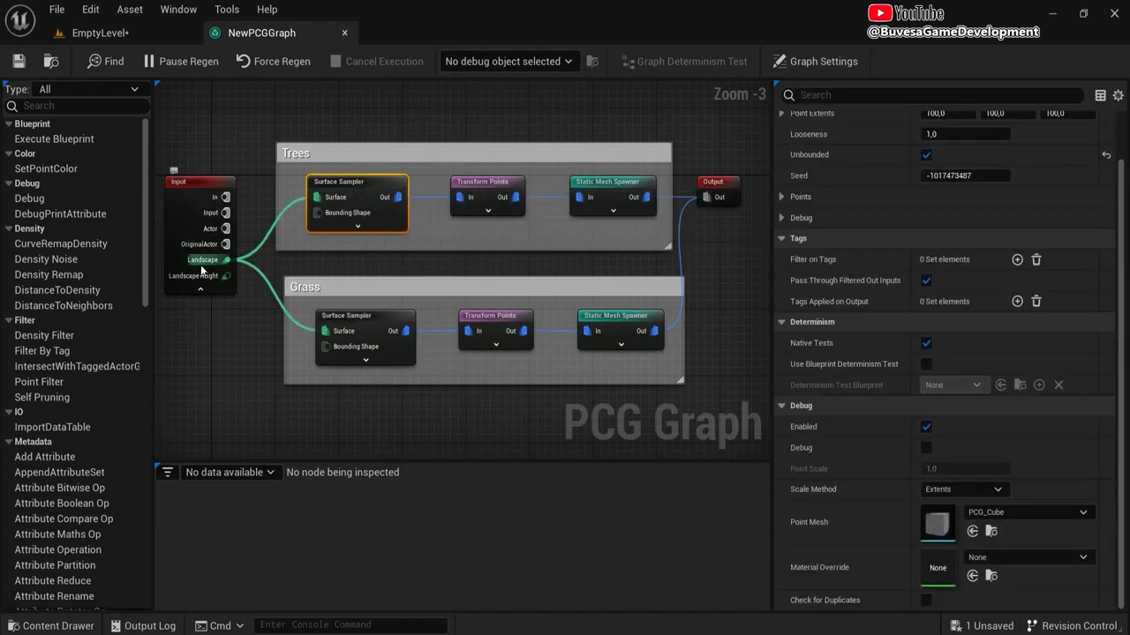
click(486, 195)
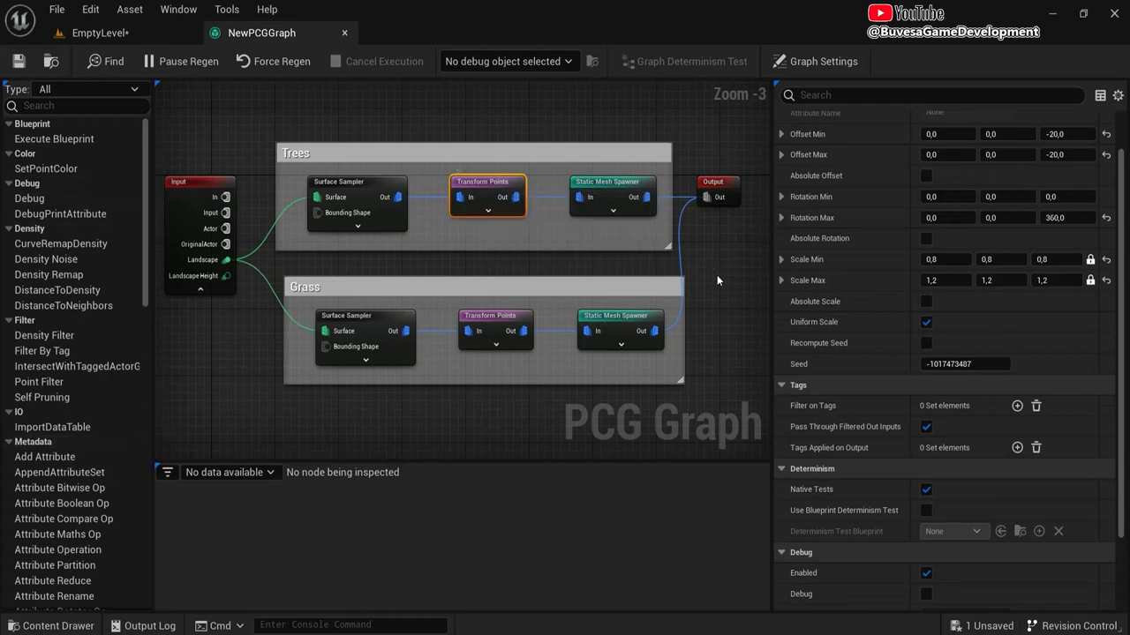
click(611, 182)
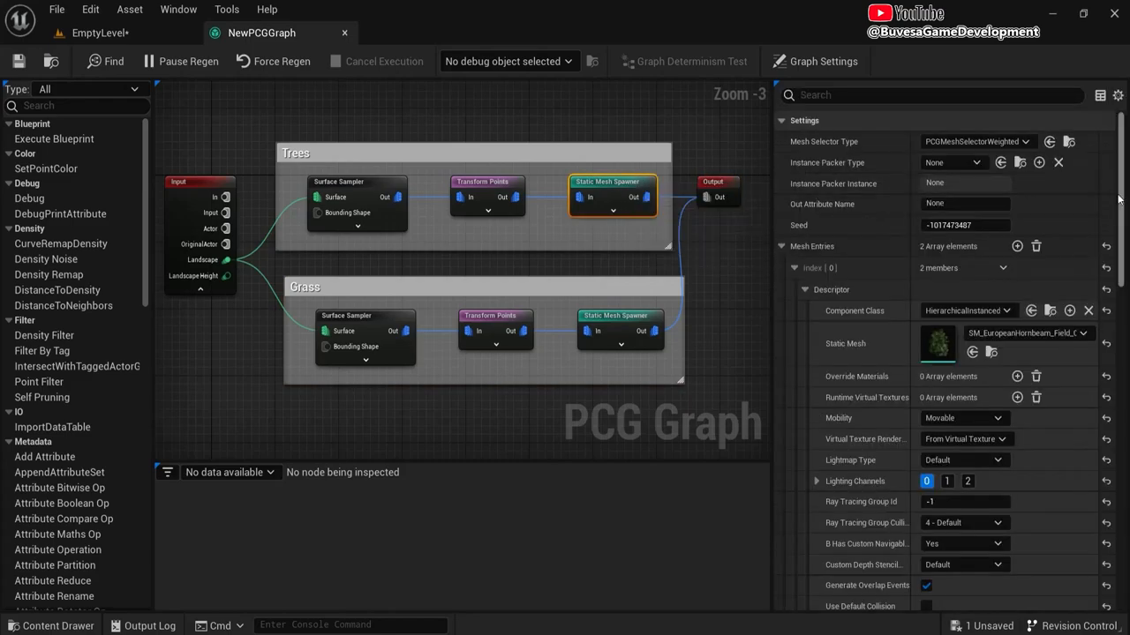
click(97, 33)
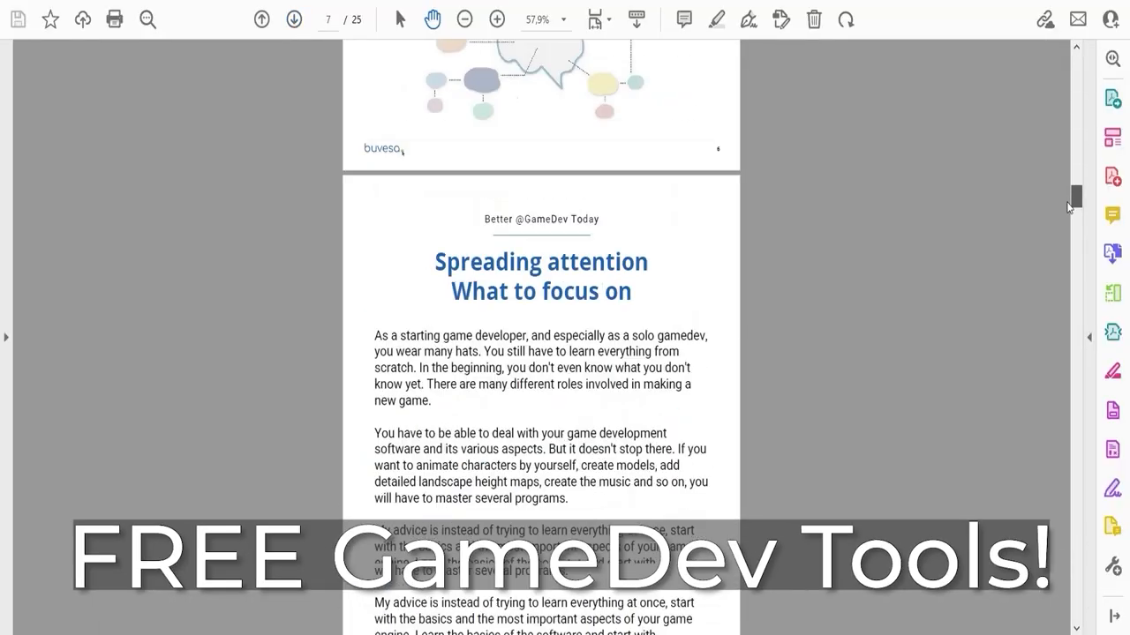
scroll(down, 3)
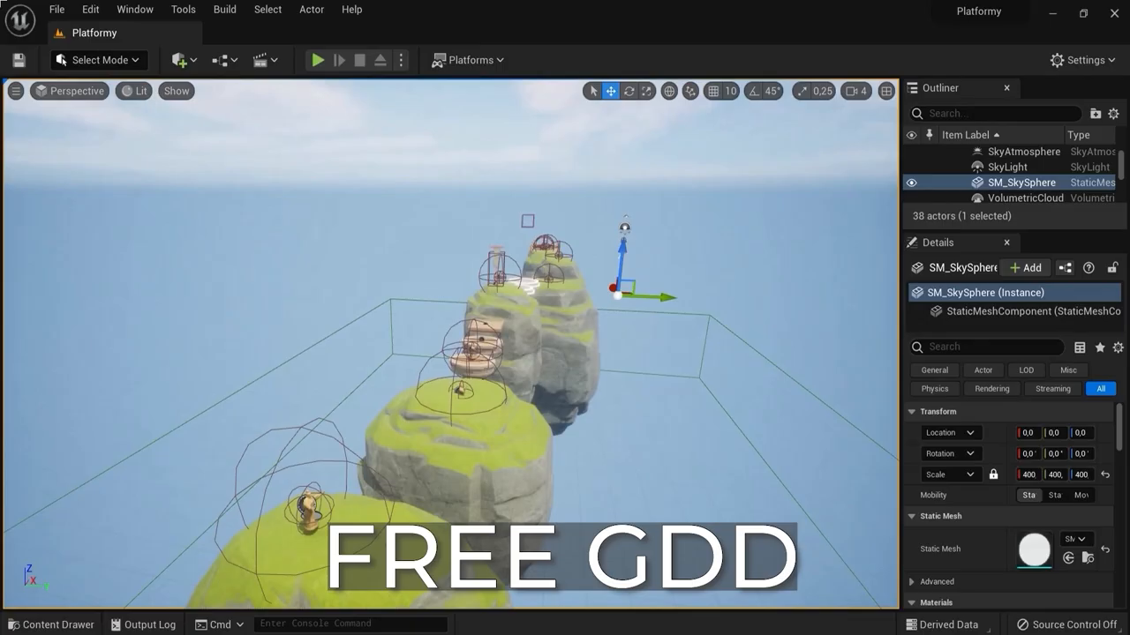
click(318, 60)
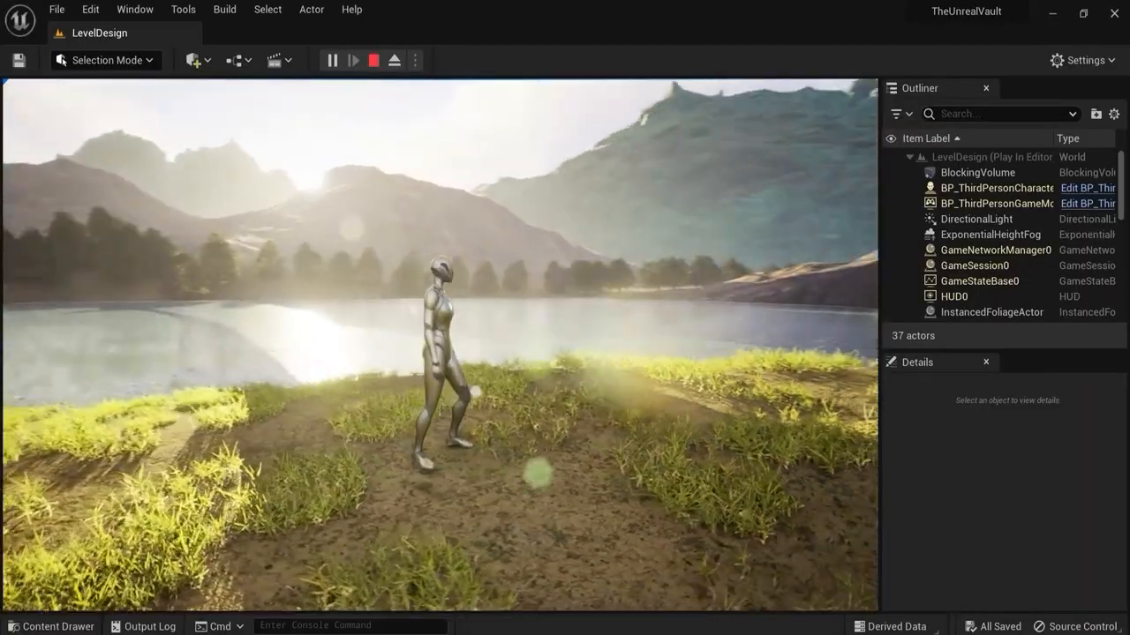
click(352, 60)
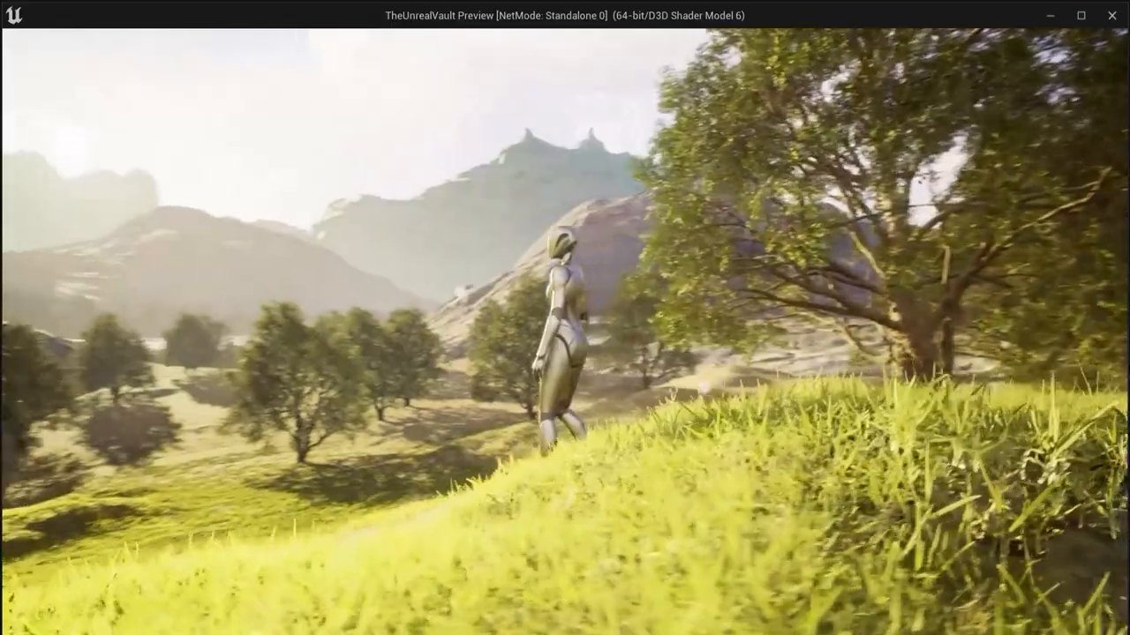